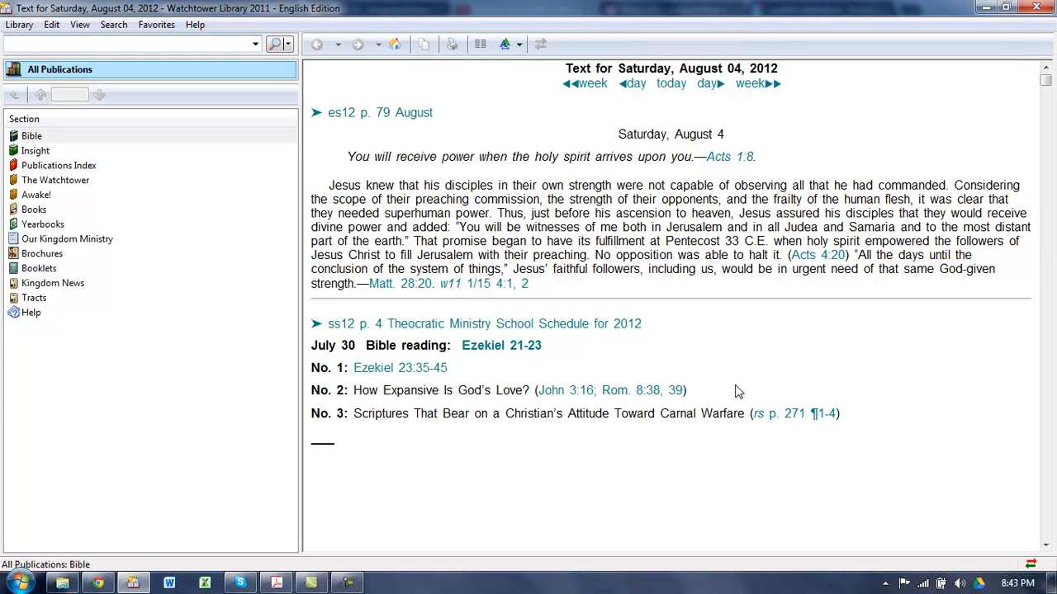
mouse_move(241, 163)
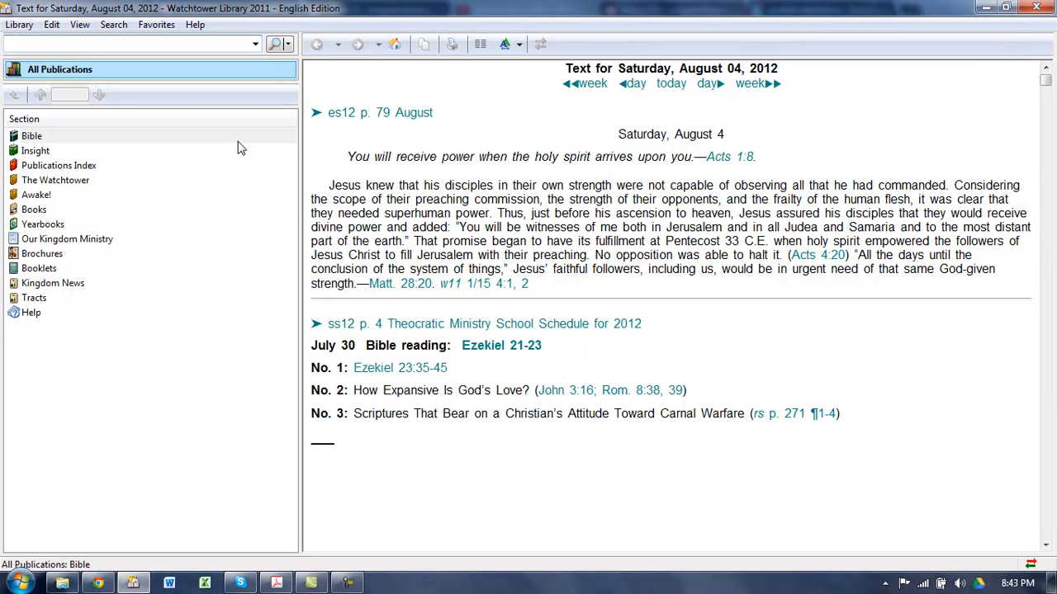
mouse_move(198, 192)
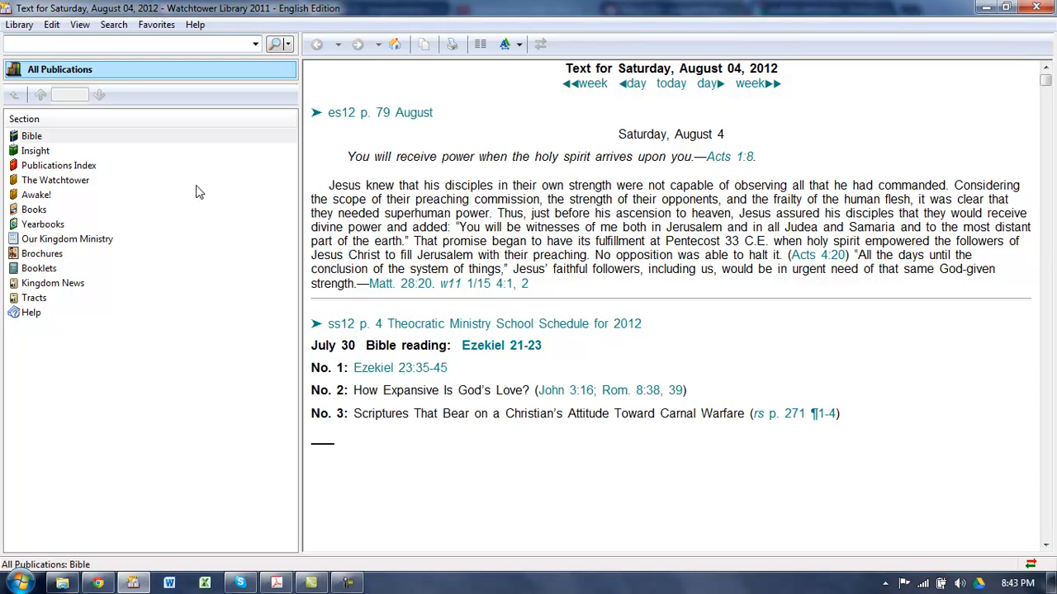
Focus the search box and briefly review the list of previous searches.
click(124, 43)
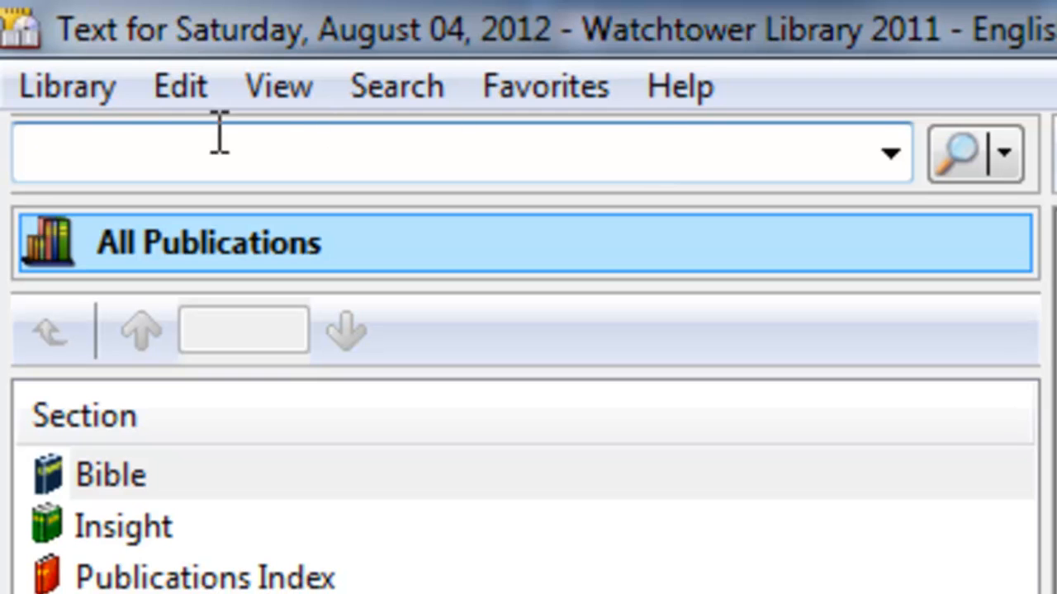
click(890, 152)
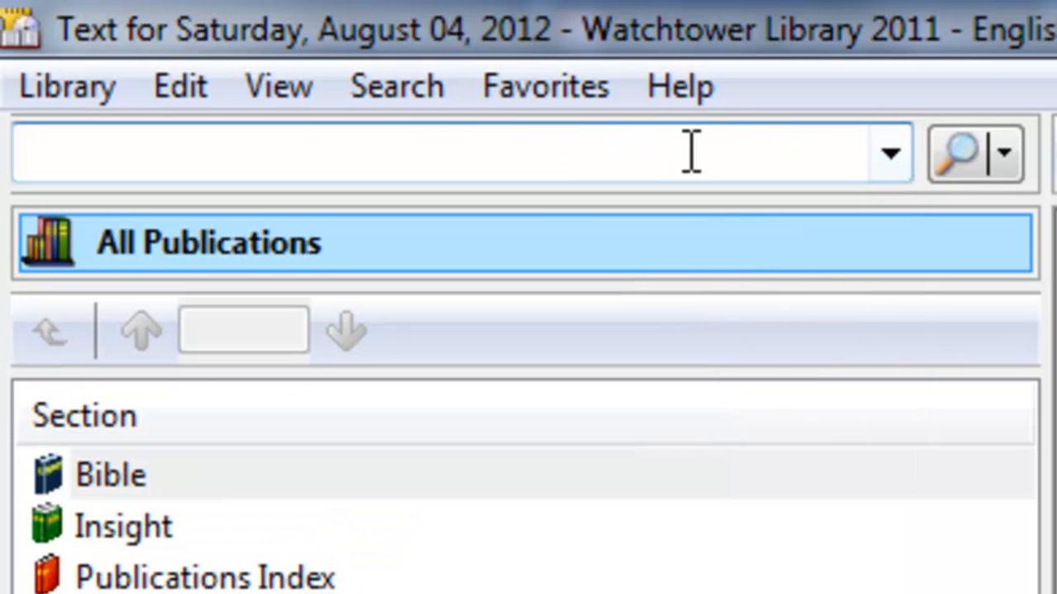
click(890, 152)
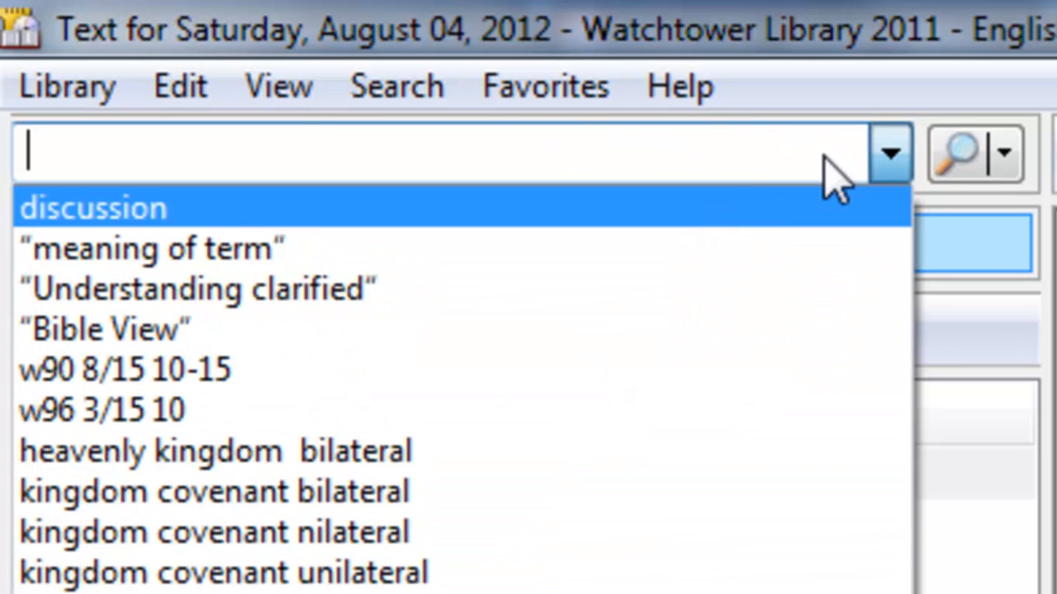
click(890, 154)
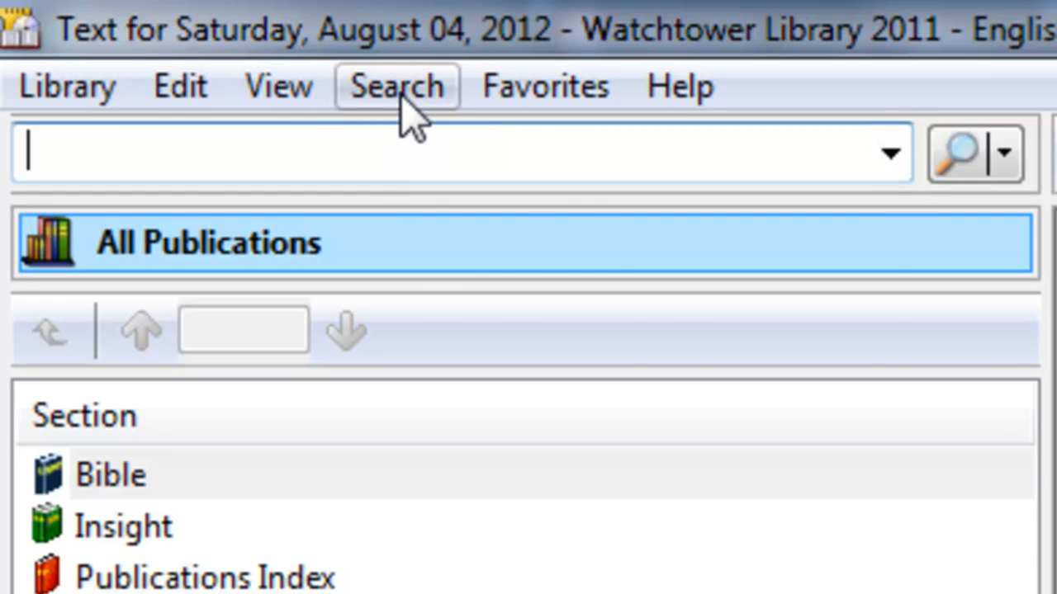
Review the search options and set the search scope to Sentence Scope.
click(396, 86)
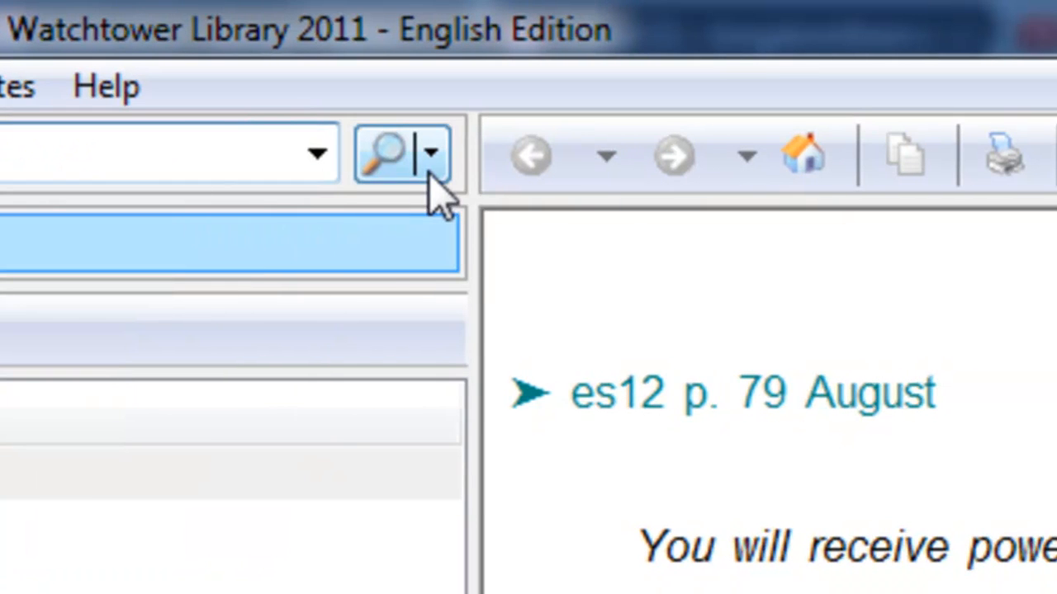
click(432, 153)
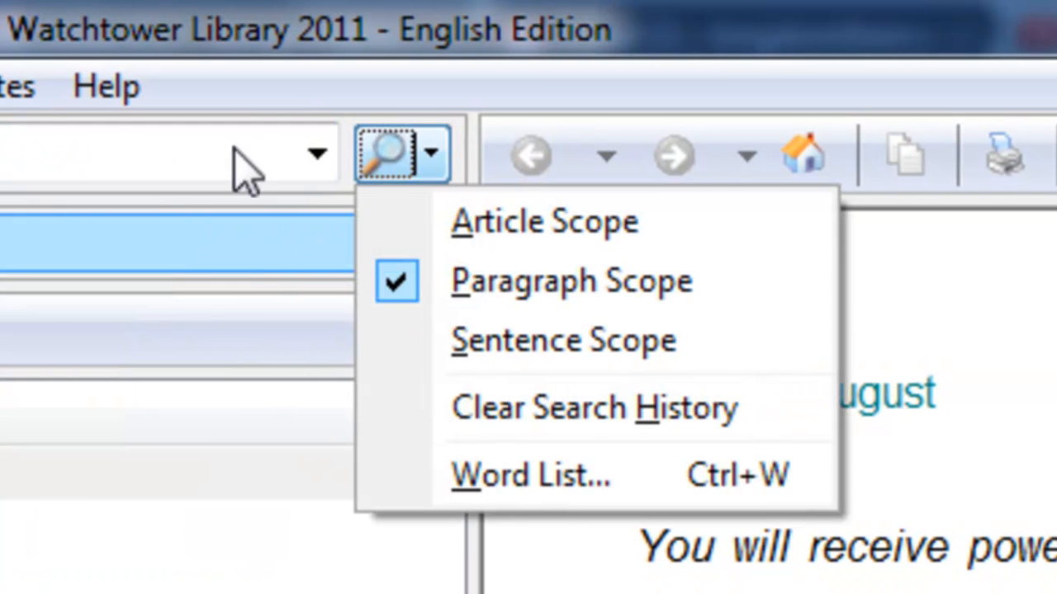
click(106, 86)
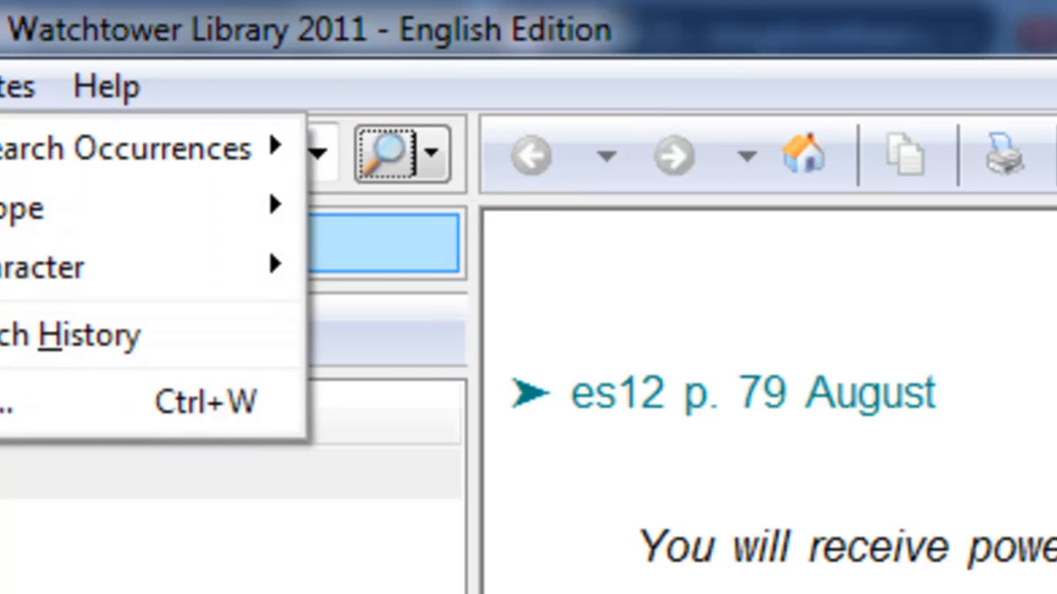
click(433, 156)
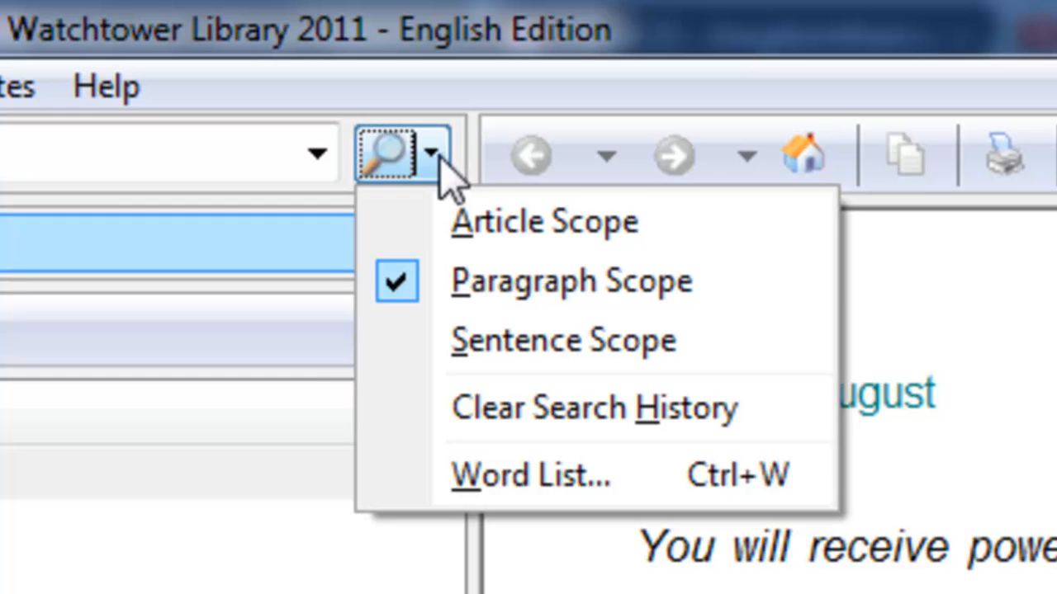
mouse_move(330, 190)
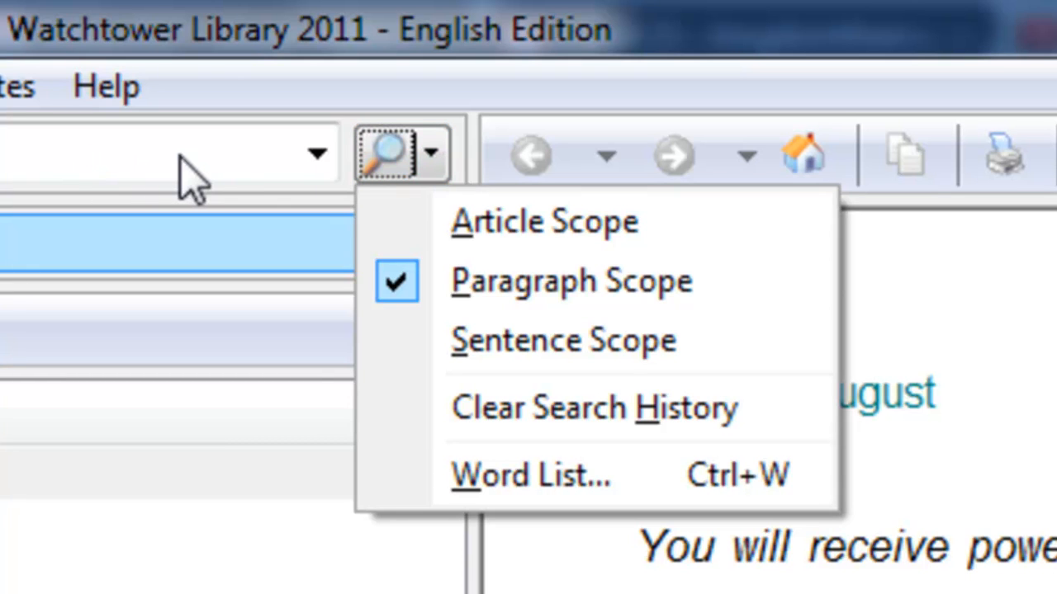
mouse_move(545, 222)
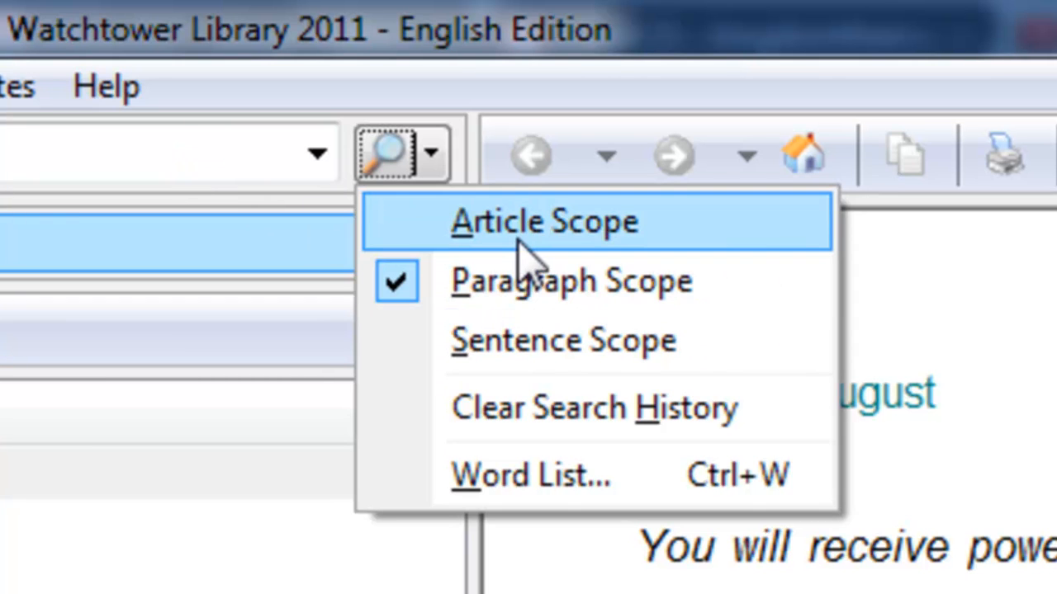
mouse_move(564, 341)
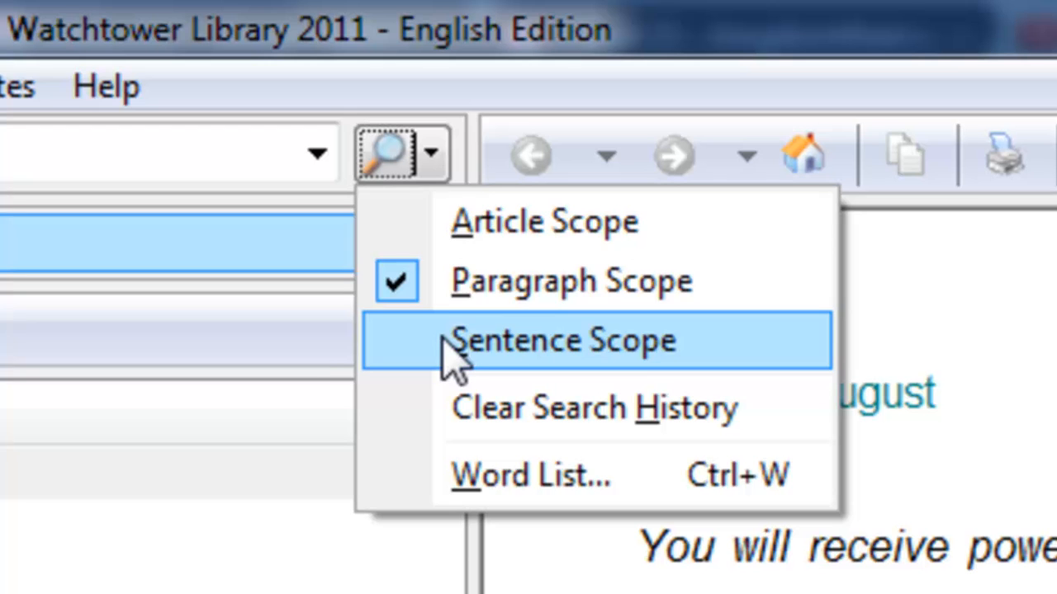
mouse_move(492, 223)
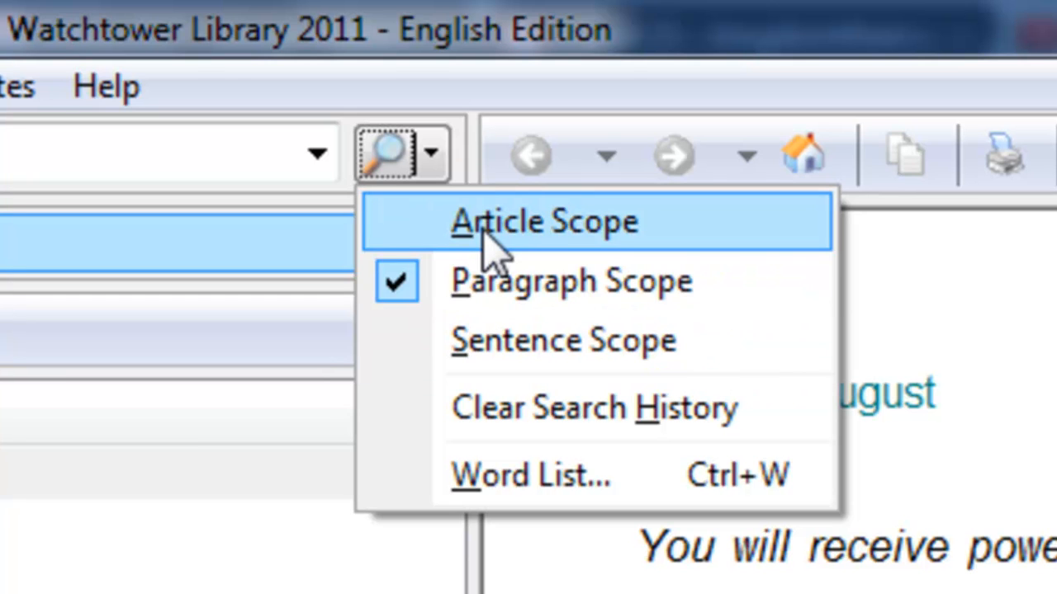
mouse_move(496, 280)
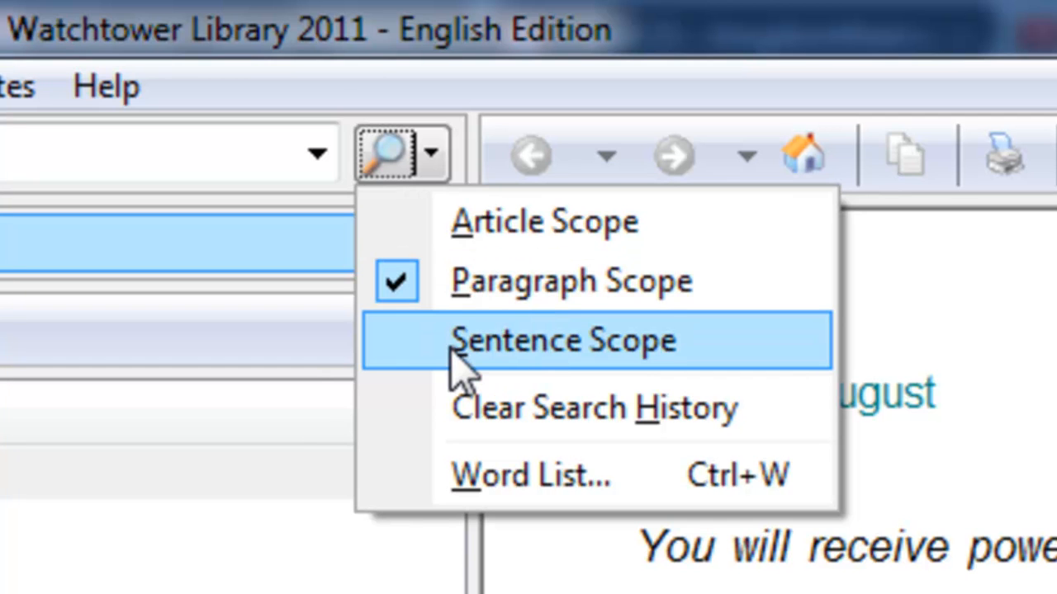
click(564, 341)
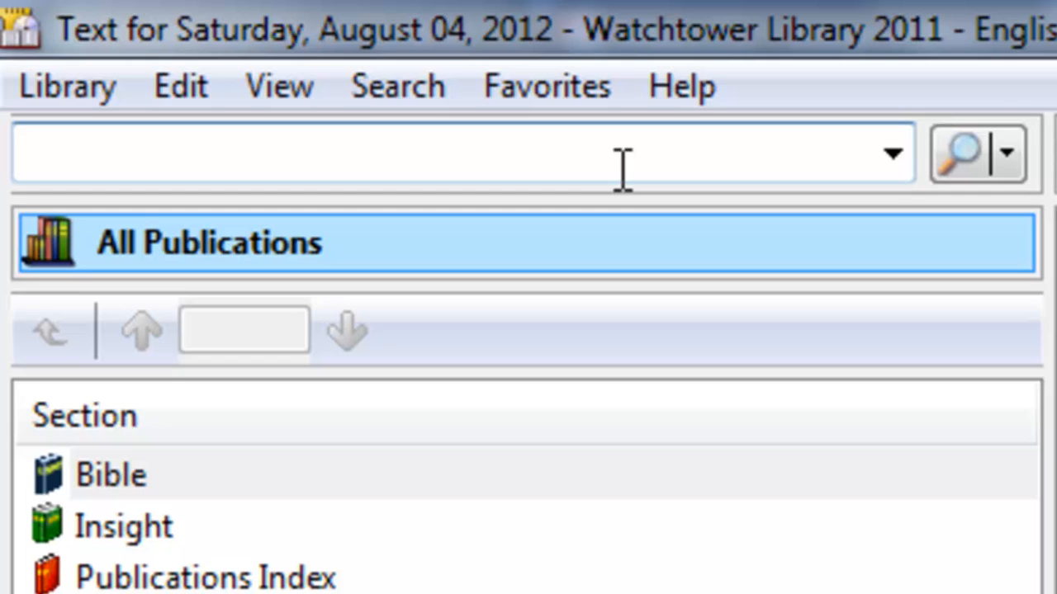
Search for 'Matthew 6:9 Jehovah', returning 255 occurrences, 1 Bible citation and 9 reference works.
click(1005, 152)
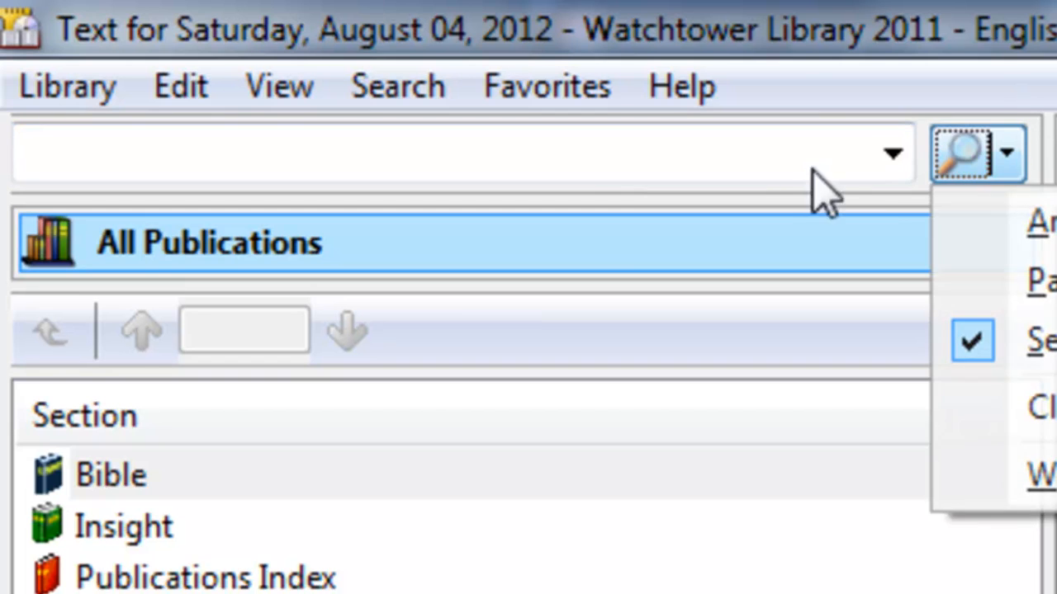
click(454, 152)
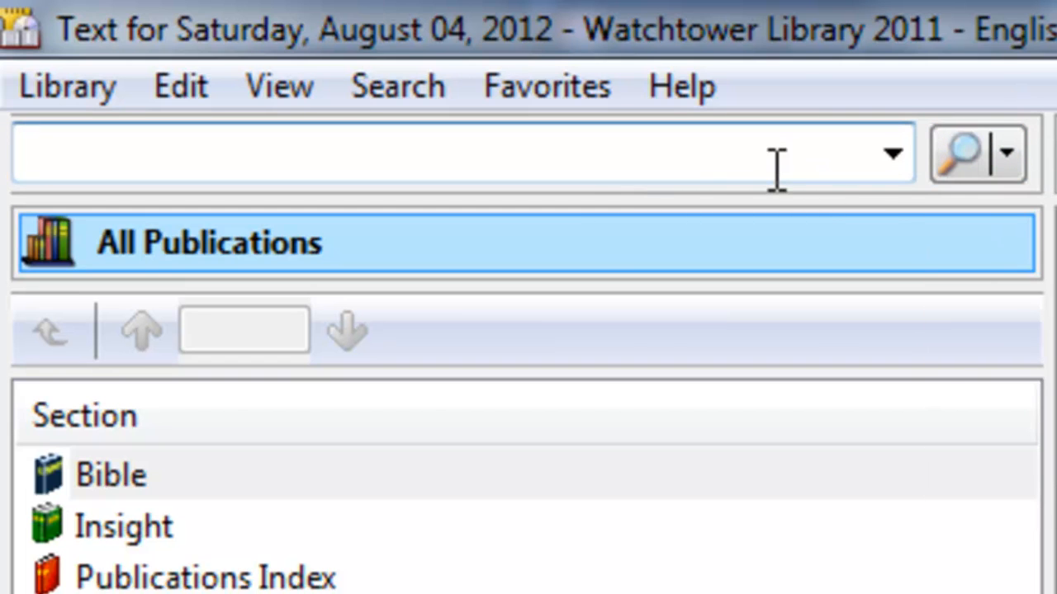
text(Ma)
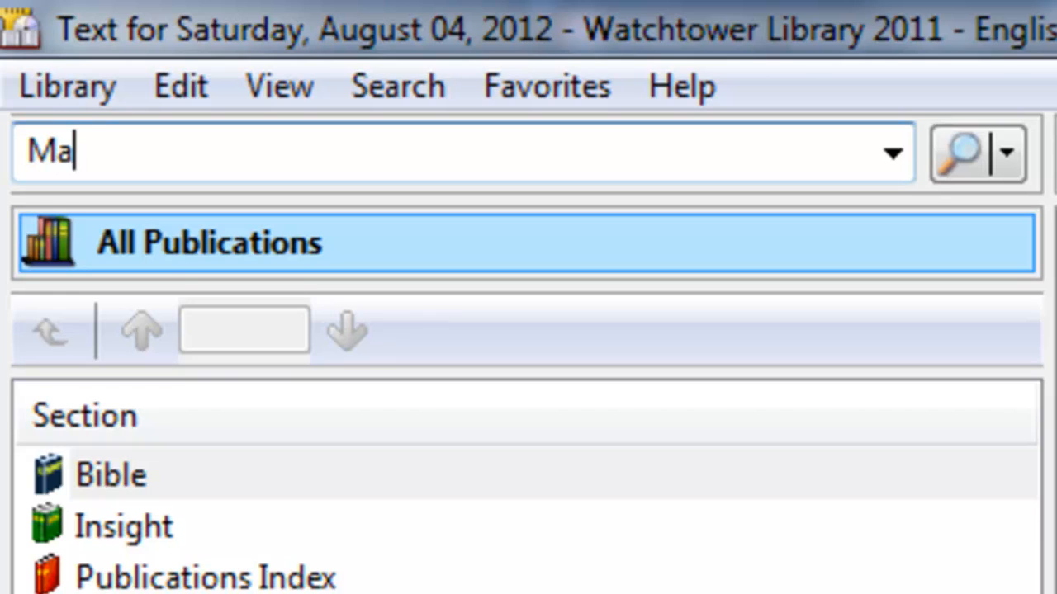
text(tthew 6)
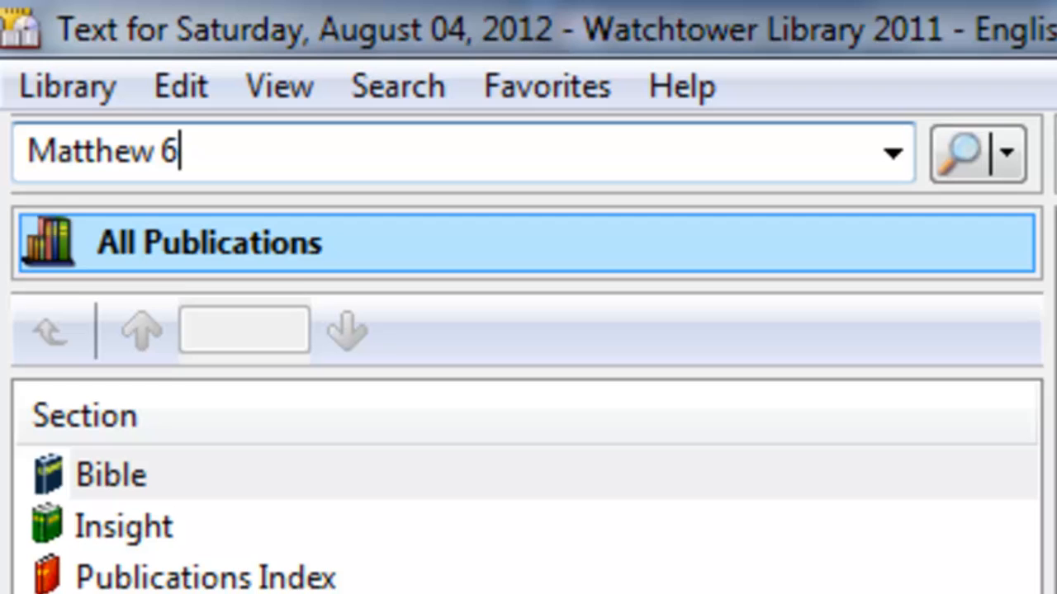
text(:9 Je)
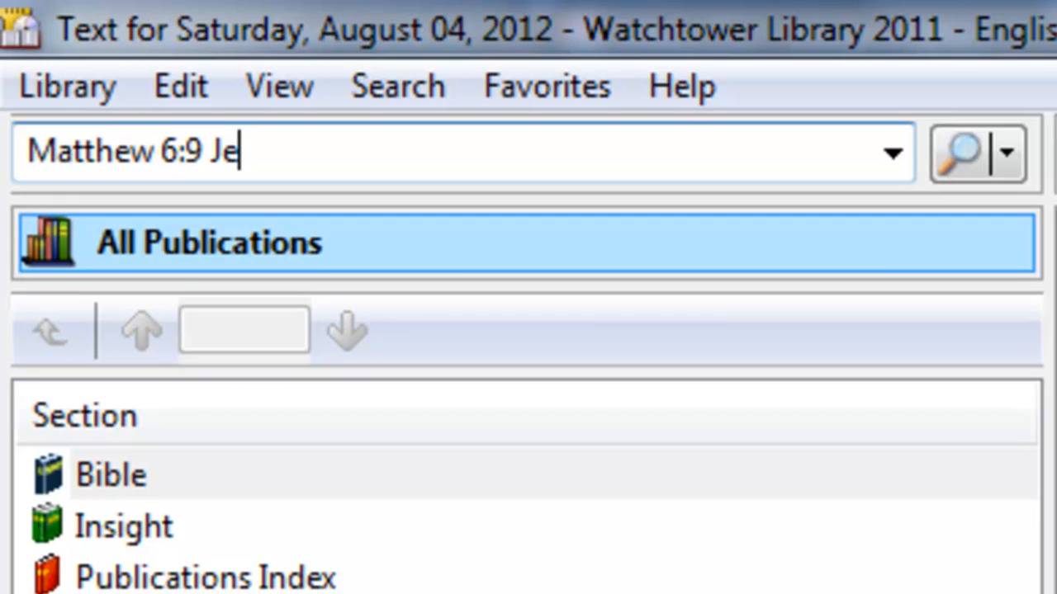
text(hovah)
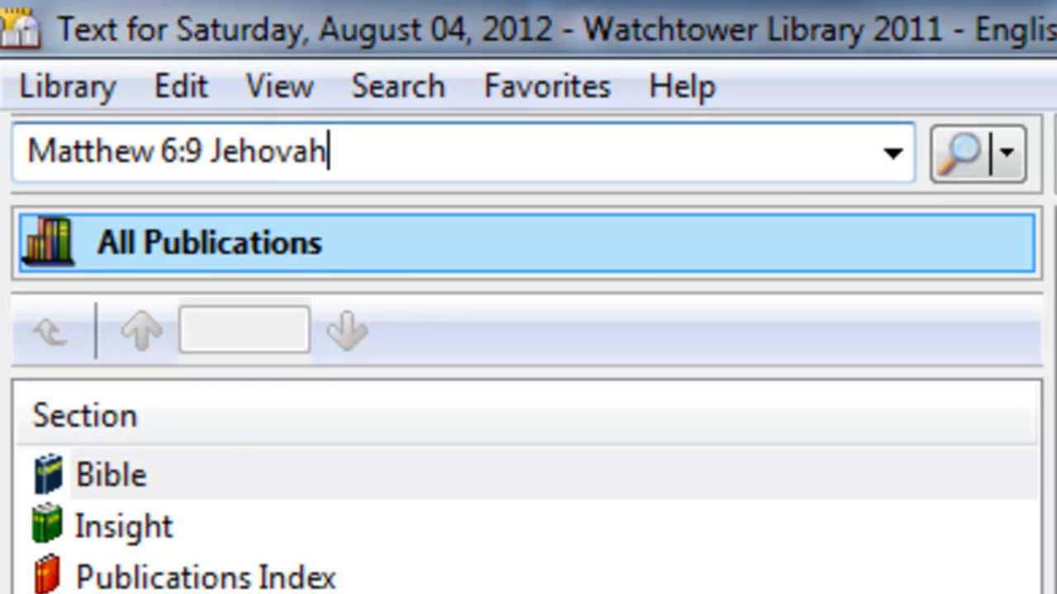
click(958, 152)
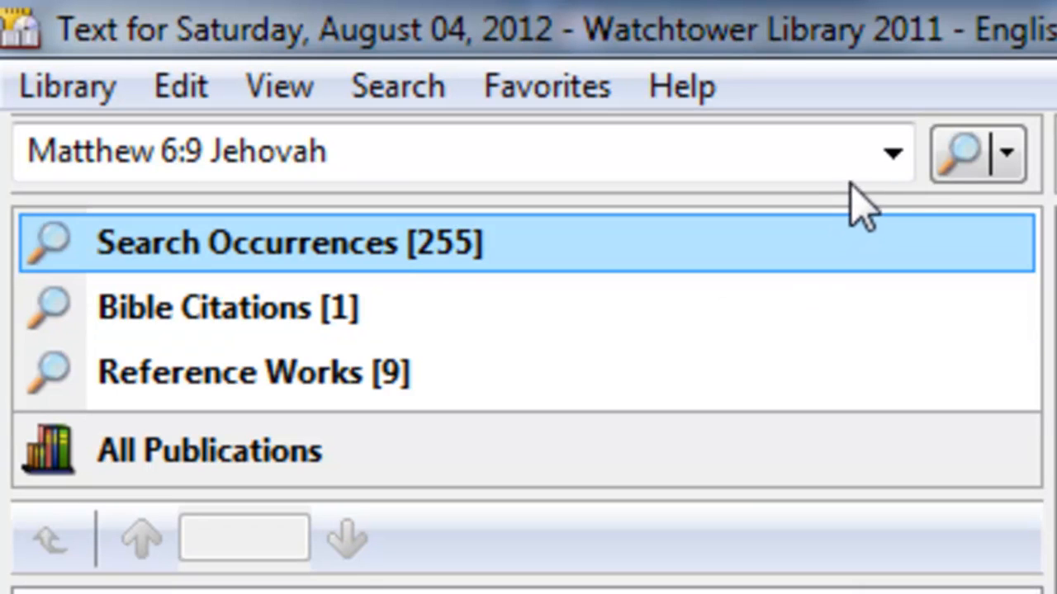
Rerun the occurrence search for 'Matthew 6:9 Jehovah', settling back at 255 occurrences.
click(957, 152)
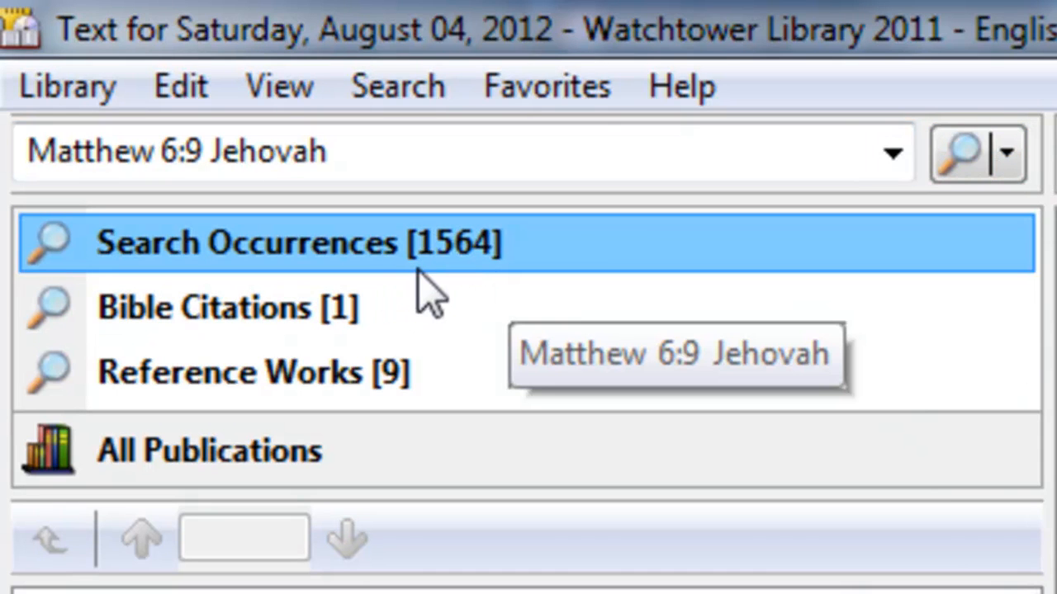
mouse_move(152, 190)
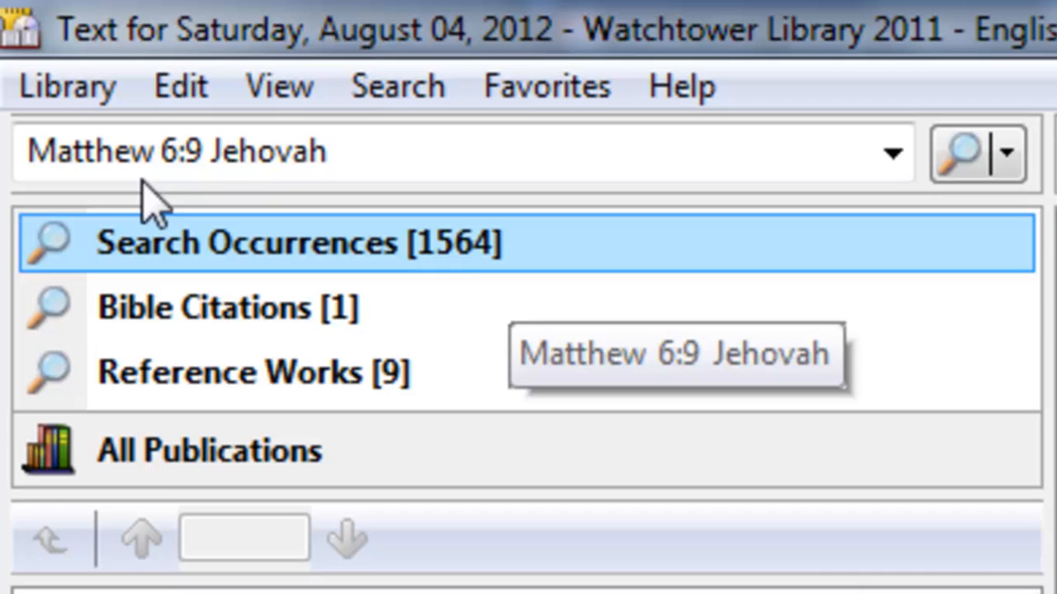
click(256, 152)
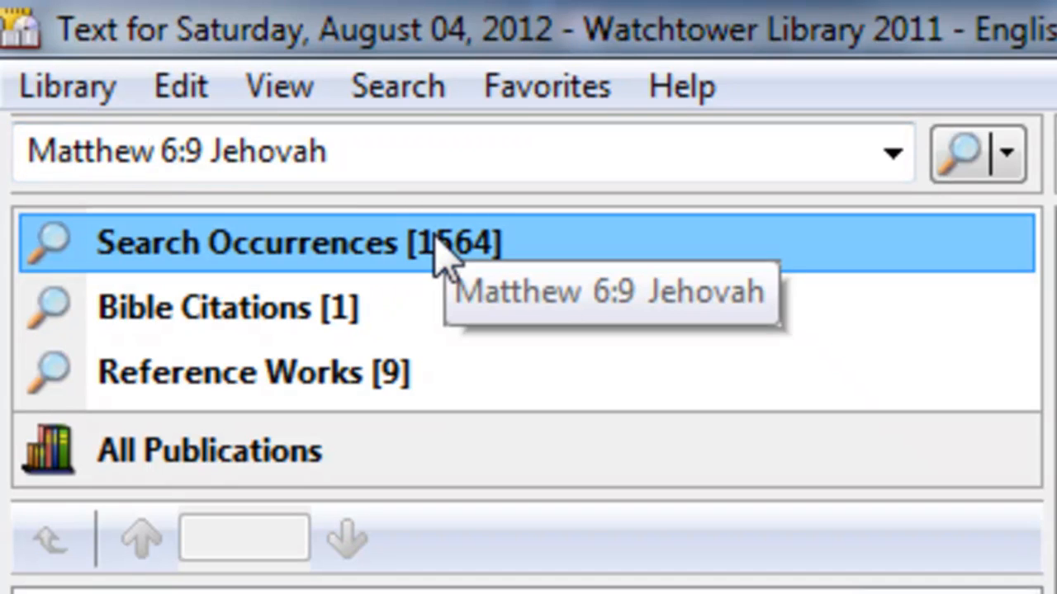
mouse_move(826, 231)
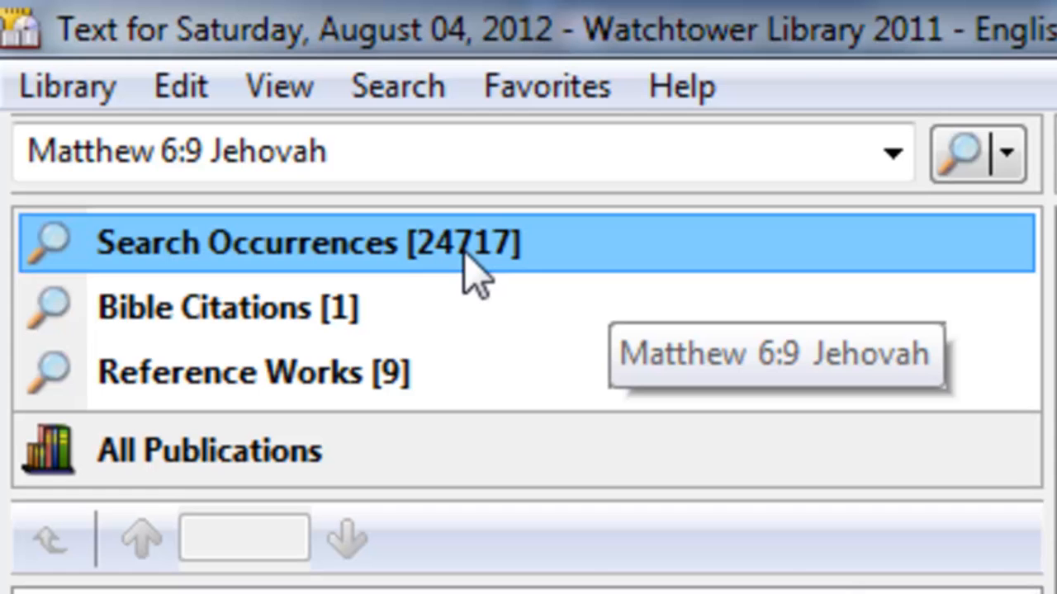
mouse_move(608, 251)
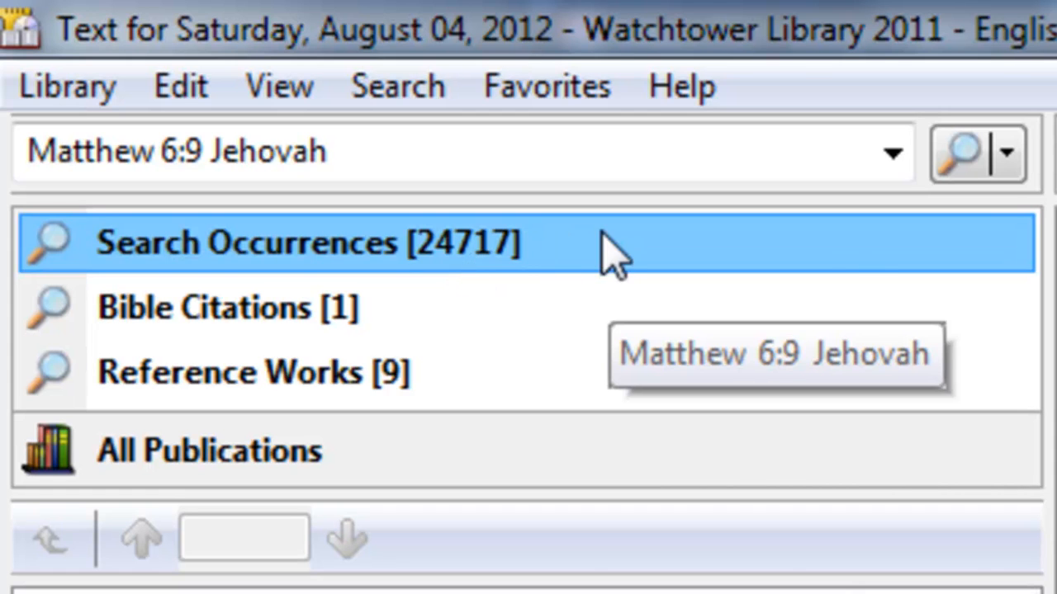
click(1006, 152)
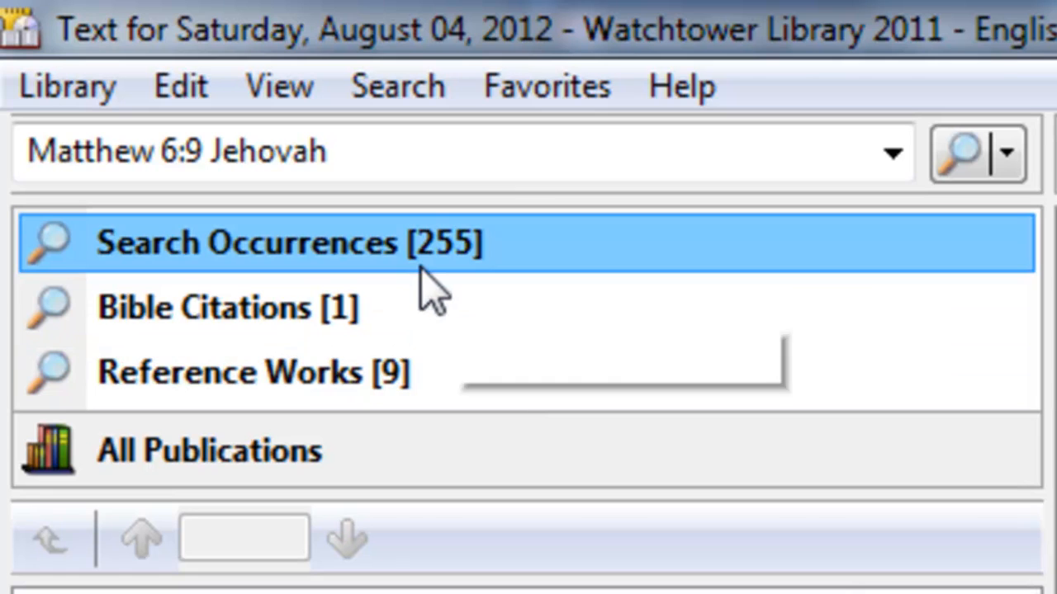
mouse_move(429, 281)
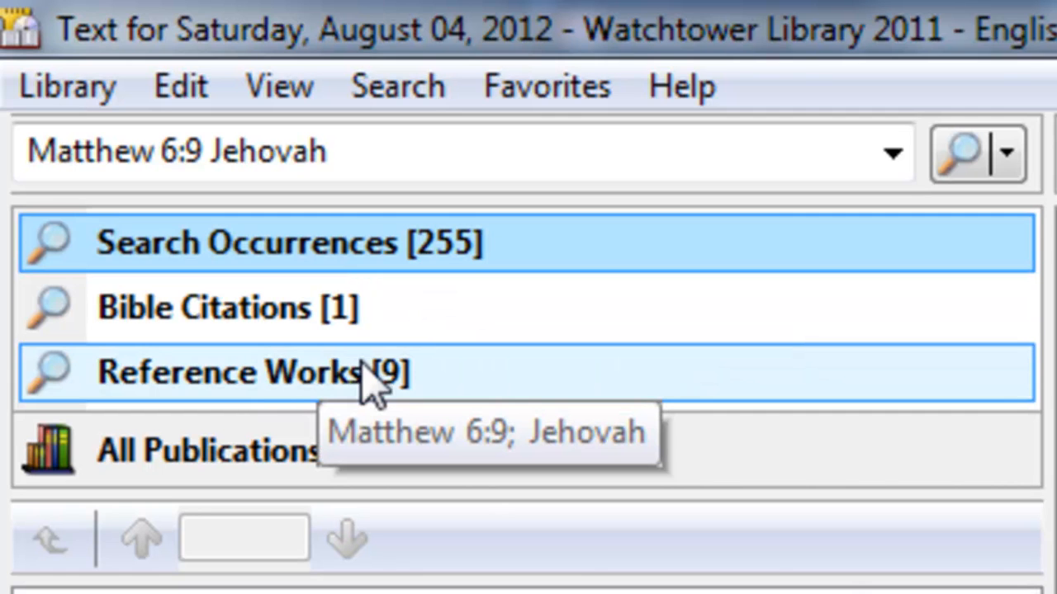
mouse_move(240, 383)
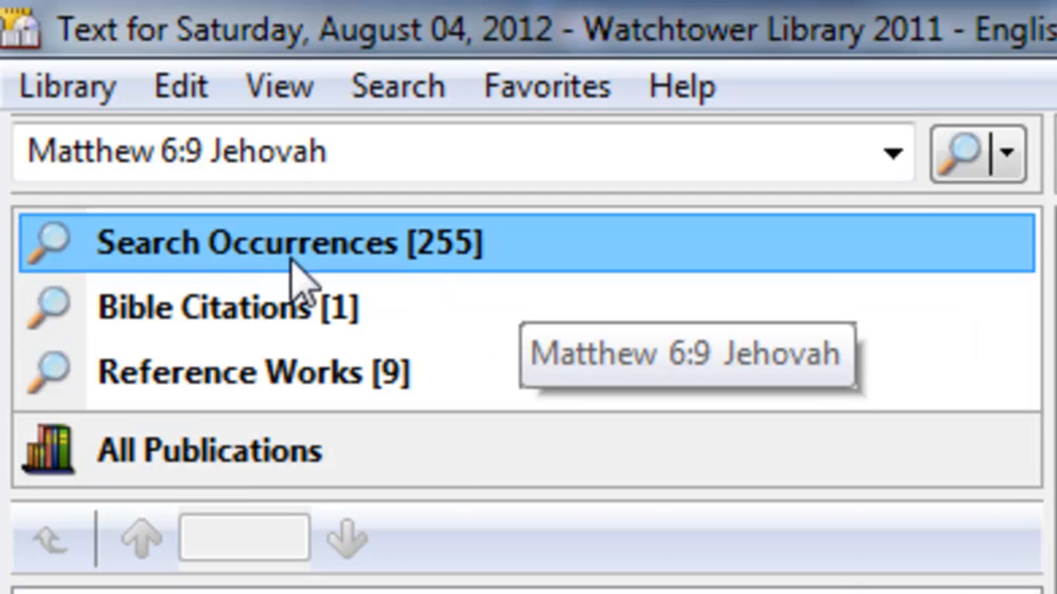
mouse_move(449, 277)
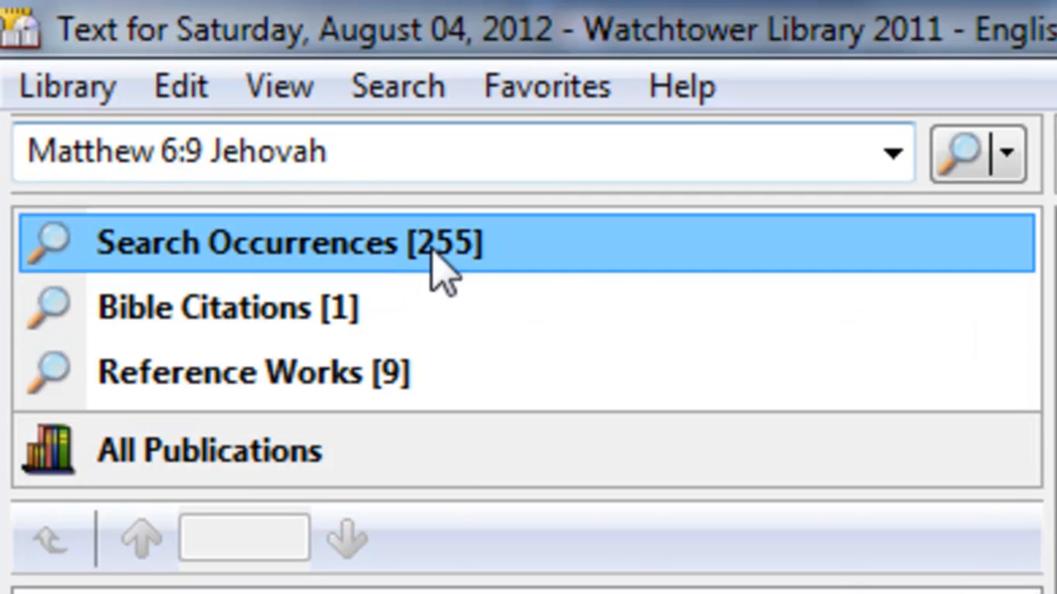
mouse_move(338, 317)
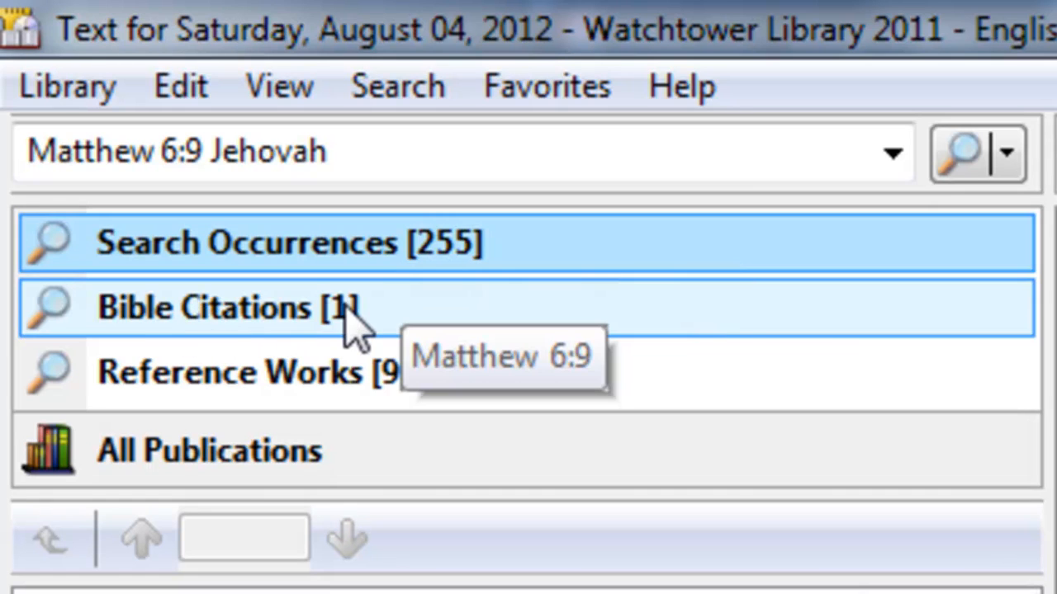
mouse_move(314, 413)
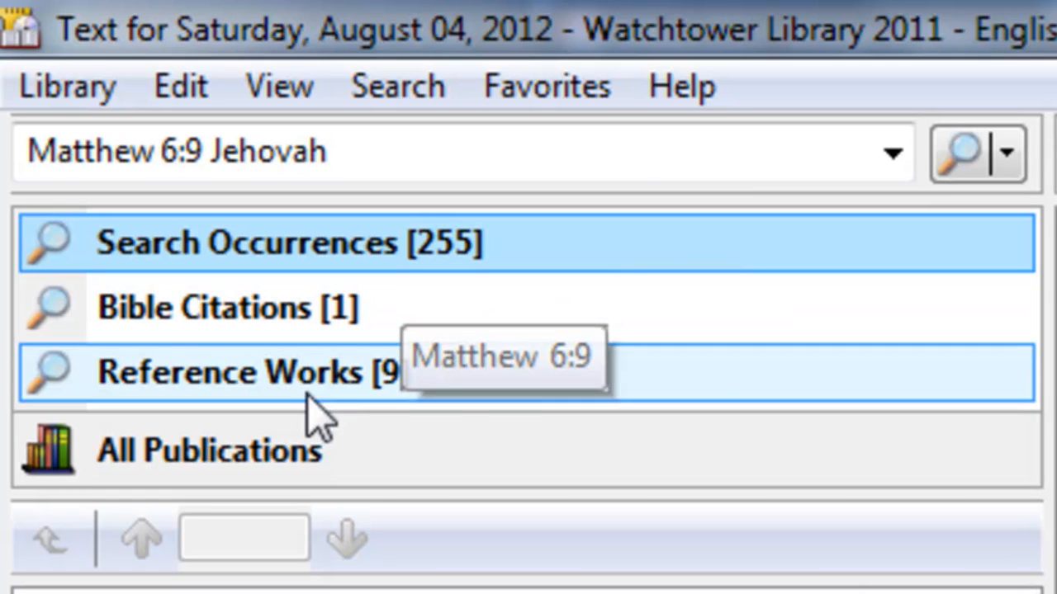
mouse_move(396, 396)
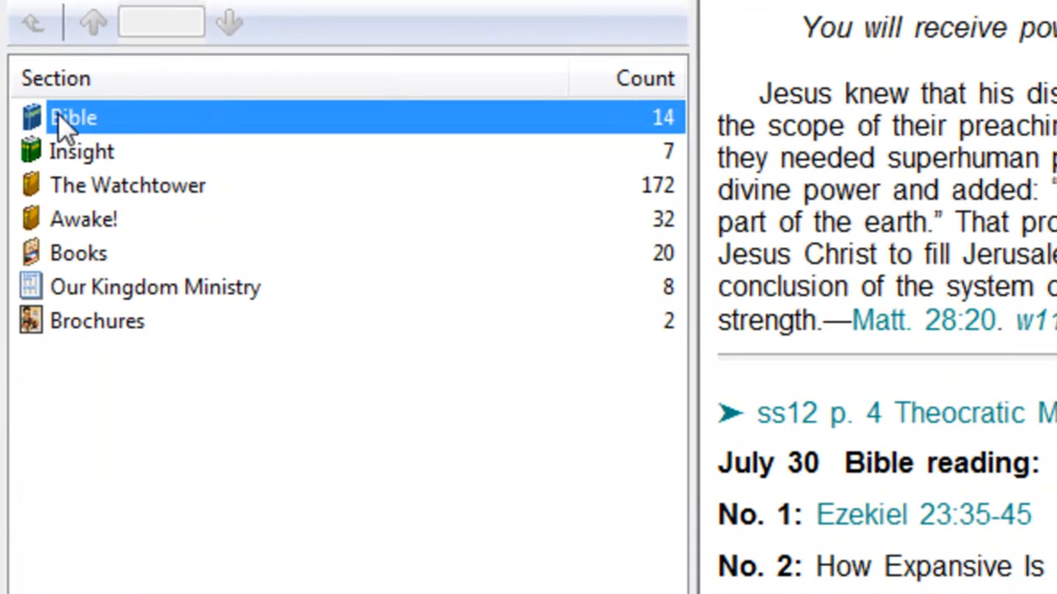
mouse_move(218, 370)
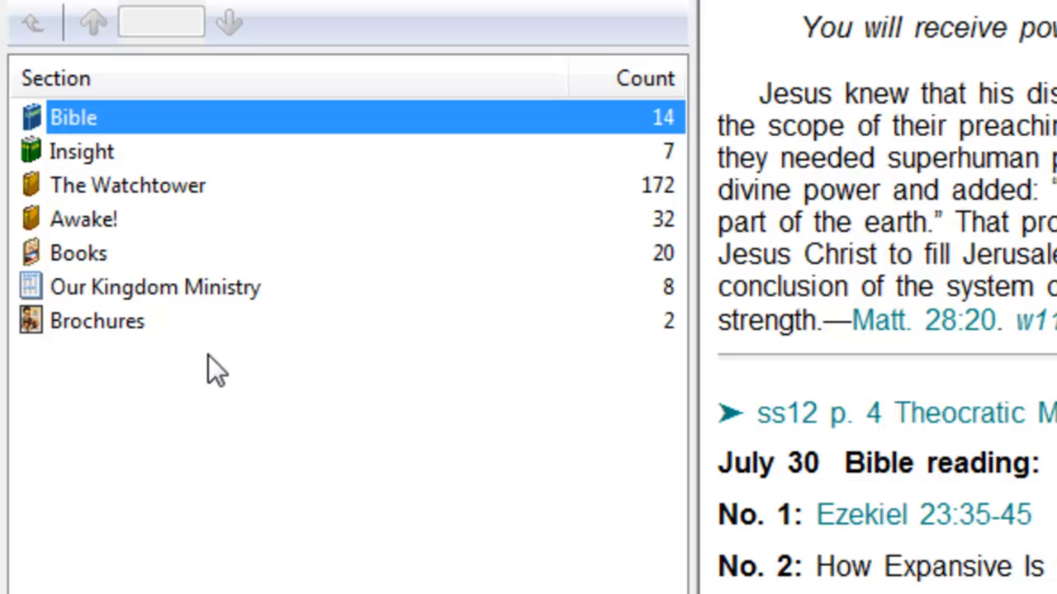
mouse_move(251, 157)
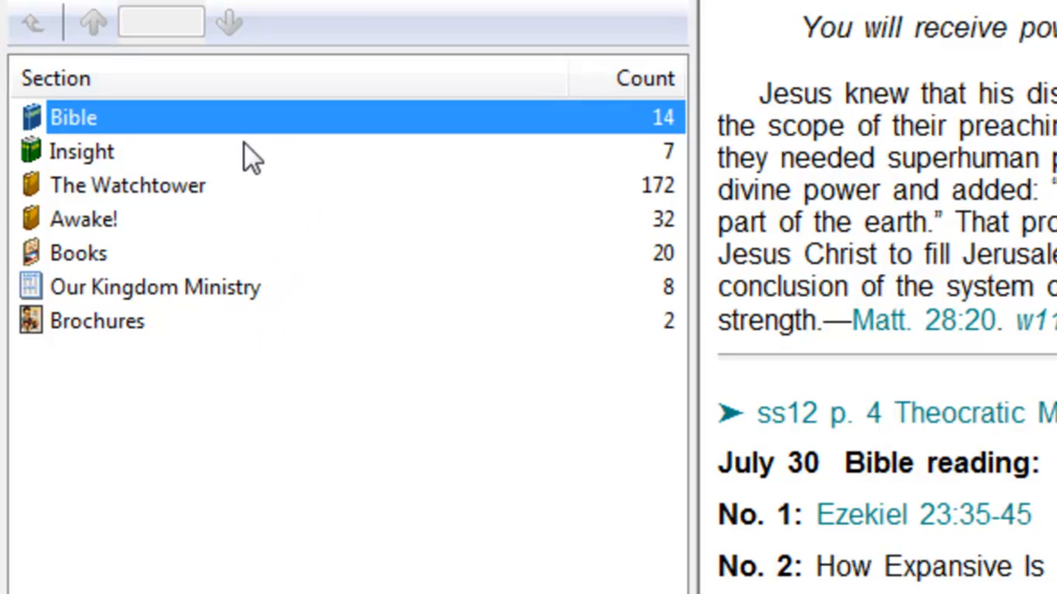
mouse_move(109, 213)
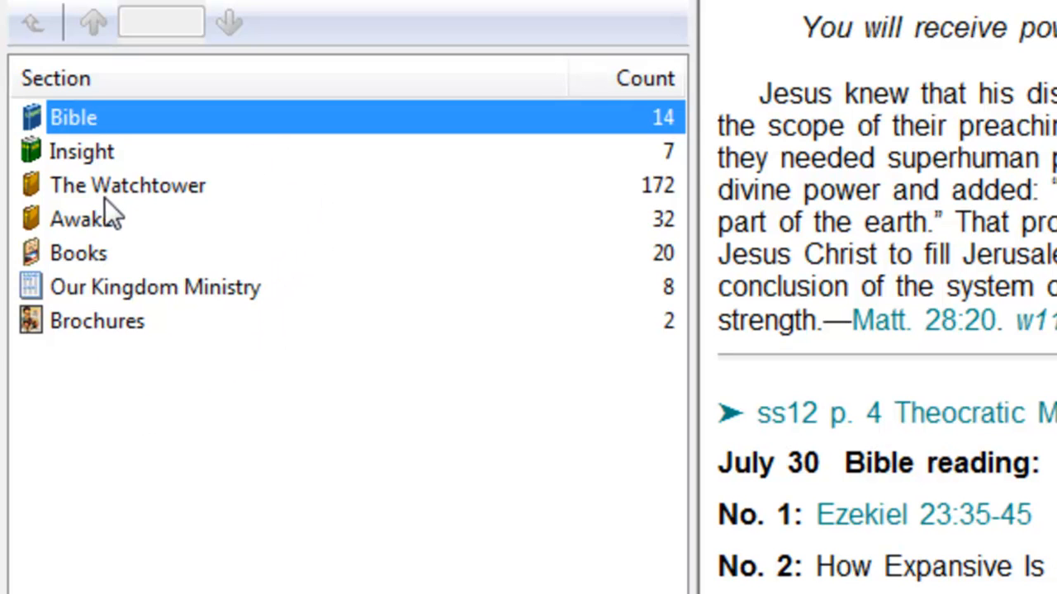
mouse_move(658, 317)
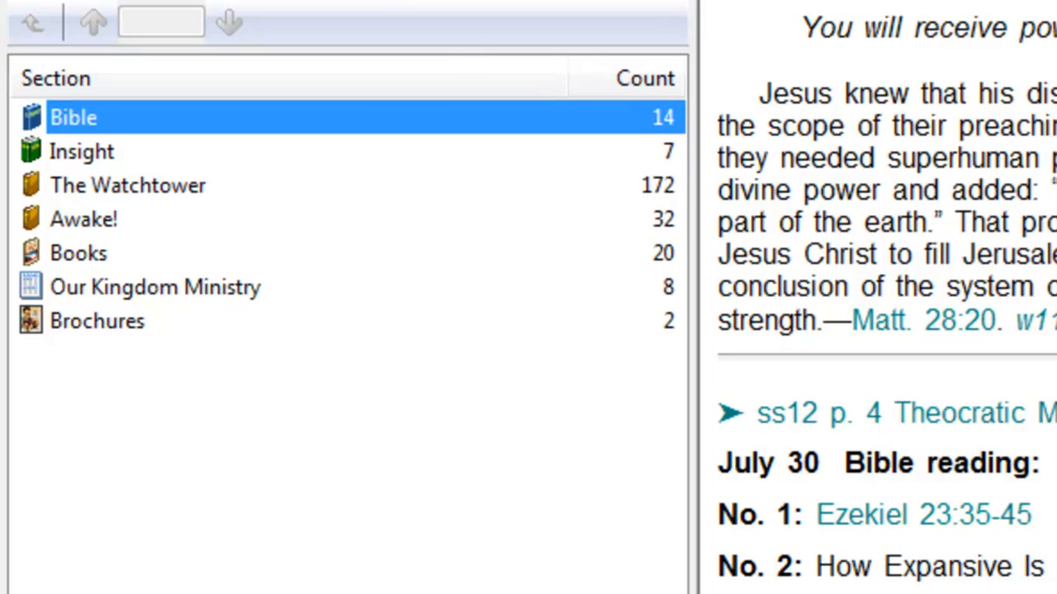
mouse_move(661, 124)
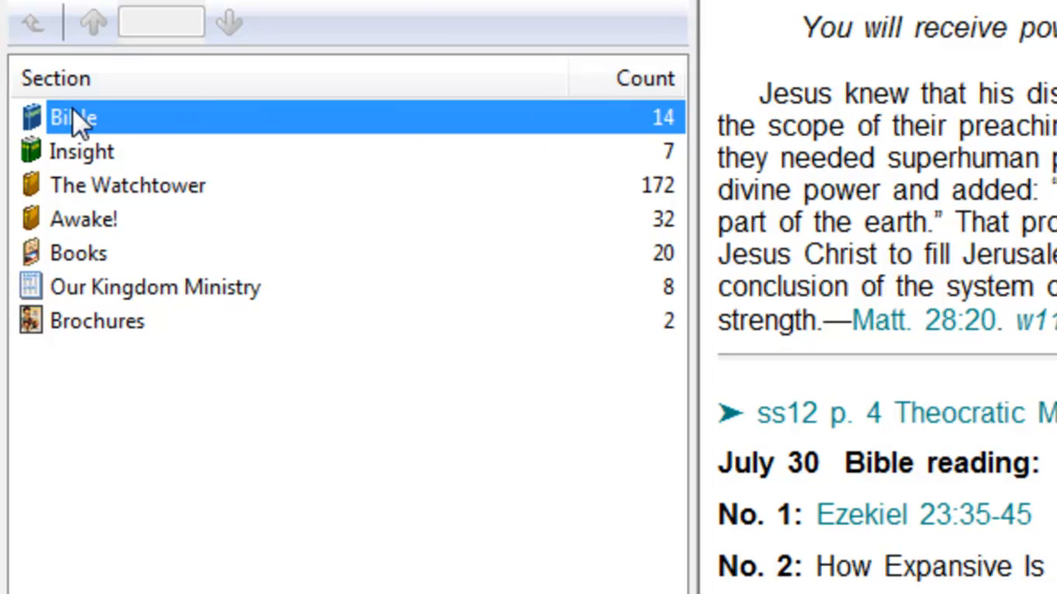
Browse the Bible results down to the Reference Bible books, then the Insight, Volume 2 matches.
double_click(73, 118)
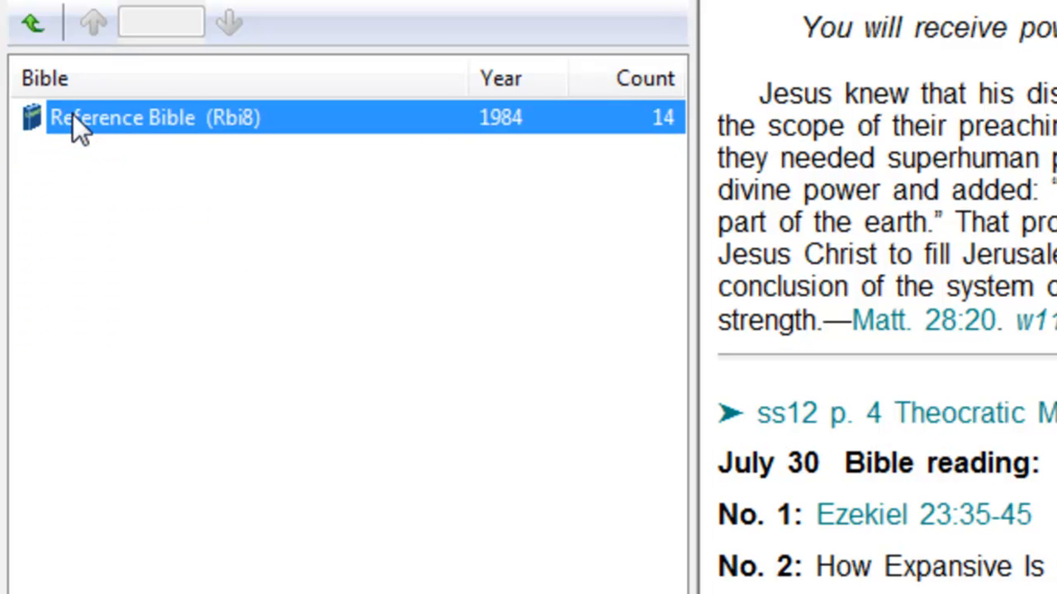
mouse_move(165, 135)
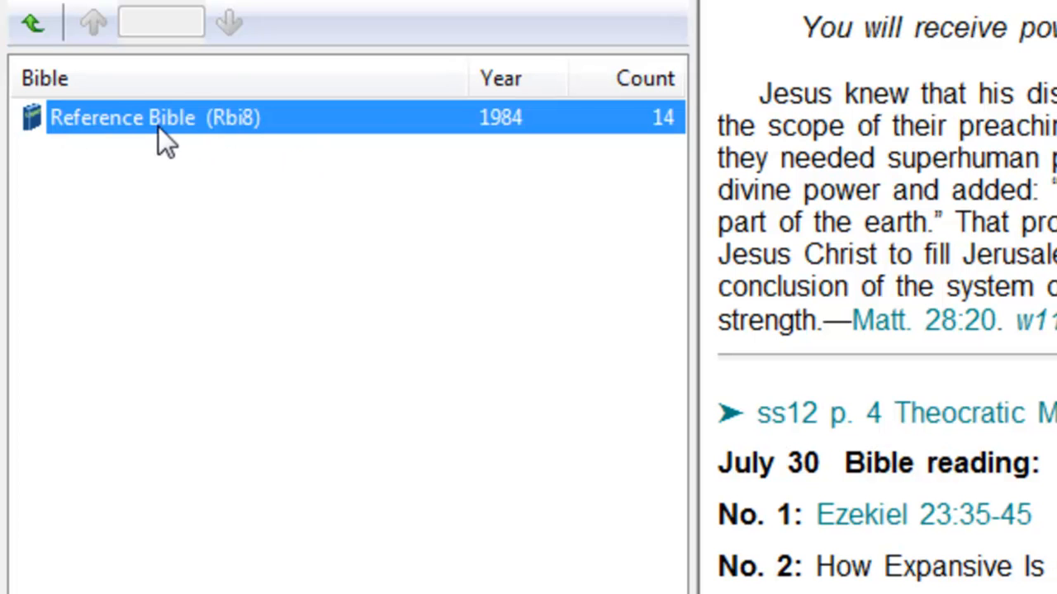
double_click(154, 117)
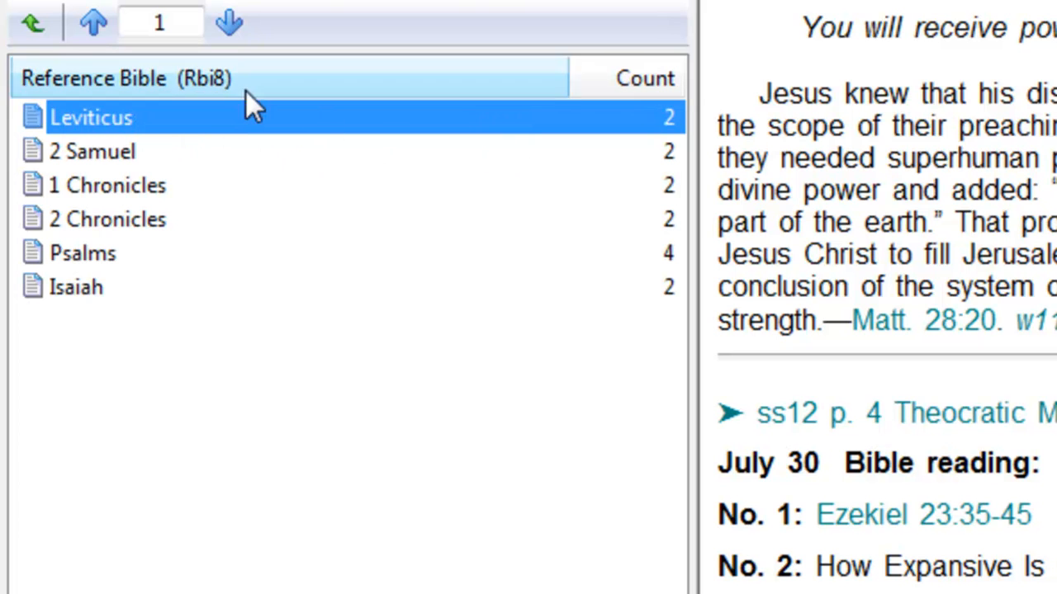
mouse_move(106, 158)
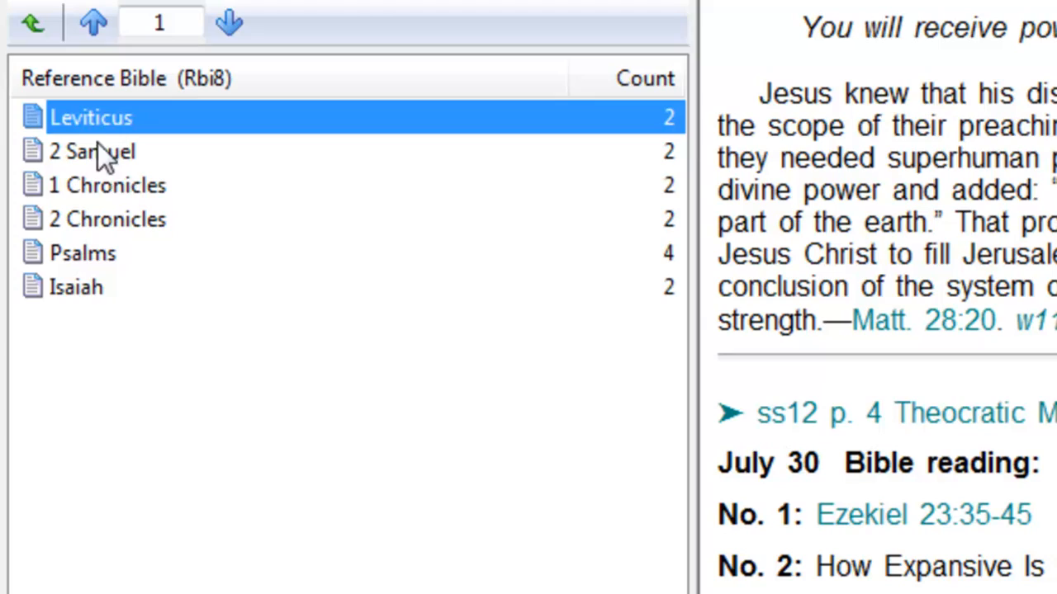
mouse_move(684, 142)
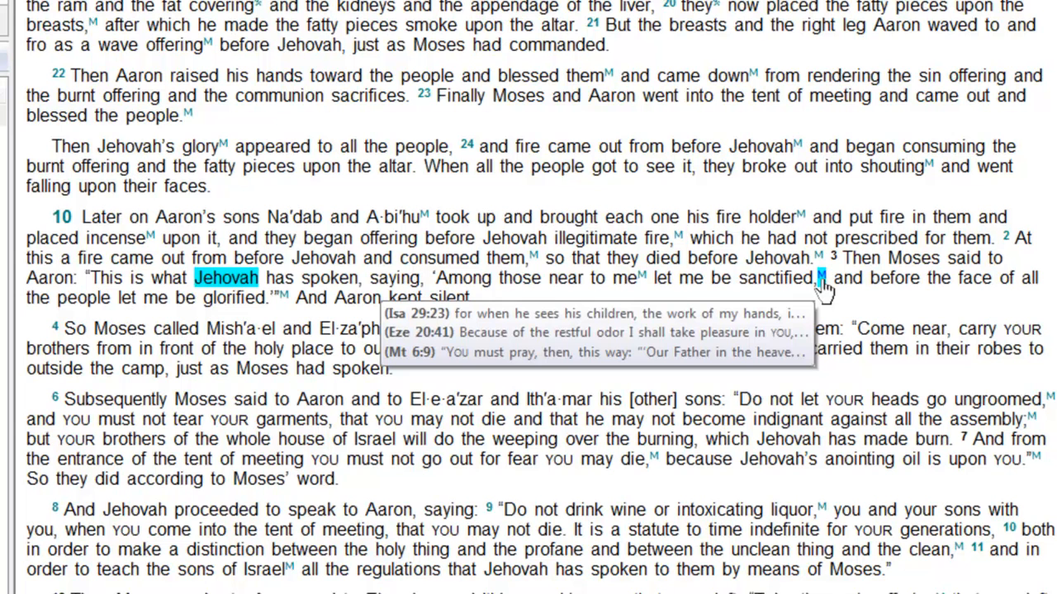
mouse_move(819, 277)
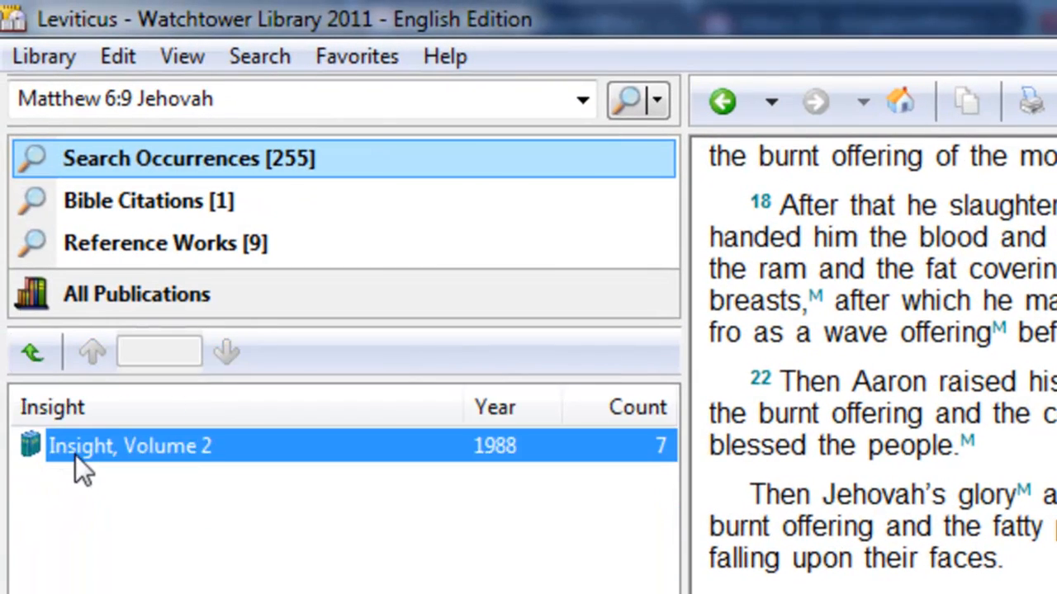
double_click(129, 446)
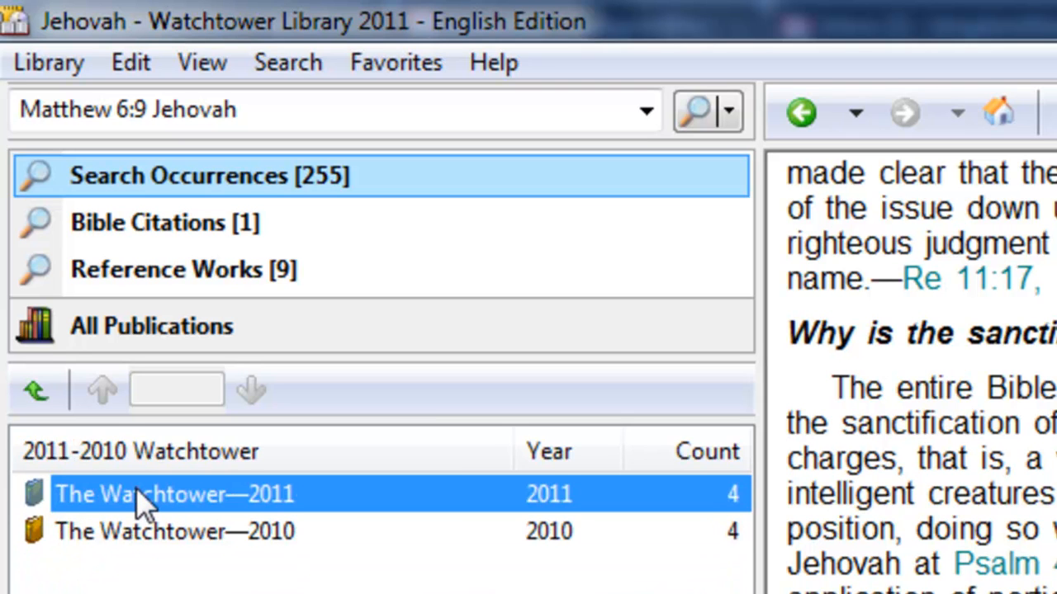
List the matching Watchtower—2011 articles, then return to the top-level section list.
double_click(175, 494)
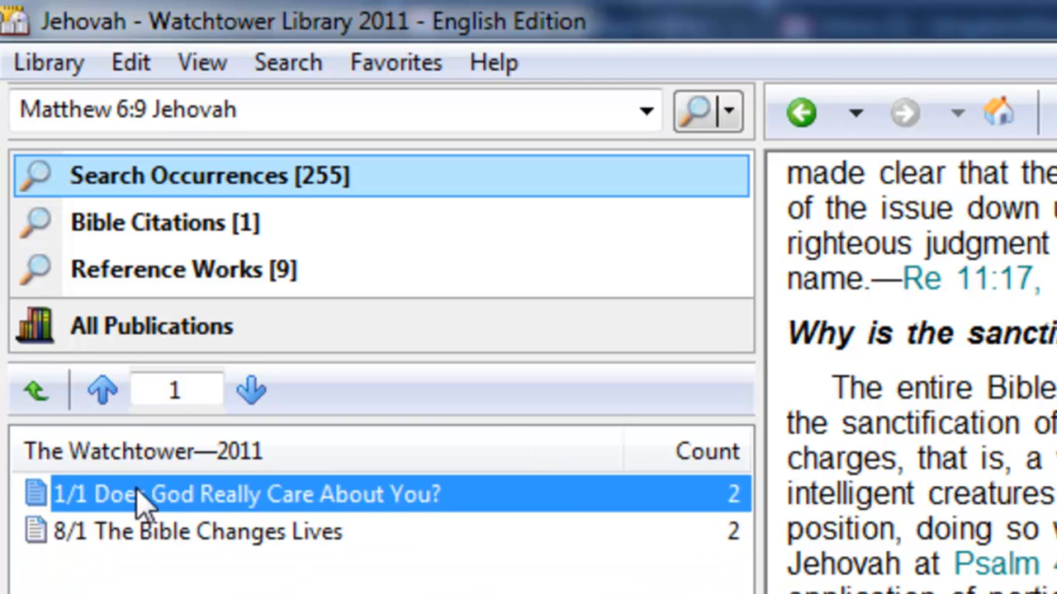
click(37, 389)
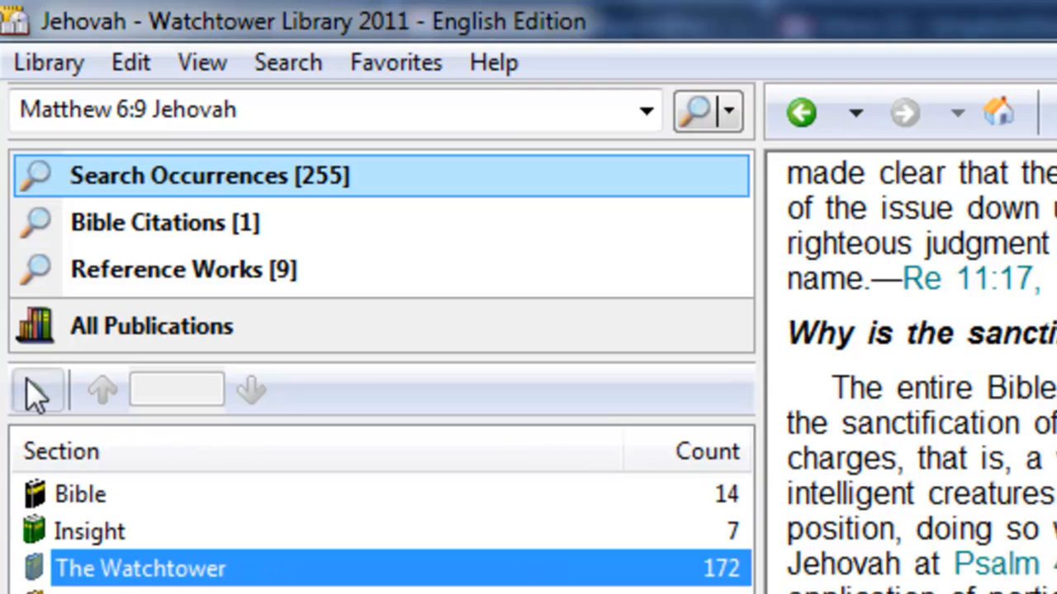
click(37, 389)
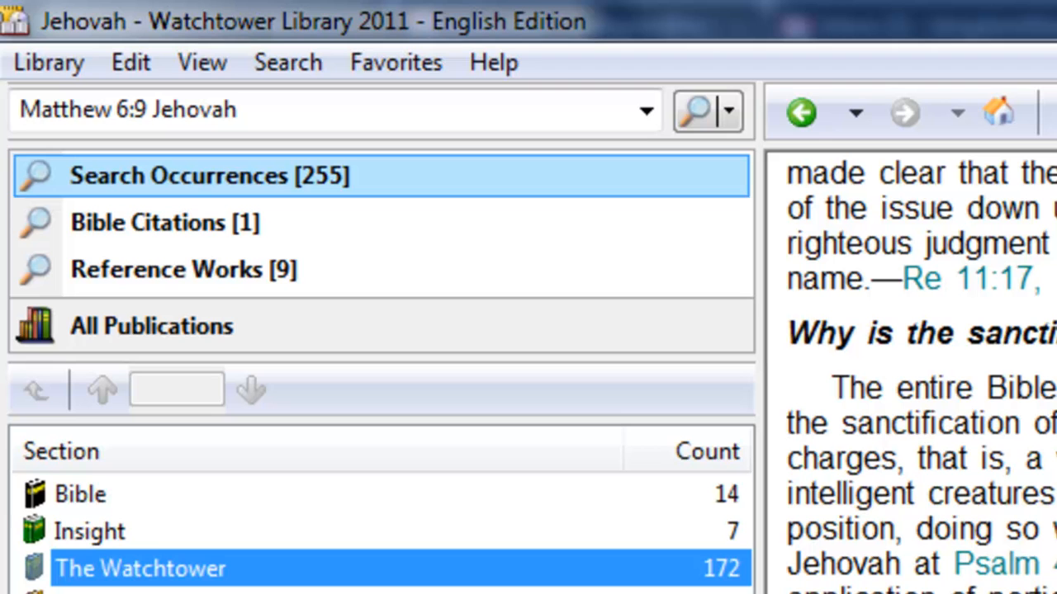
Open the Insight 'Jehovah' article and add its Mt 6:9 link to the search query.
scroll(down, 3)
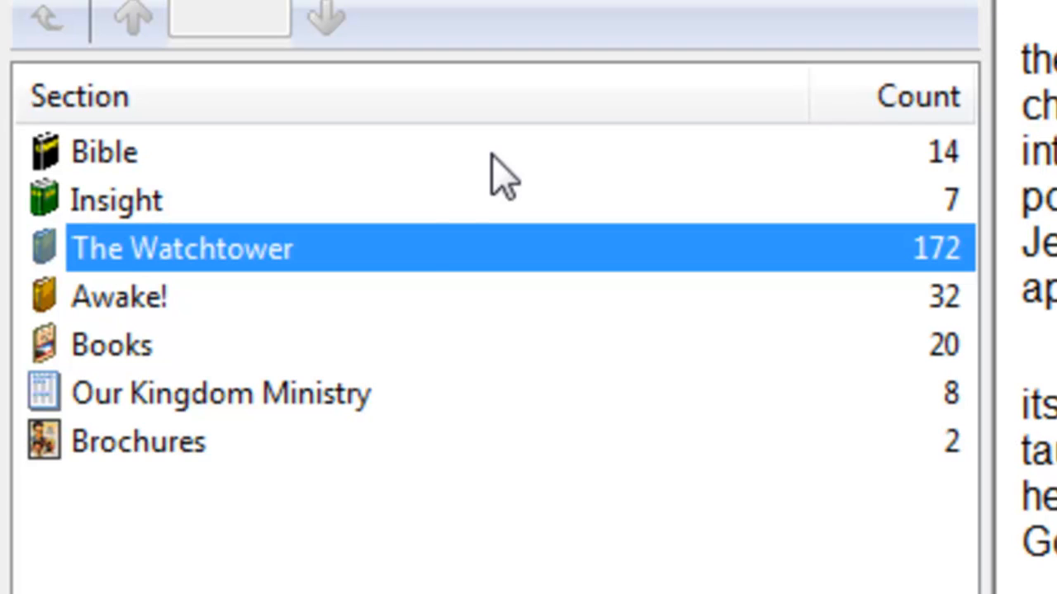
mouse_move(614, 284)
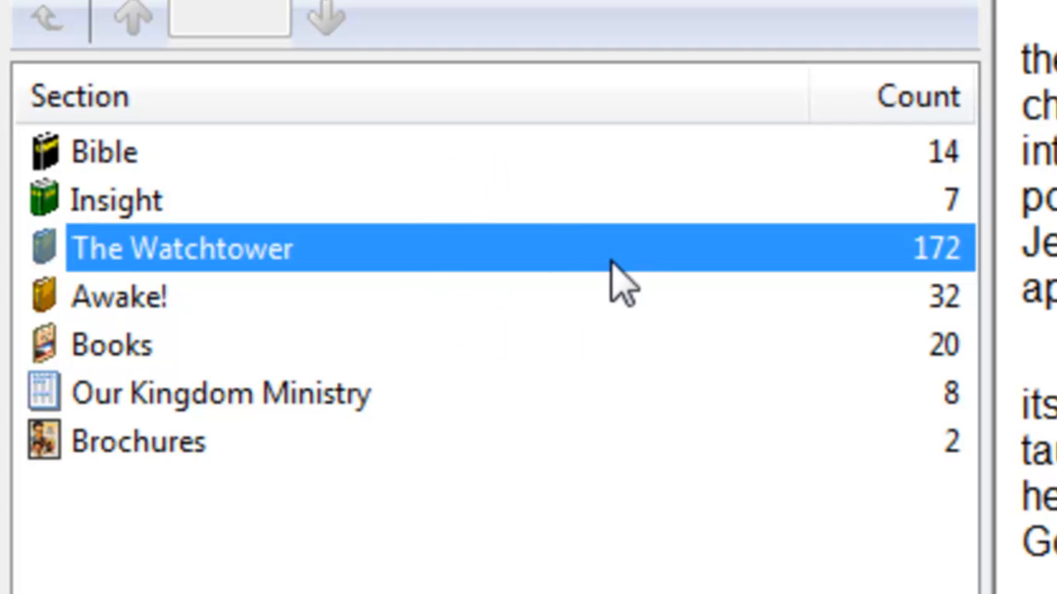
mouse_move(416, 383)
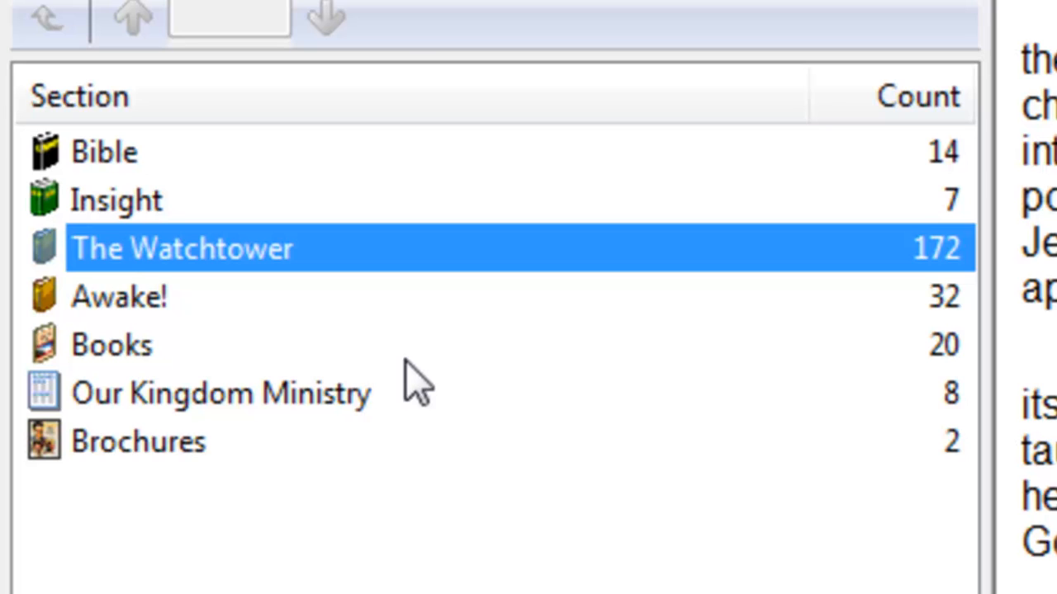
click(536, 502)
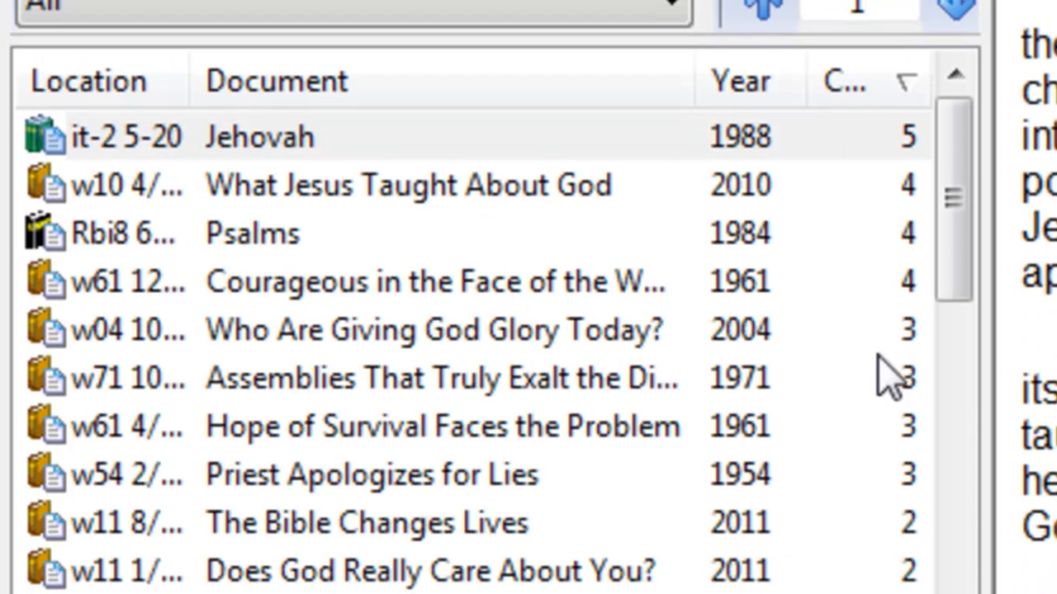
mouse_move(264, 184)
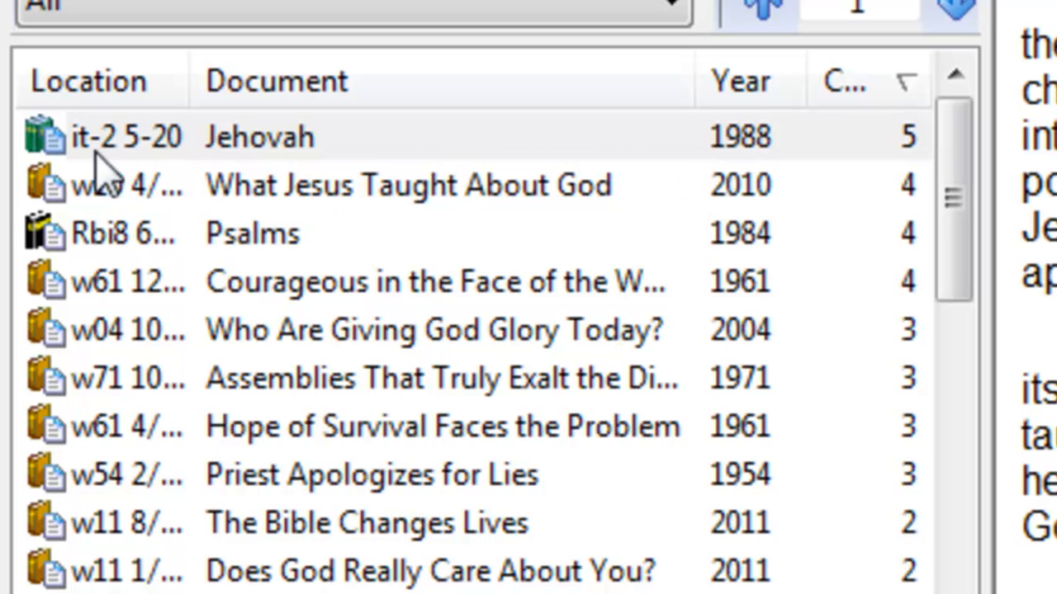
mouse_move(333, 157)
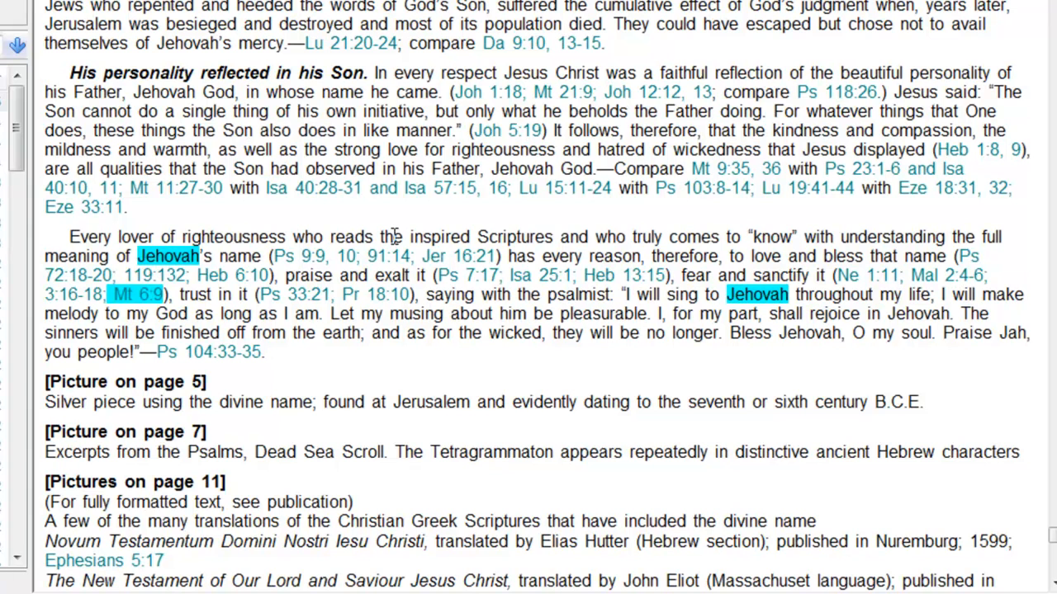
mouse_move(707, 321)
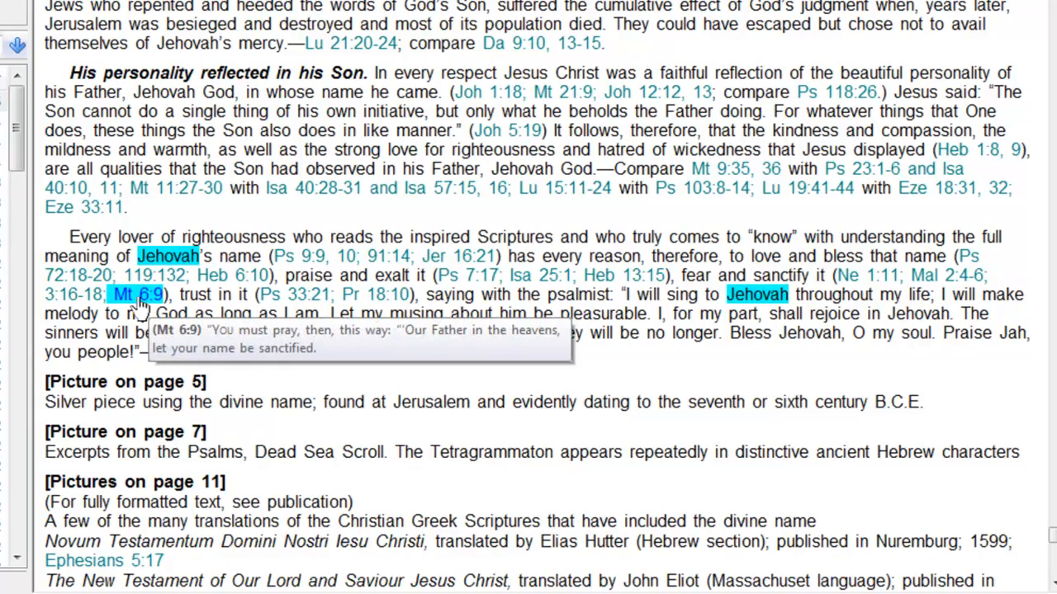
click(137, 294)
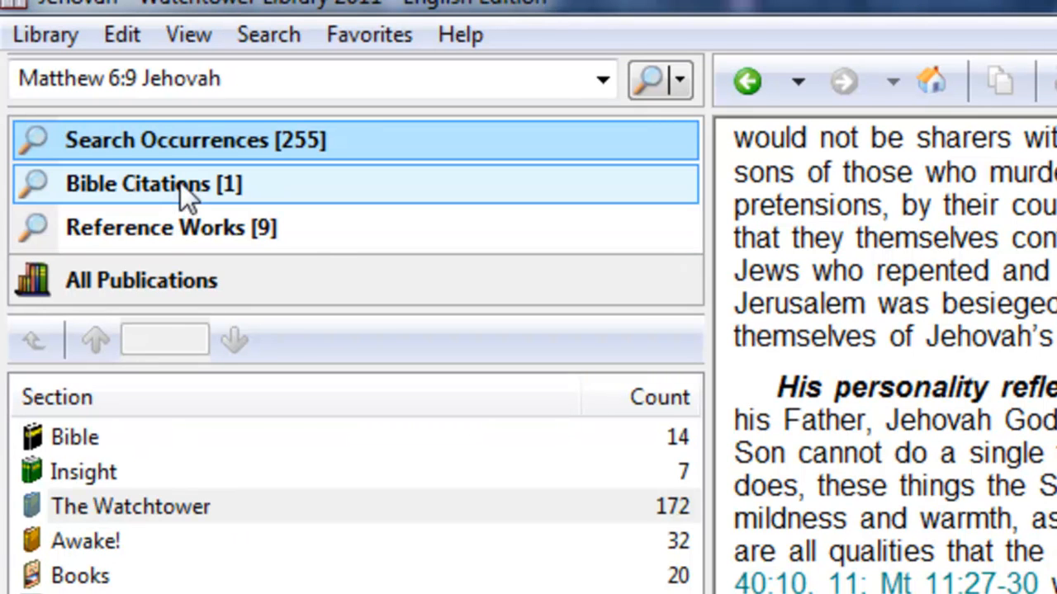
click(153, 183)
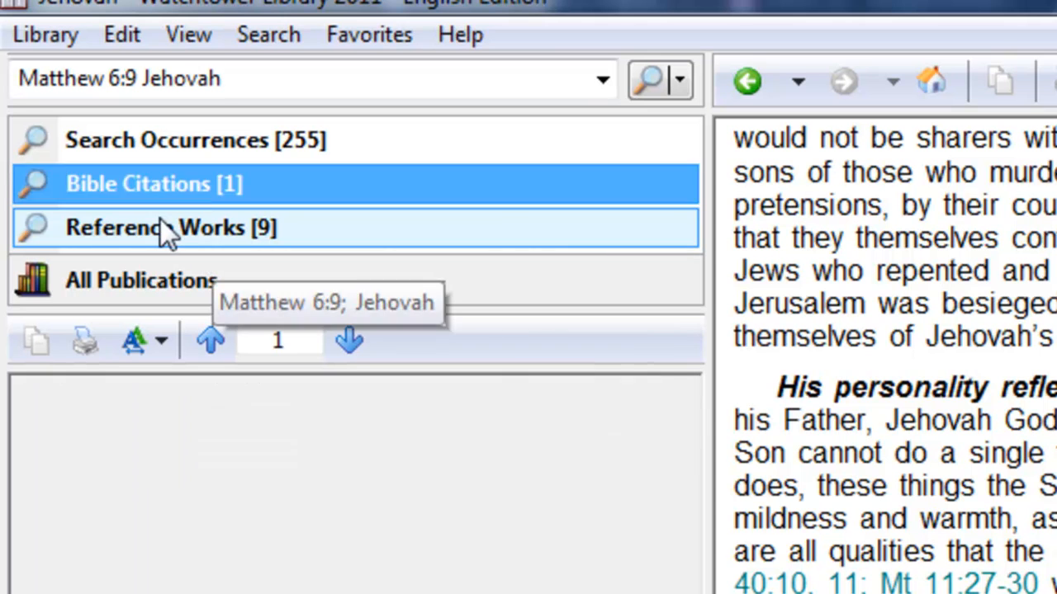
click(172, 228)
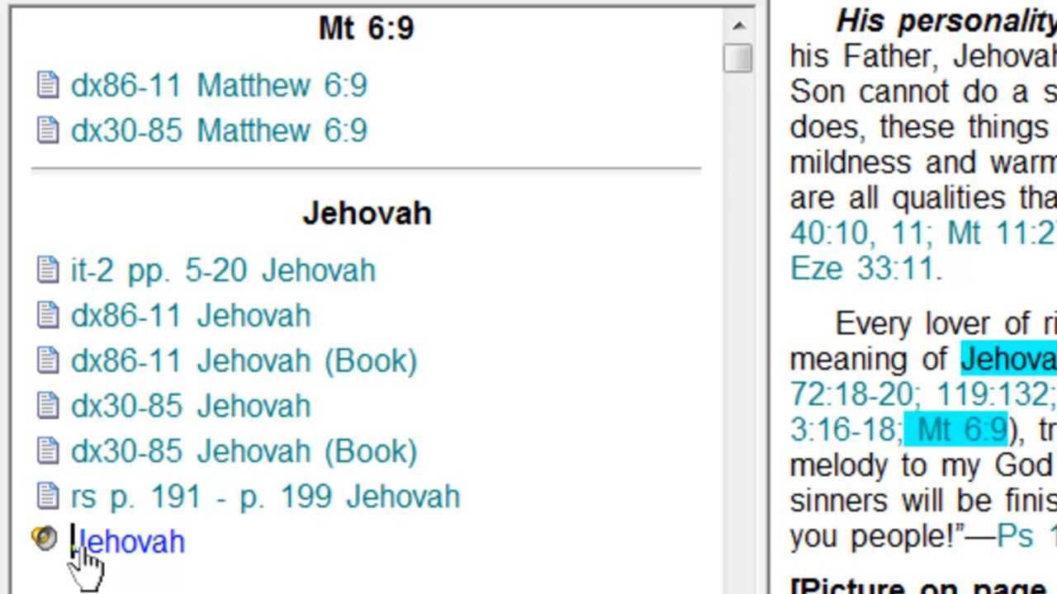
mouse_move(284, 495)
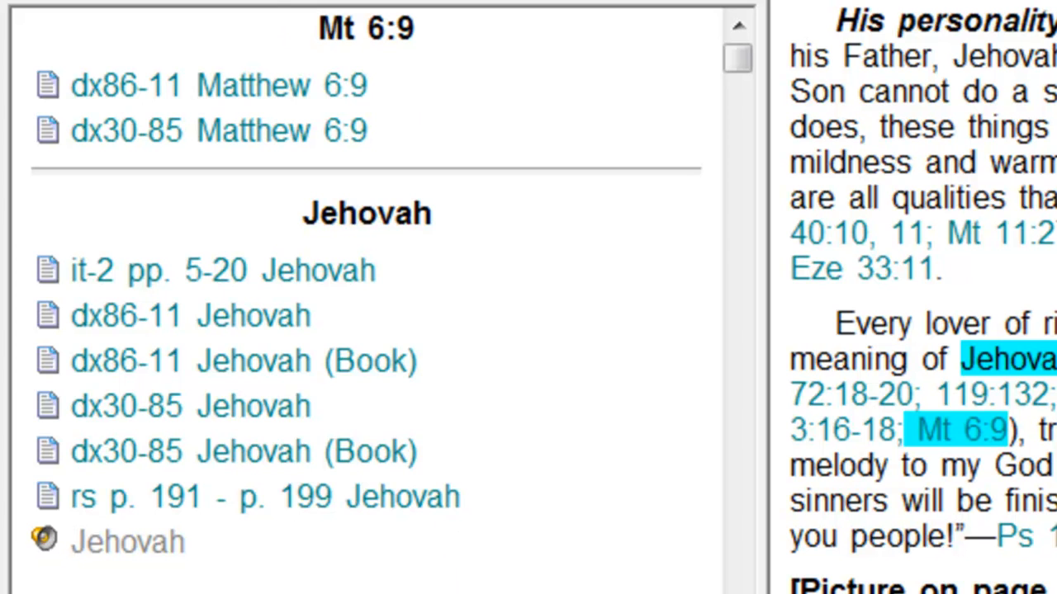
click(218, 84)
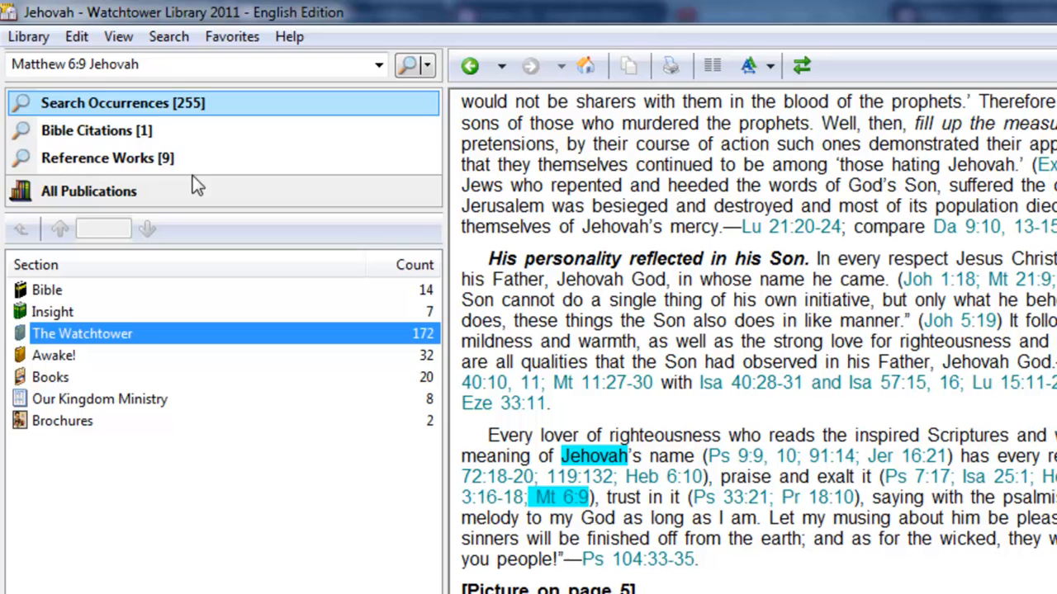
Change the query to 'Matthew 6:9-25', view its Bible citation and open the verse-by-verse references.
click(86, 65)
text(-)
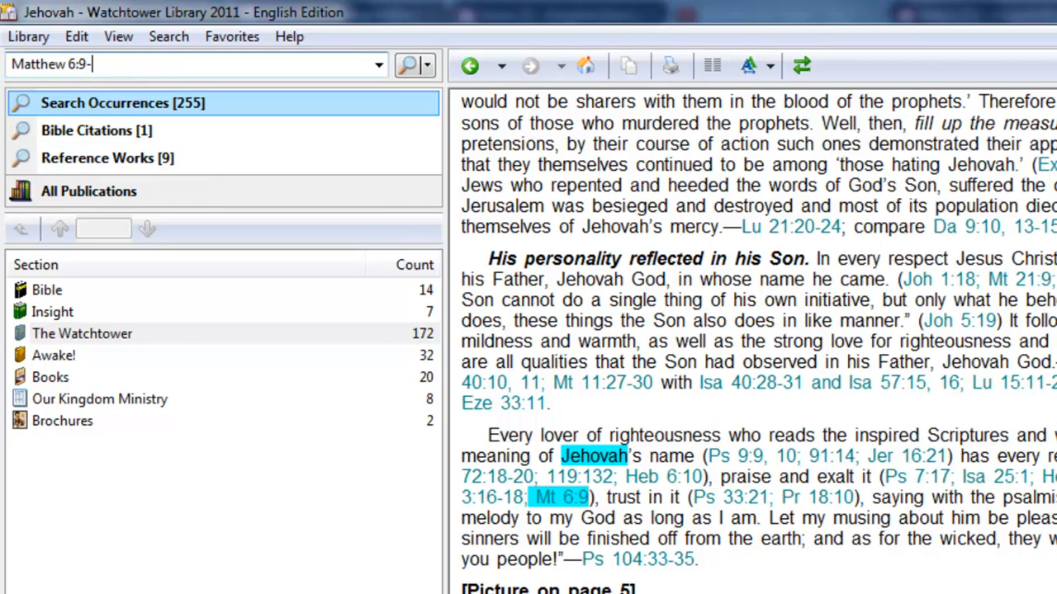
text(2)
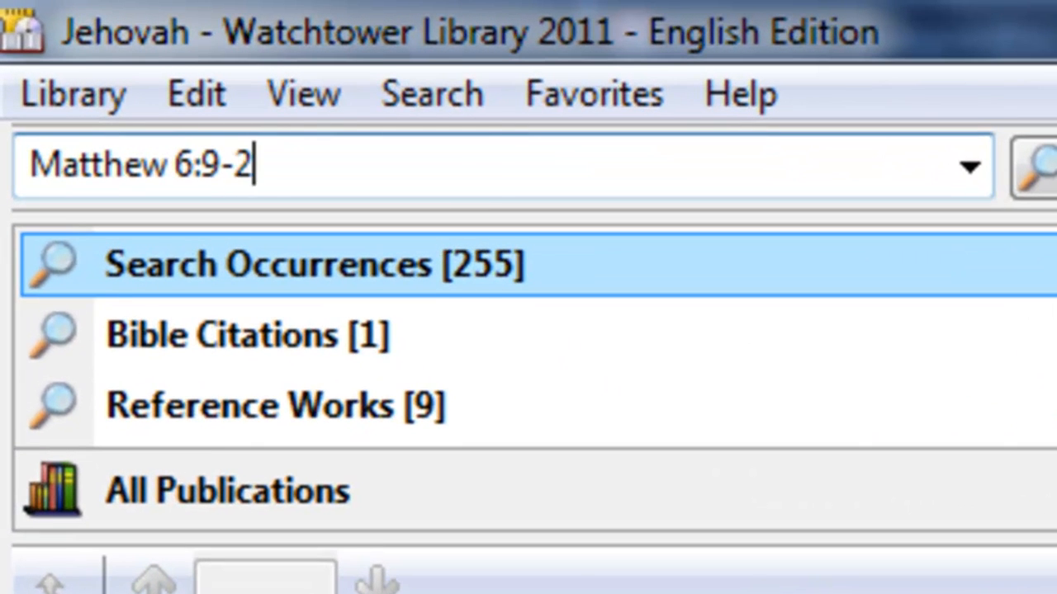
text(5)
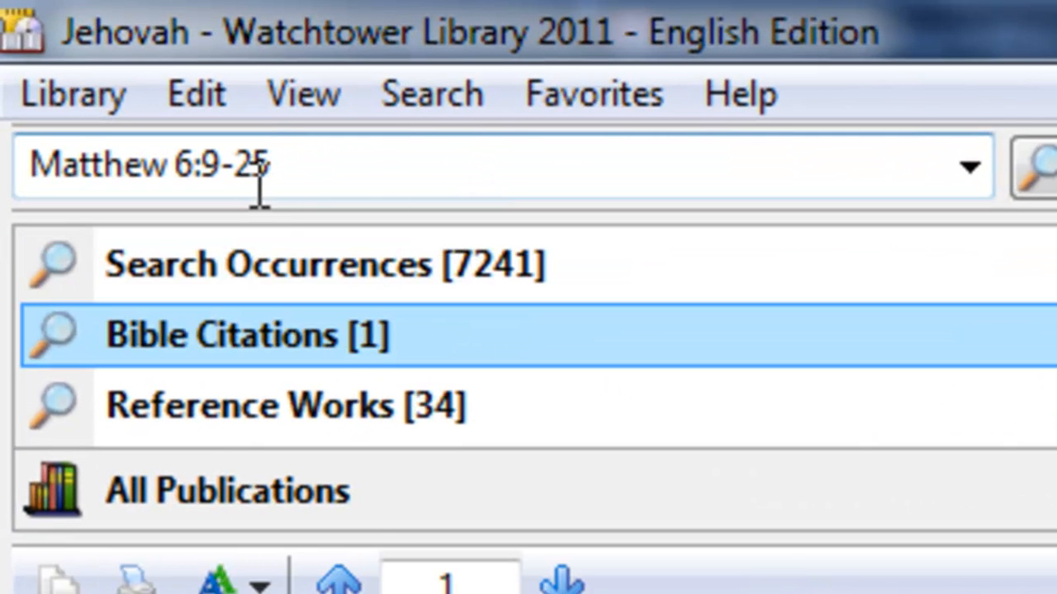
mouse_move(330, 347)
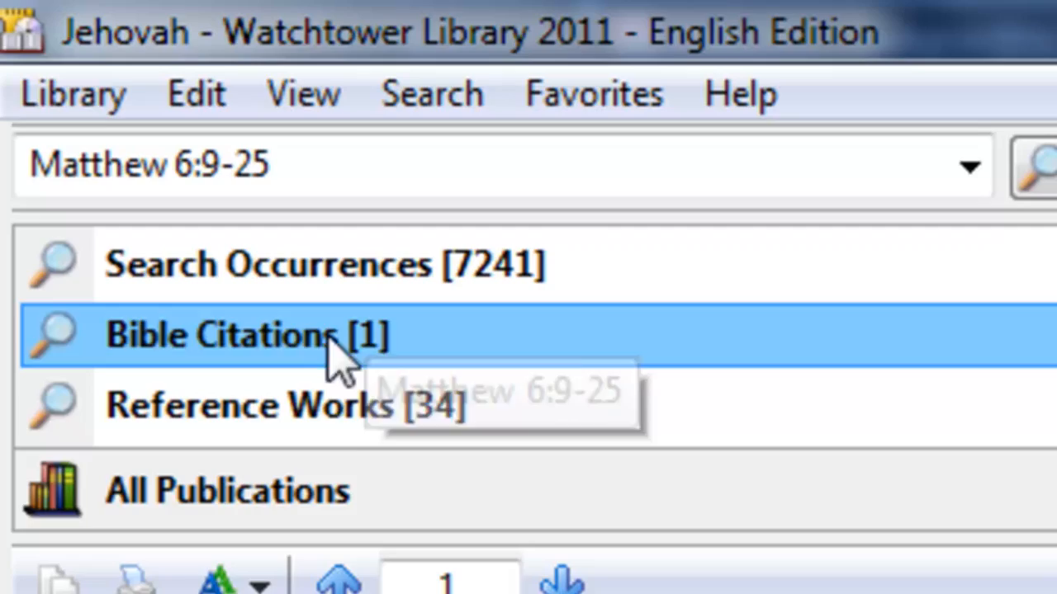
click(223, 333)
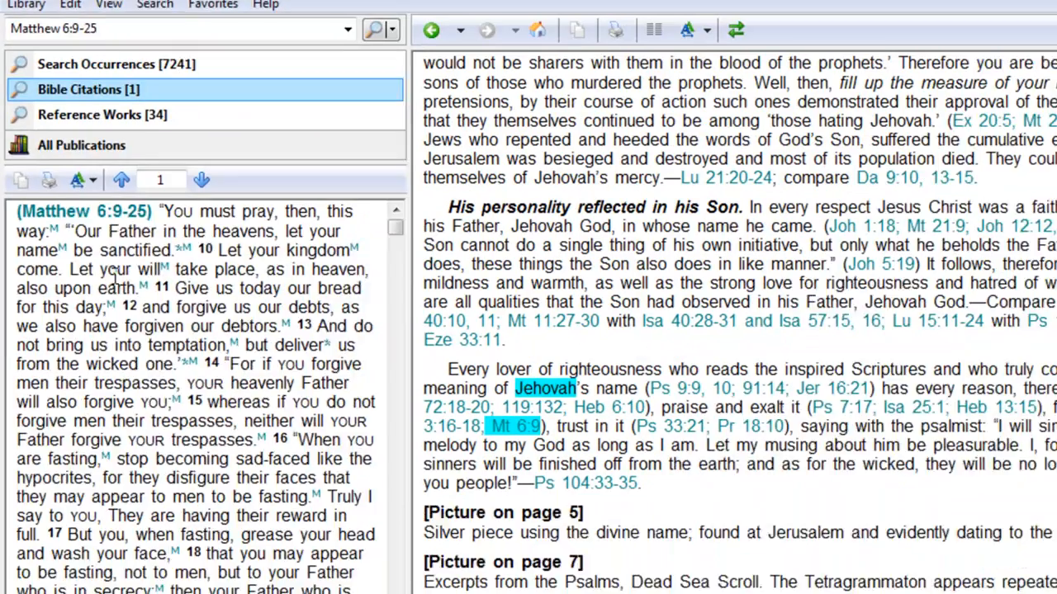
click(103, 114)
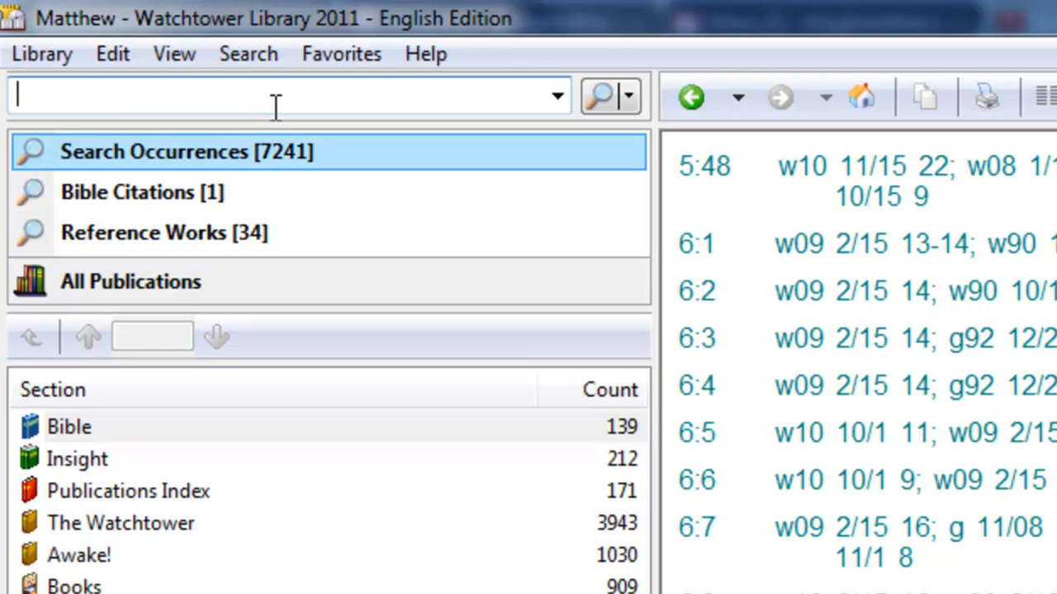
Search for 'Faith Jesus prayer', narrowing results to 106 occurrences and 16 reference works.
text(Faith)
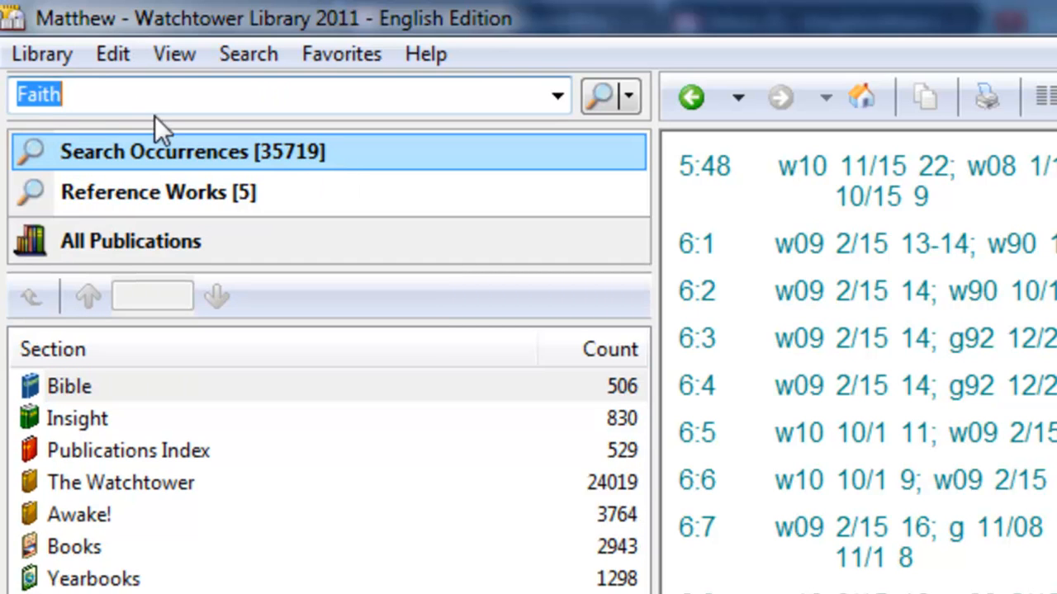
mouse_move(427, 157)
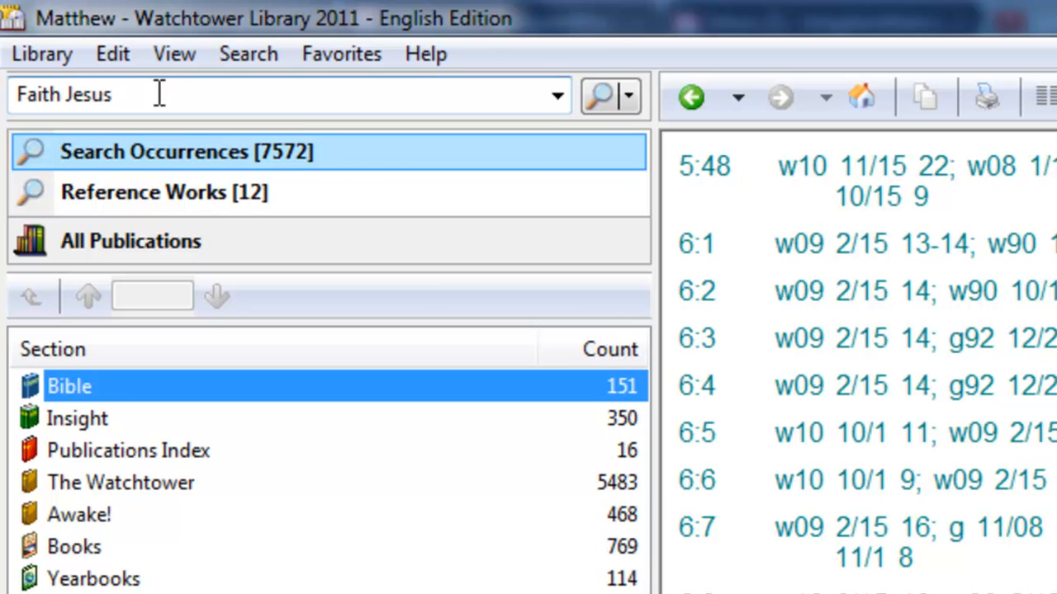
mouse_move(185, 135)
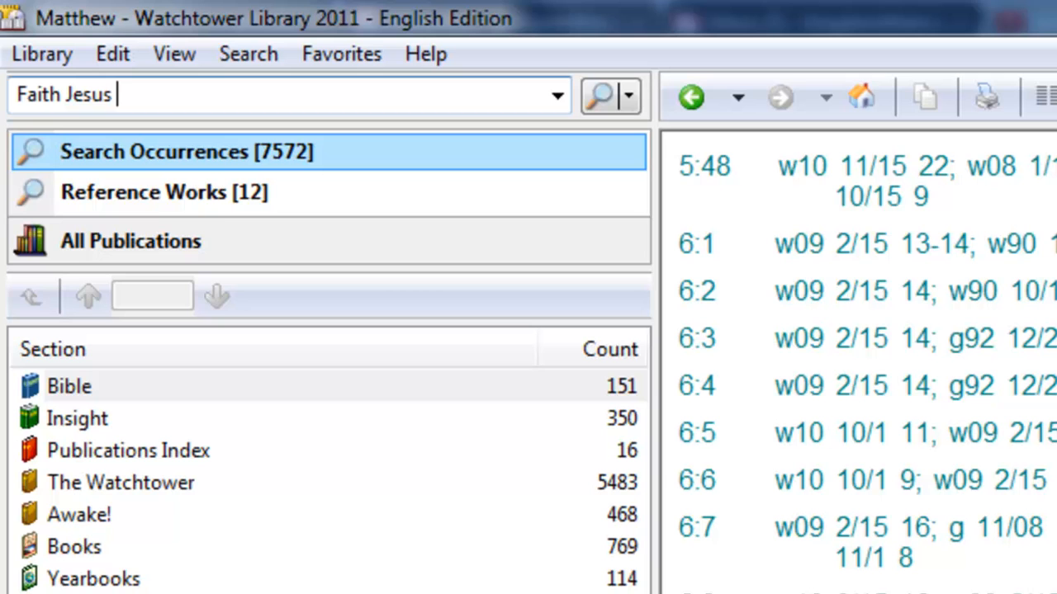
text(p)
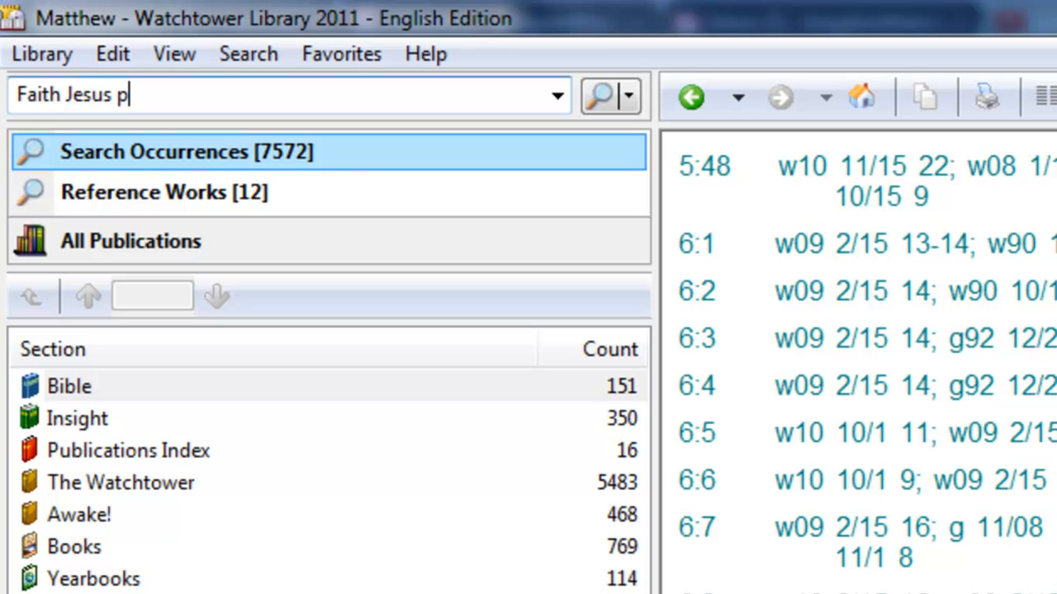
text(rayer)
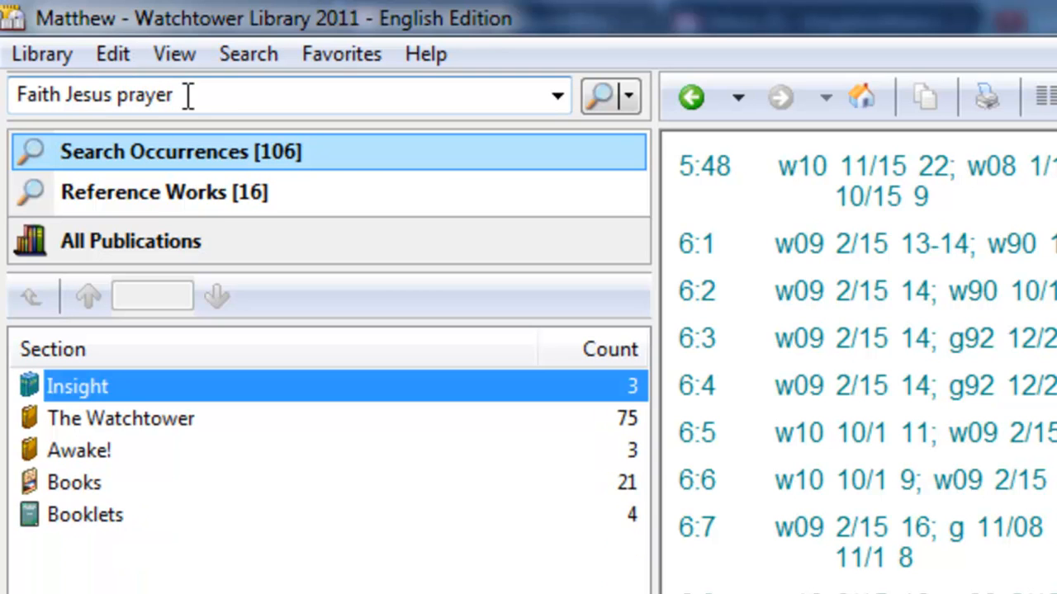
mouse_move(284, 166)
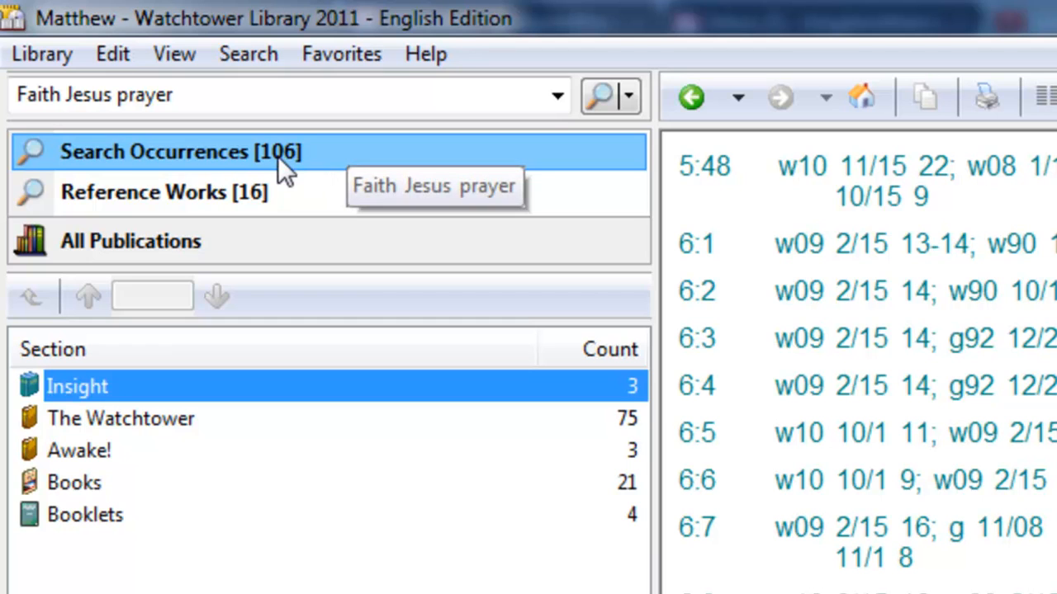
mouse_move(184, 135)
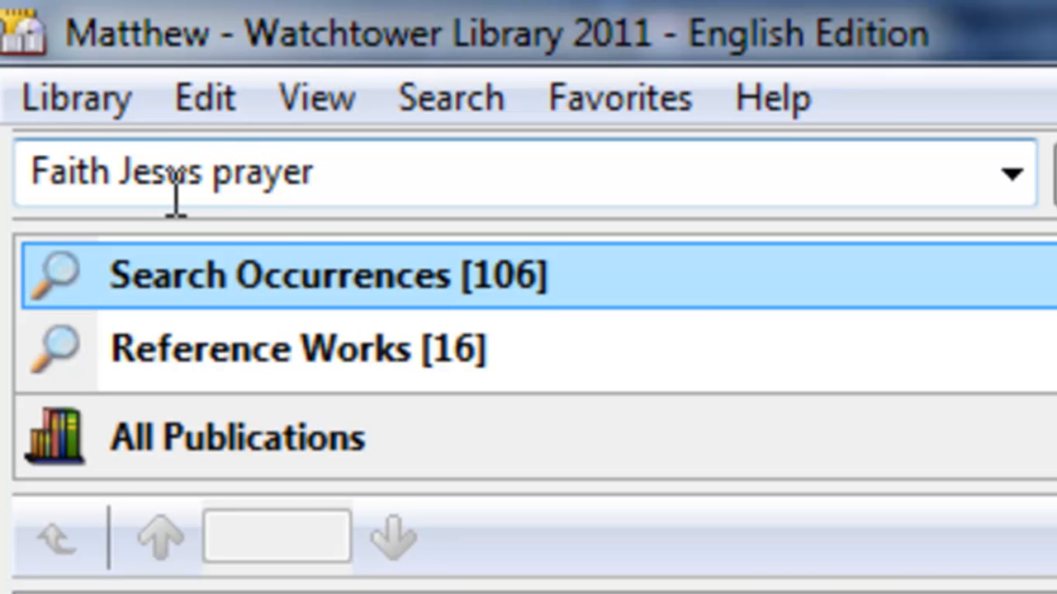
Add * wildcards to make the query 'Faith* Jesus pray*', returning 499 occurrences.
triple_click(173, 172)
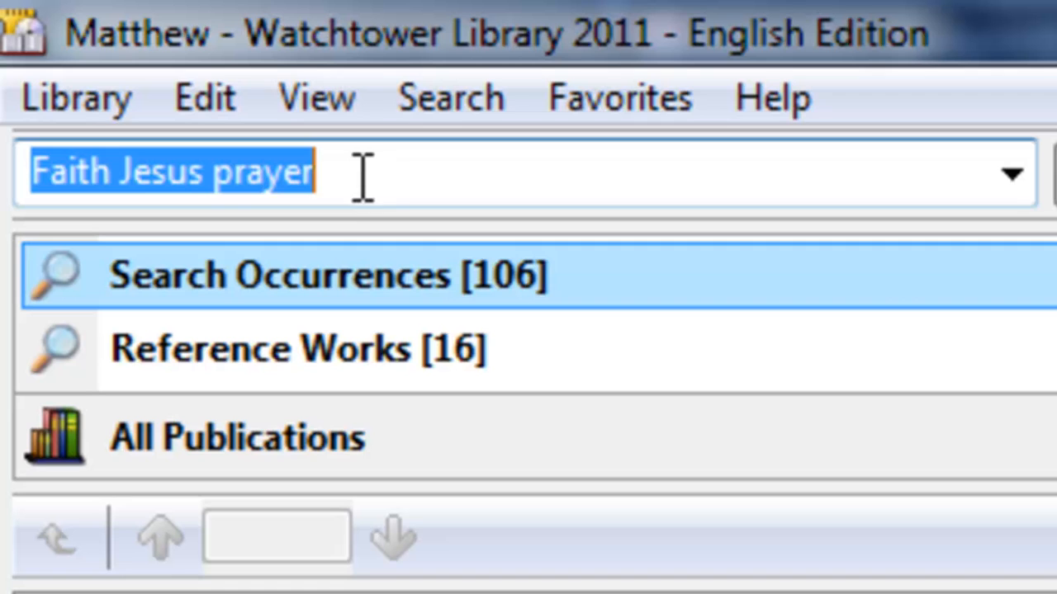
click(310, 173)
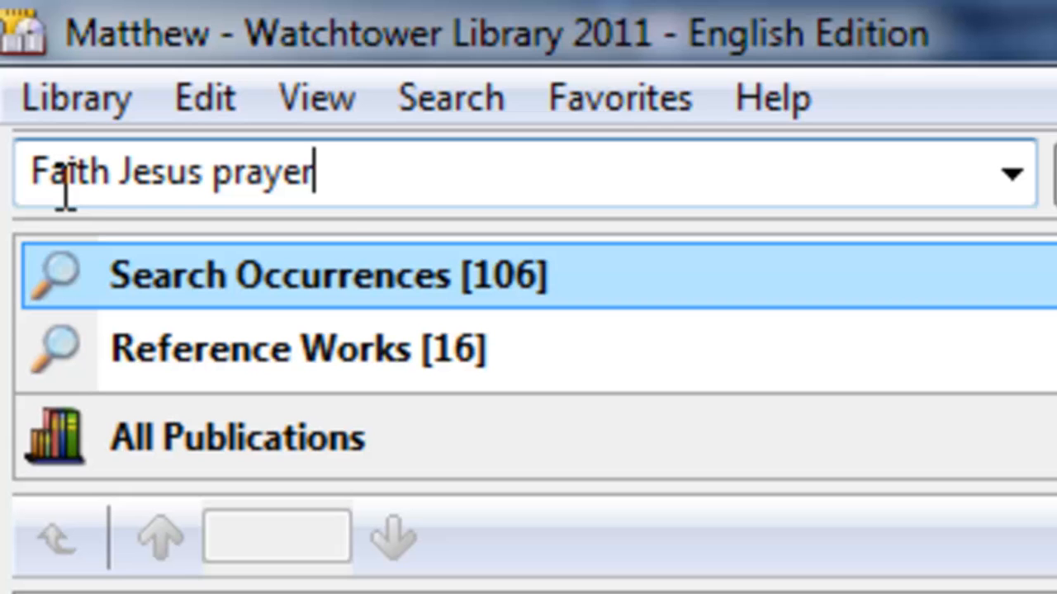
mouse_move(347, 185)
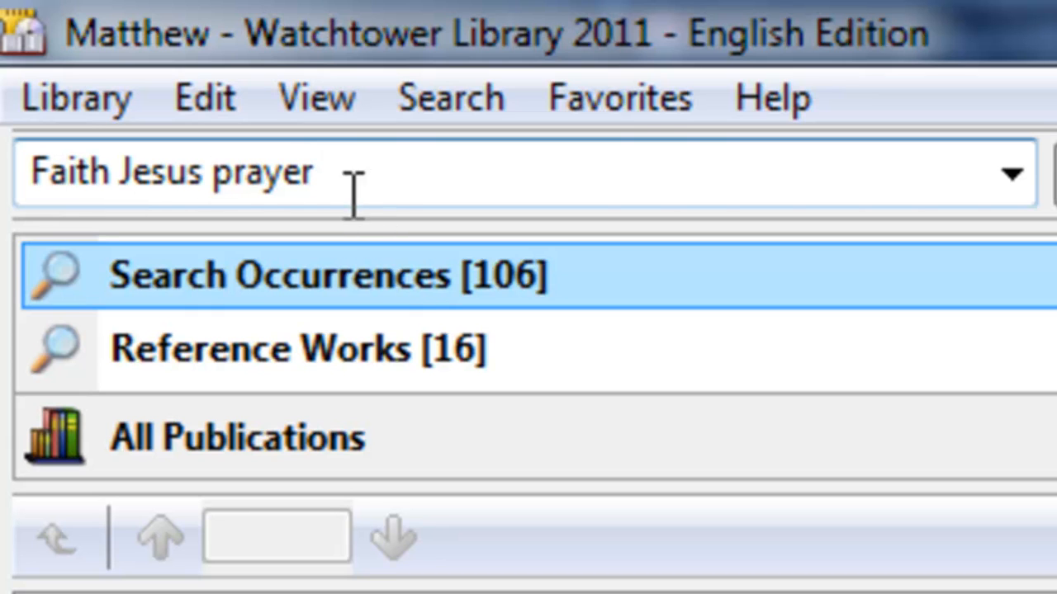
mouse_move(289, 173)
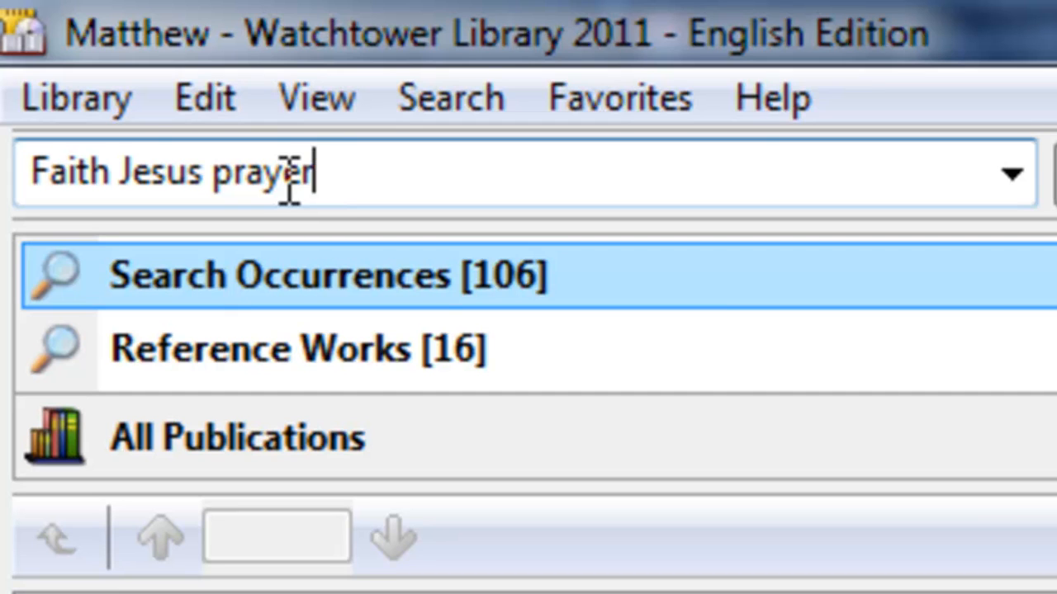
double_click(294, 172)
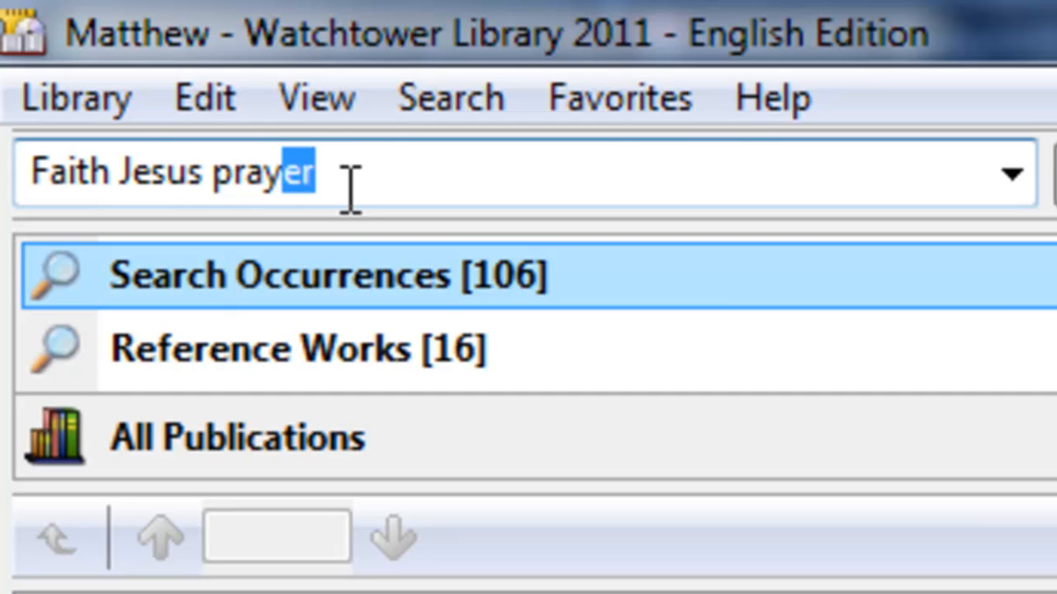
text(*)
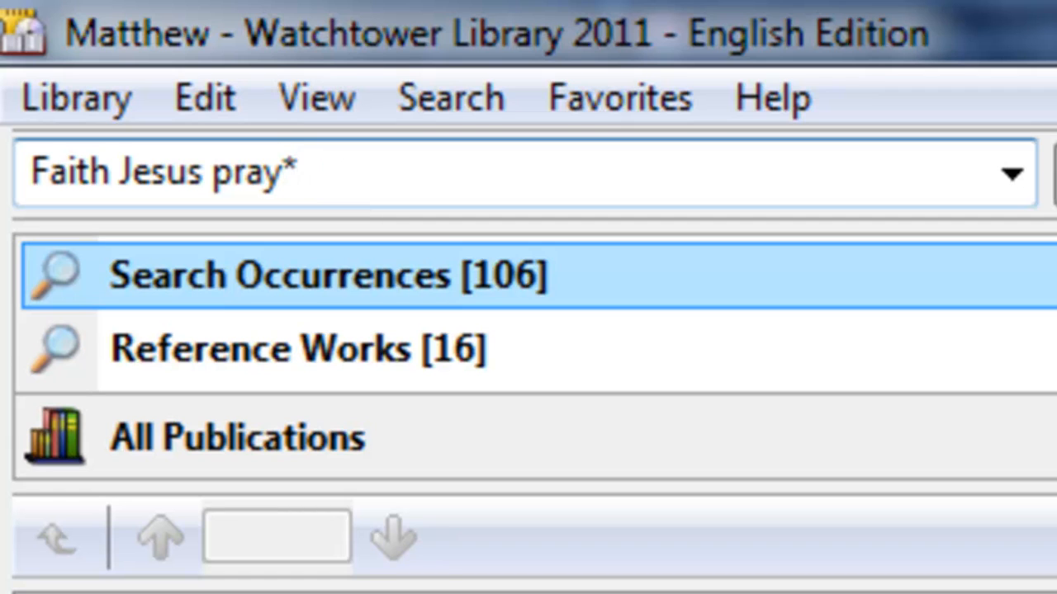
click(297, 171)
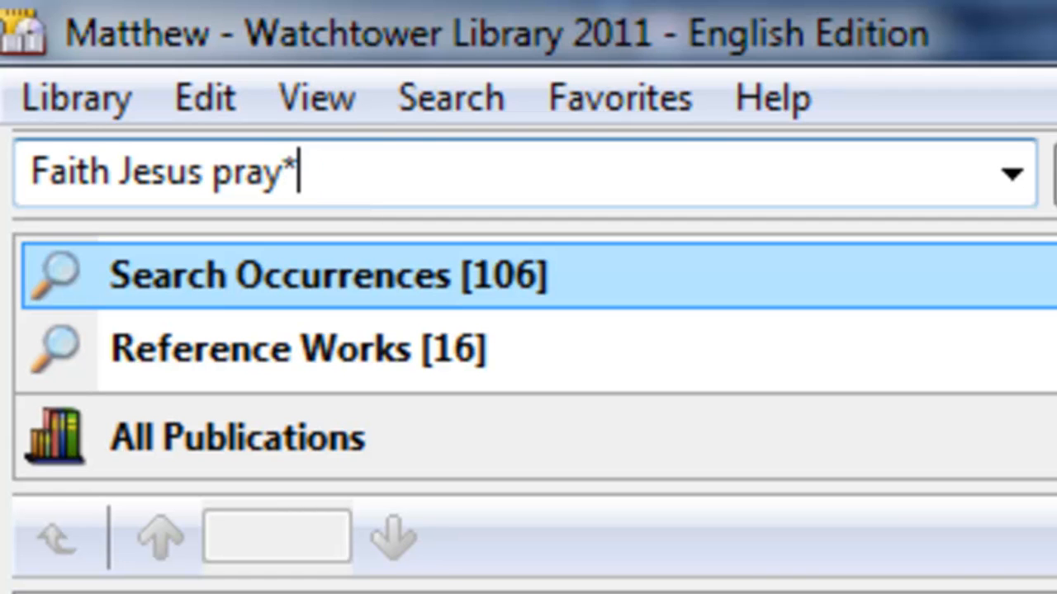
mouse_move(174, 231)
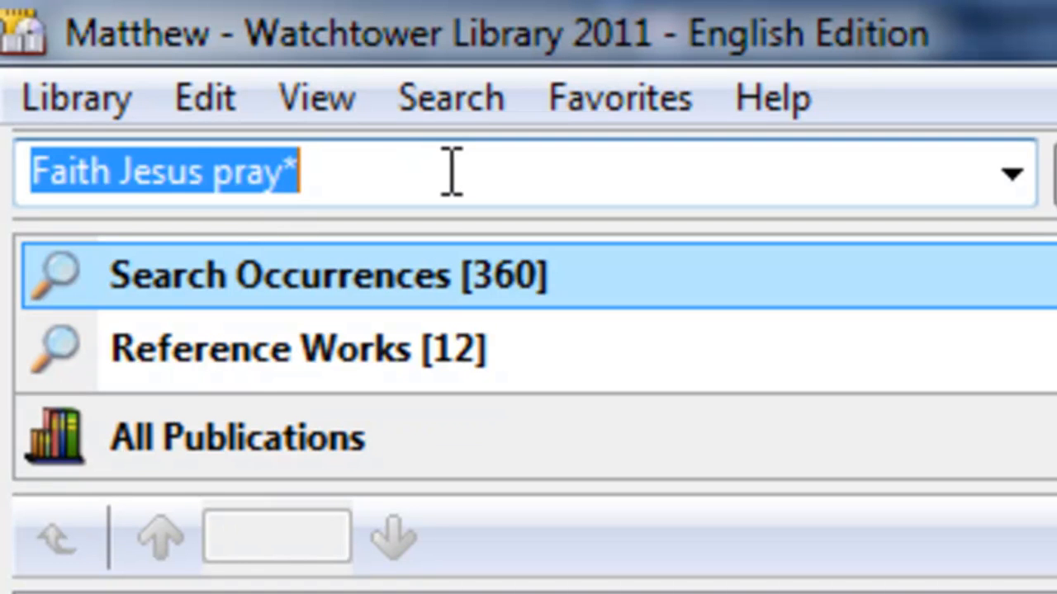
click(383, 172)
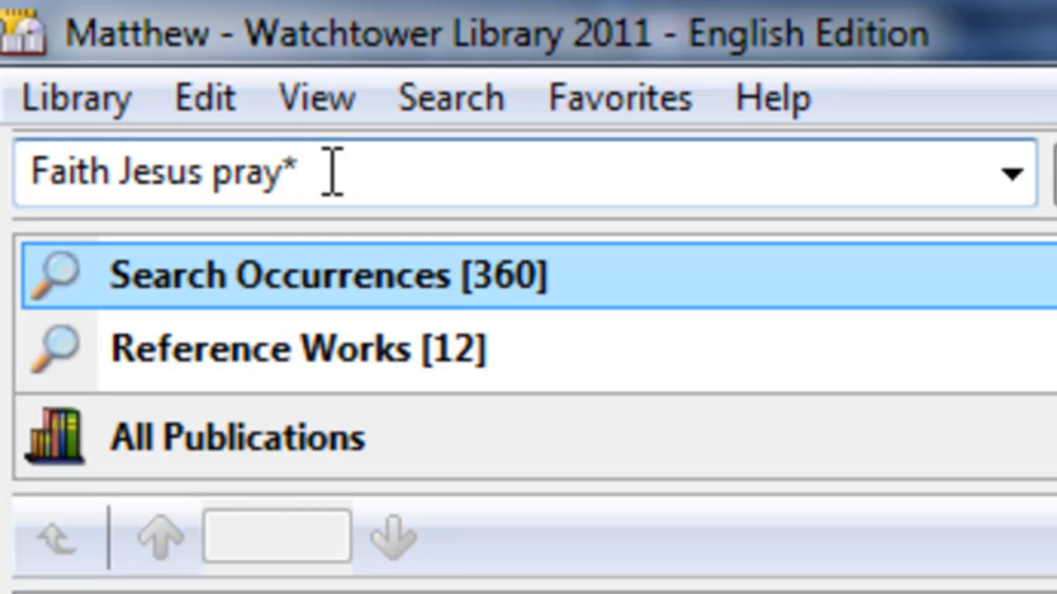
mouse_move(310, 173)
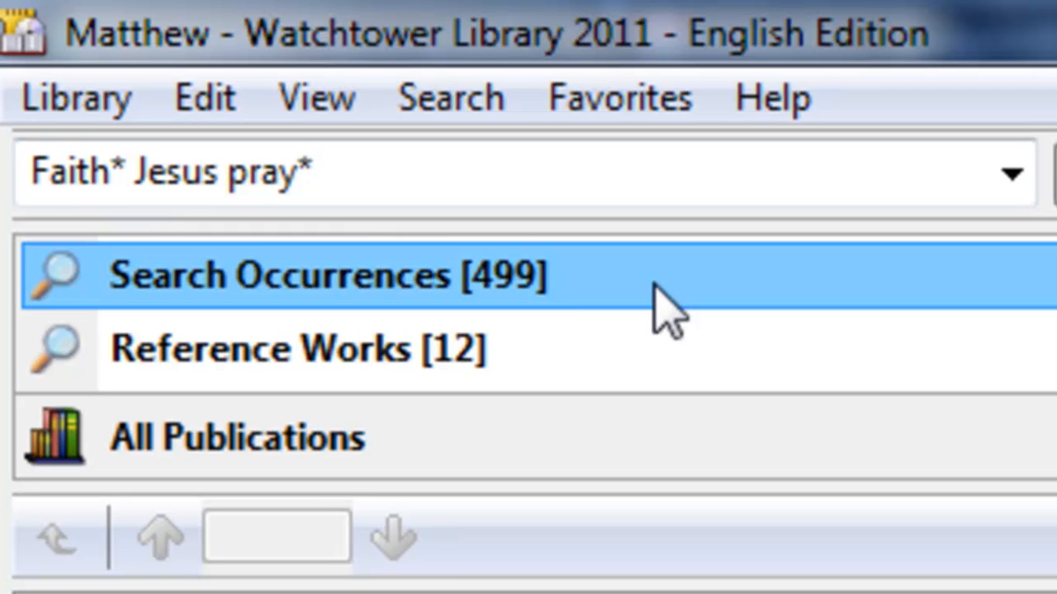
mouse_move(515, 314)
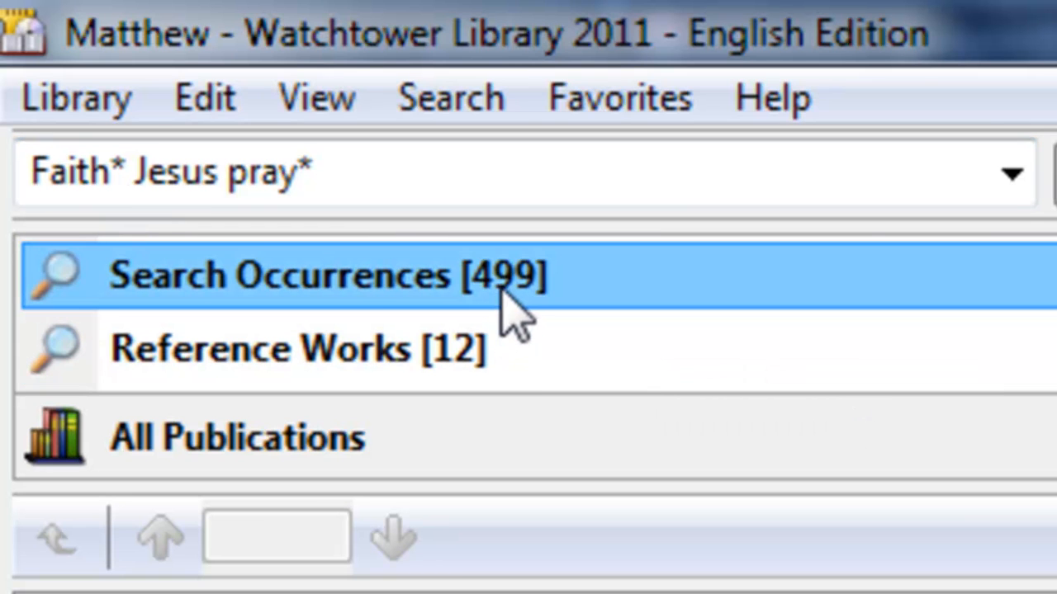
mouse_move(515, 311)
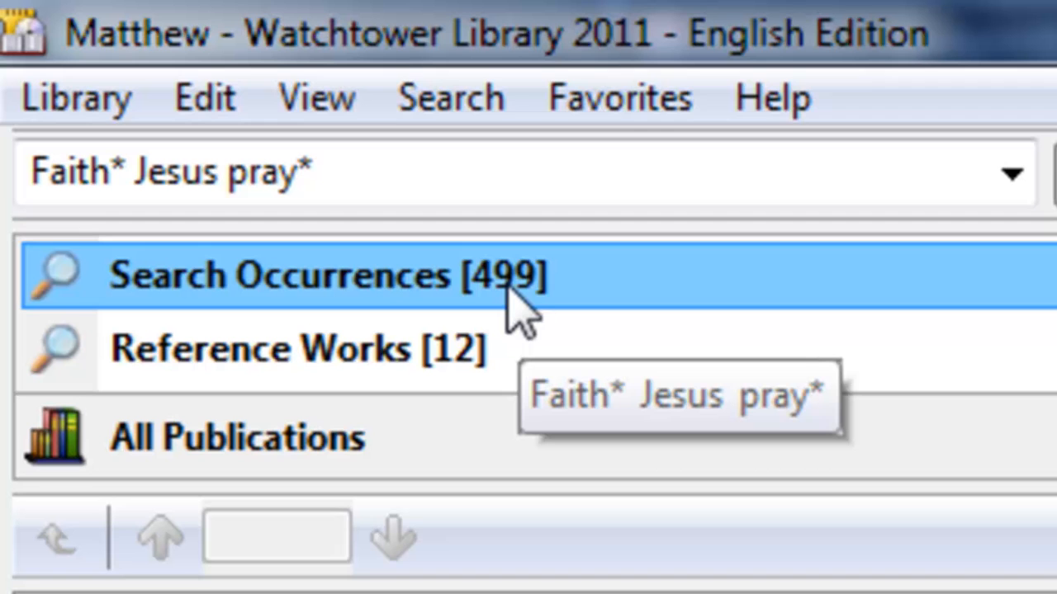
mouse_move(542, 322)
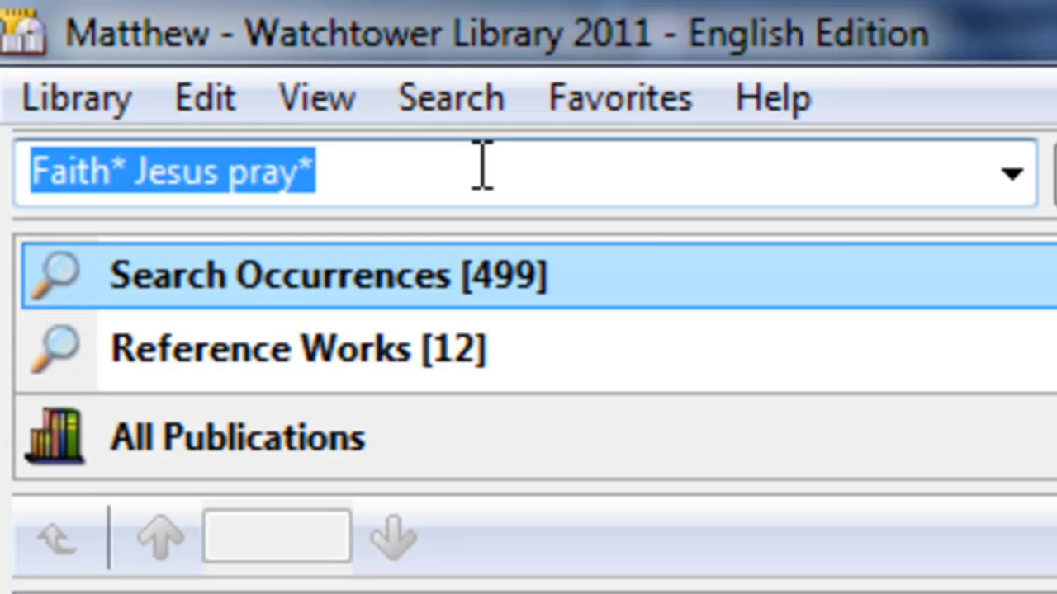
Clear the search box and start a new quoted phrase query.
text(")
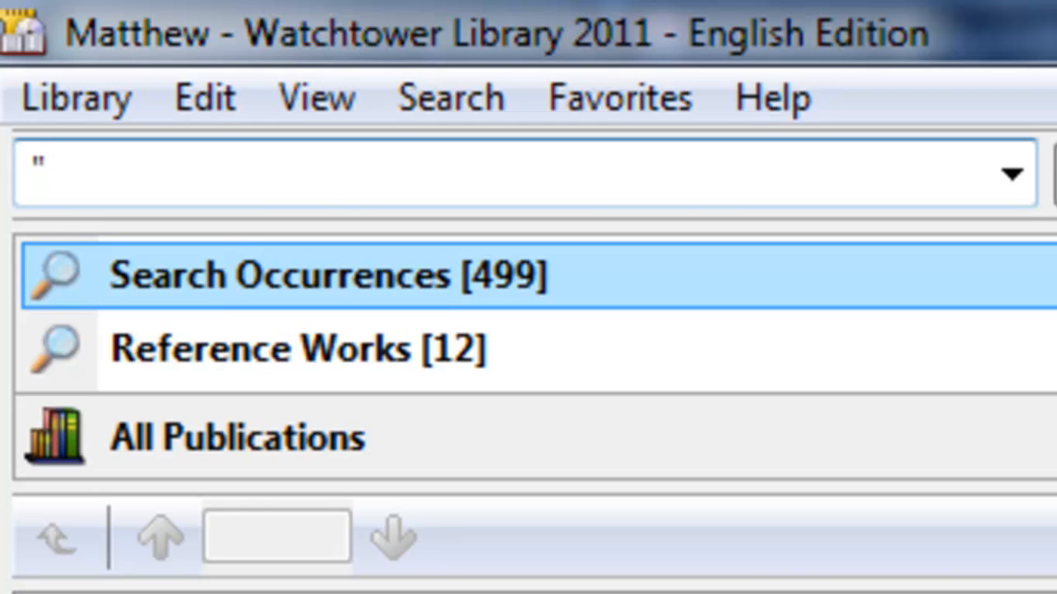
click(1013, 174)
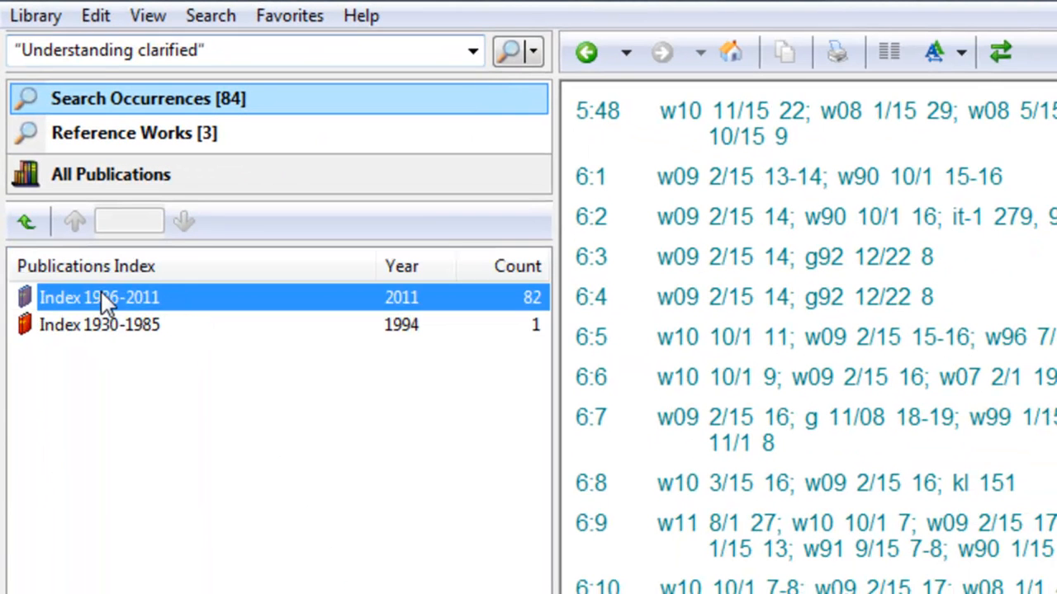
Open the Index 1986-2011 topic list for "Understanding clarified" and scroll through its subjects.
double_click(99, 298)
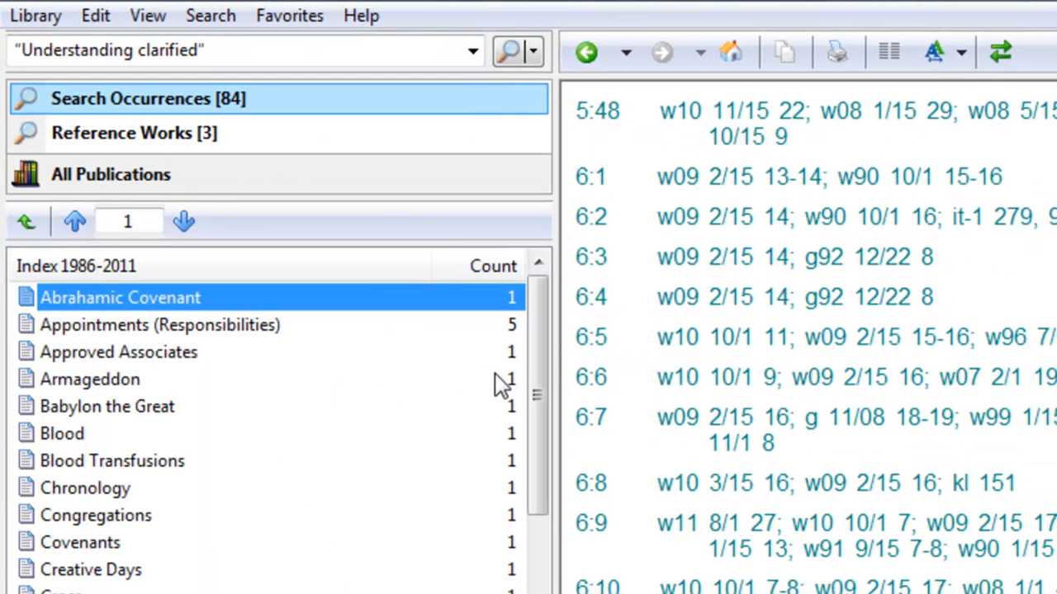
scroll(down, 3)
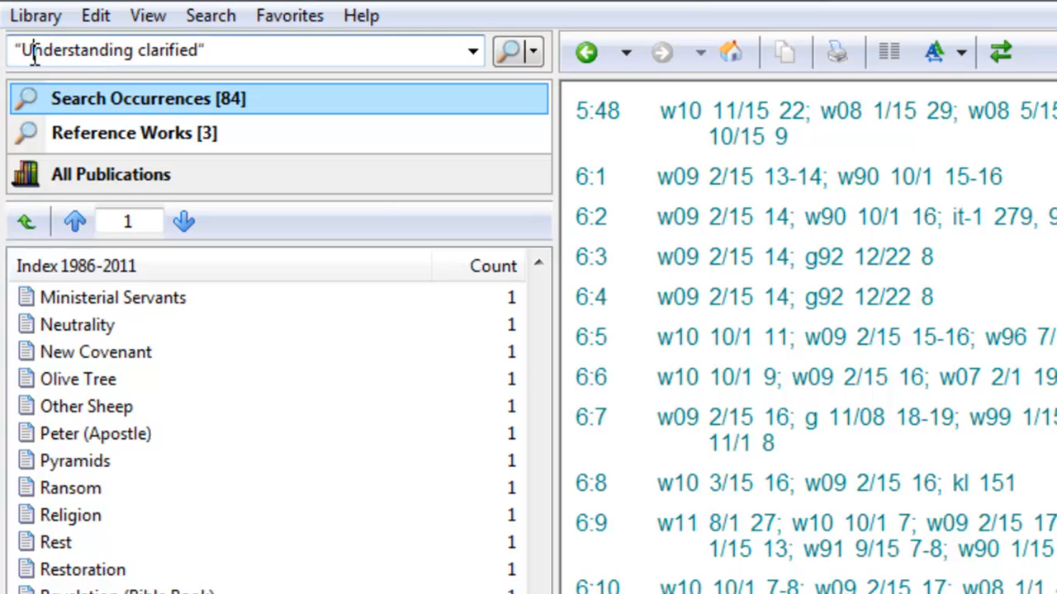
Search the phrase "Bible View" and browse its Index 1986-2011 topics.
triple_click(107, 49)
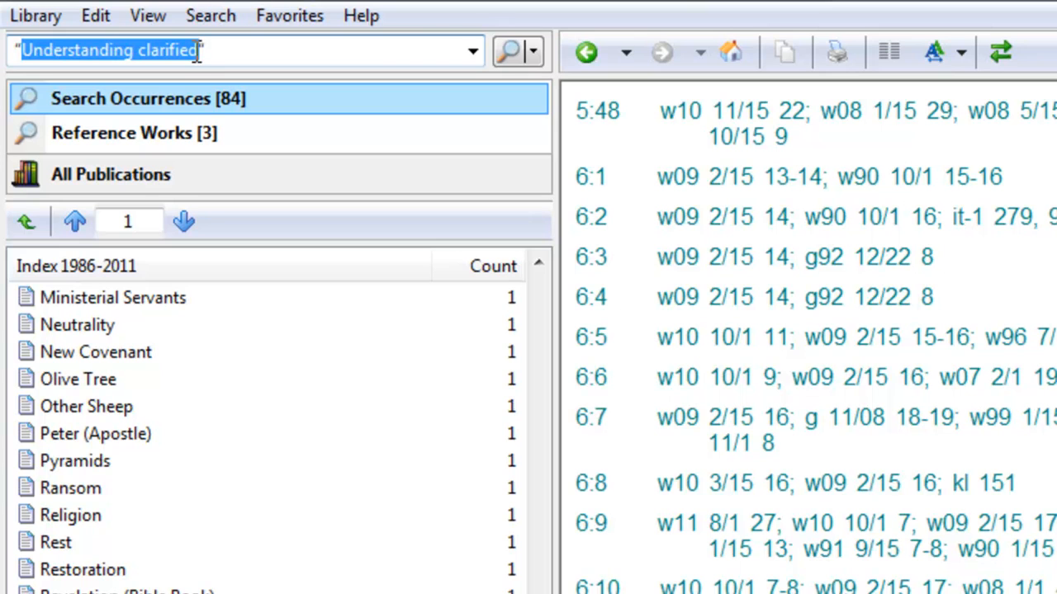
text(Bible View")
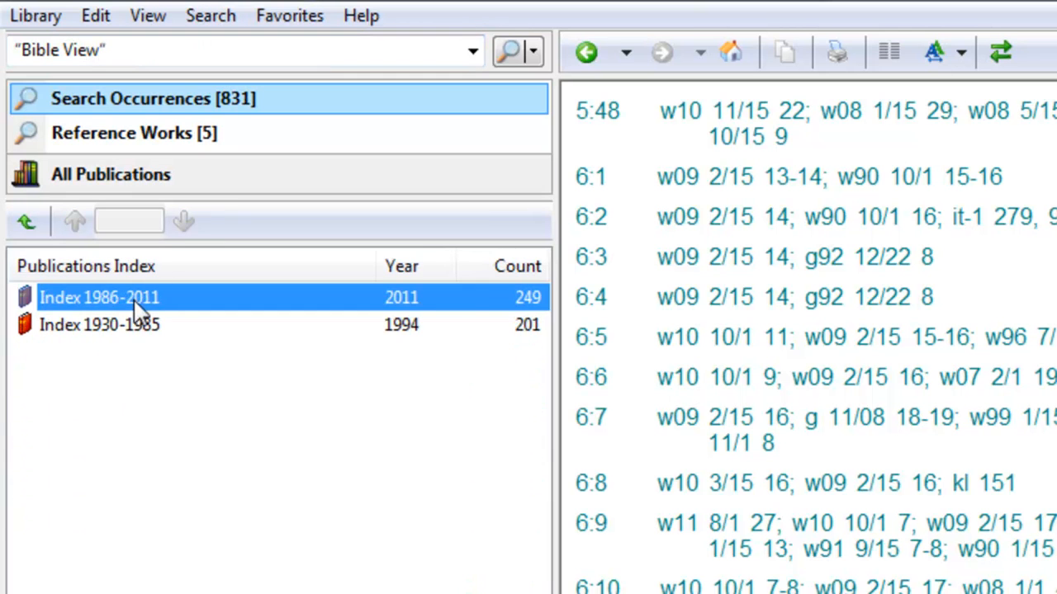
double_click(100, 297)
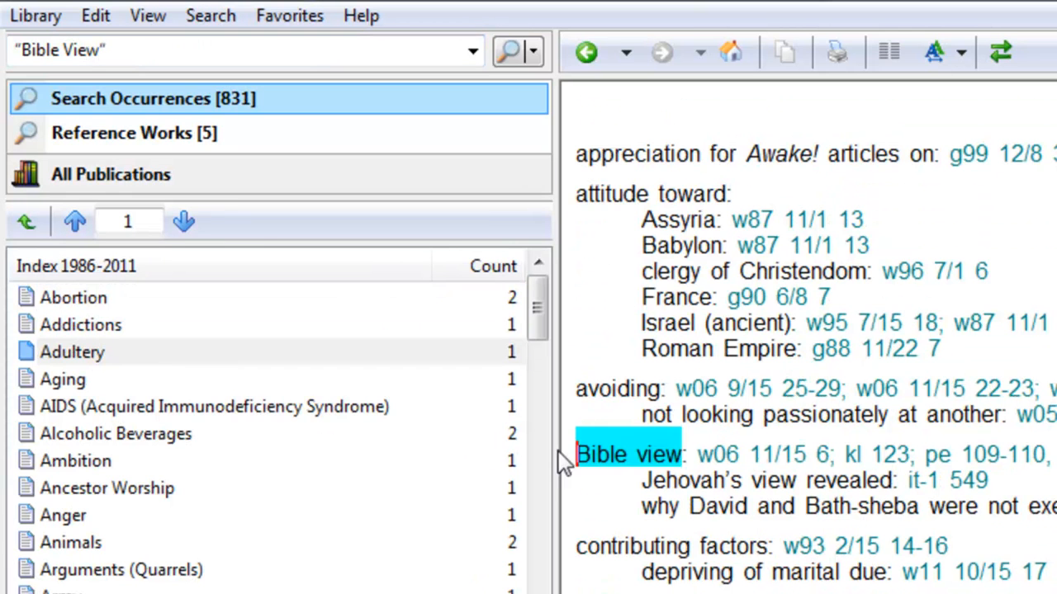
scroll(down, 3)
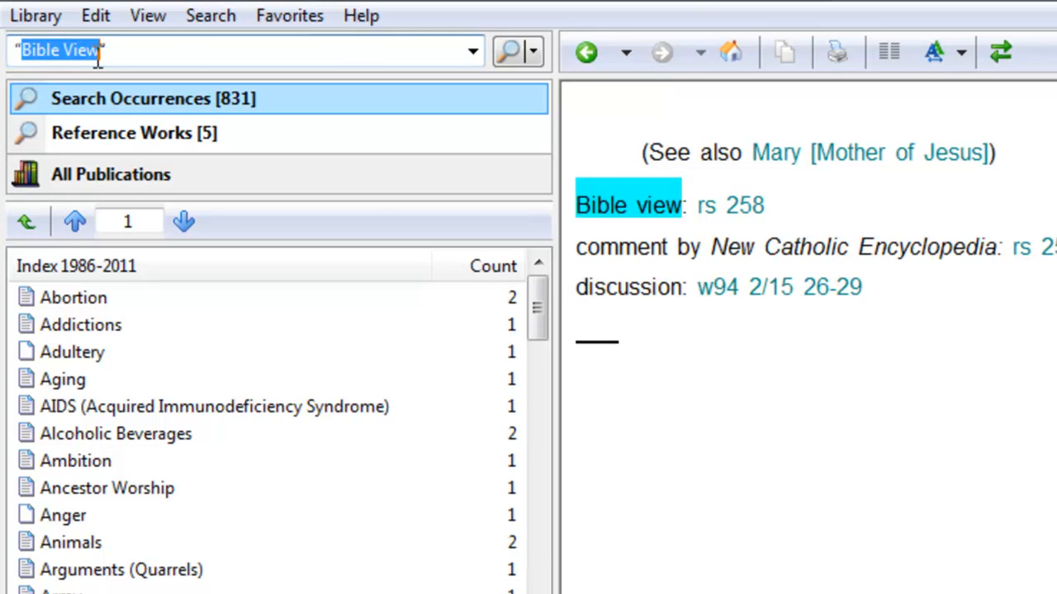
Search "Meaning of term" (791 occurrences) and show the Adultery index entry.
text(Meaning of term")
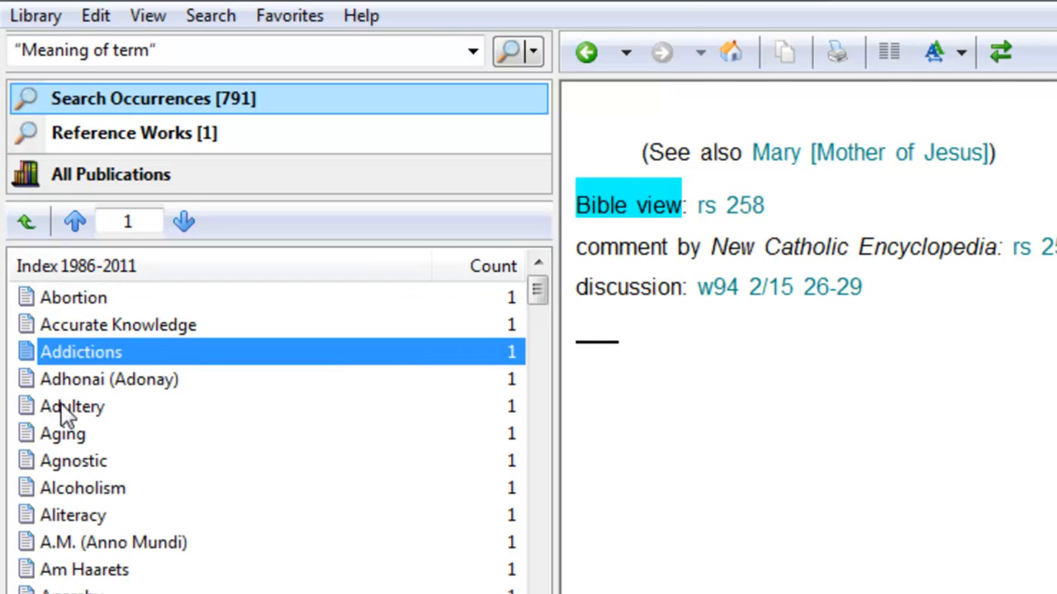
click(73, 406)
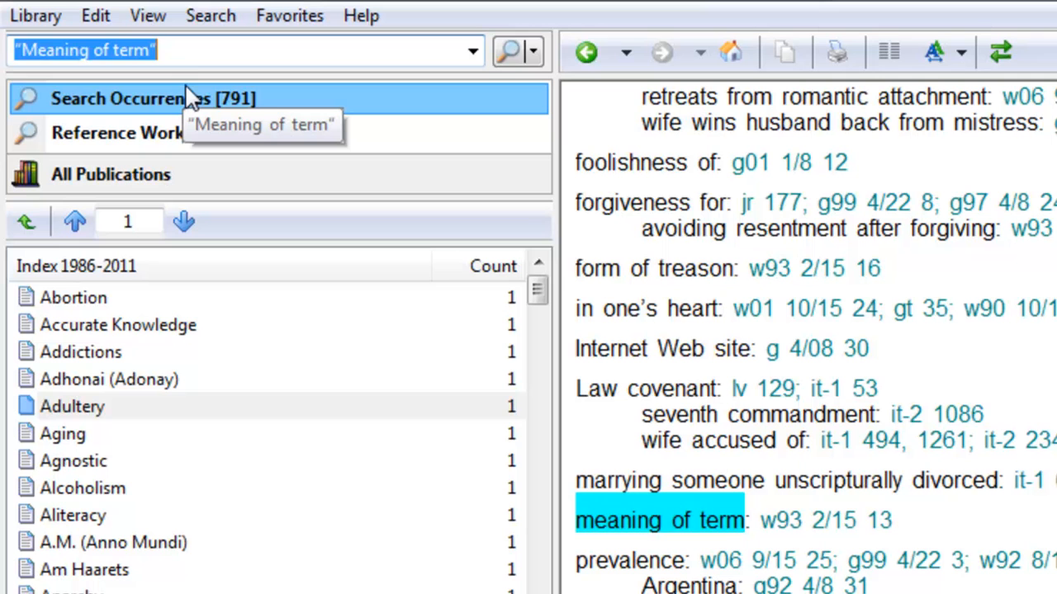
Search 'Faith greek' and view the Lebanon entry under the Index 1930-1985 topics.
text(Faith greek)
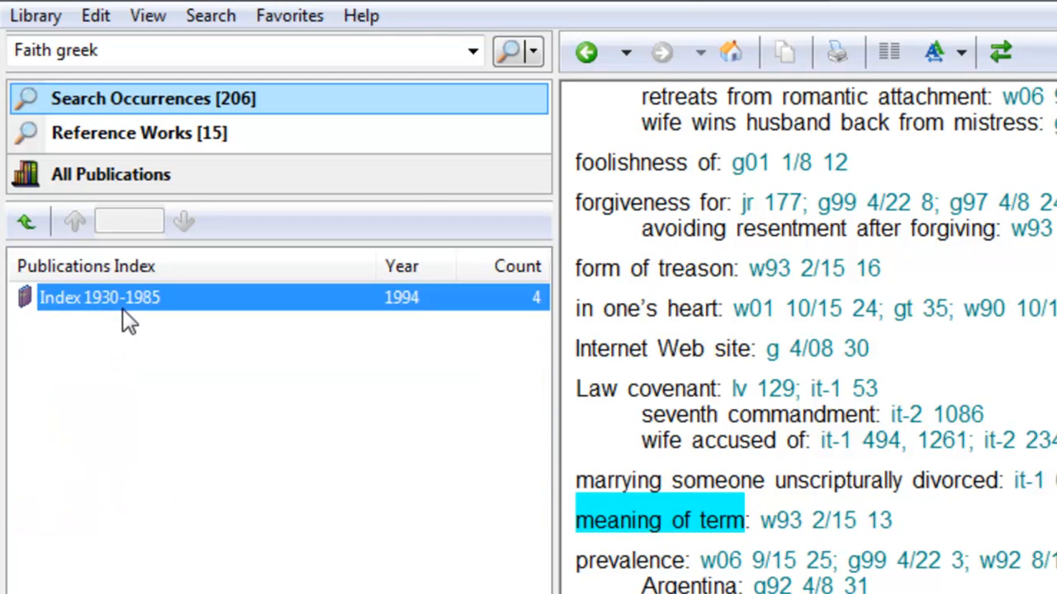
double_click(99, 297)
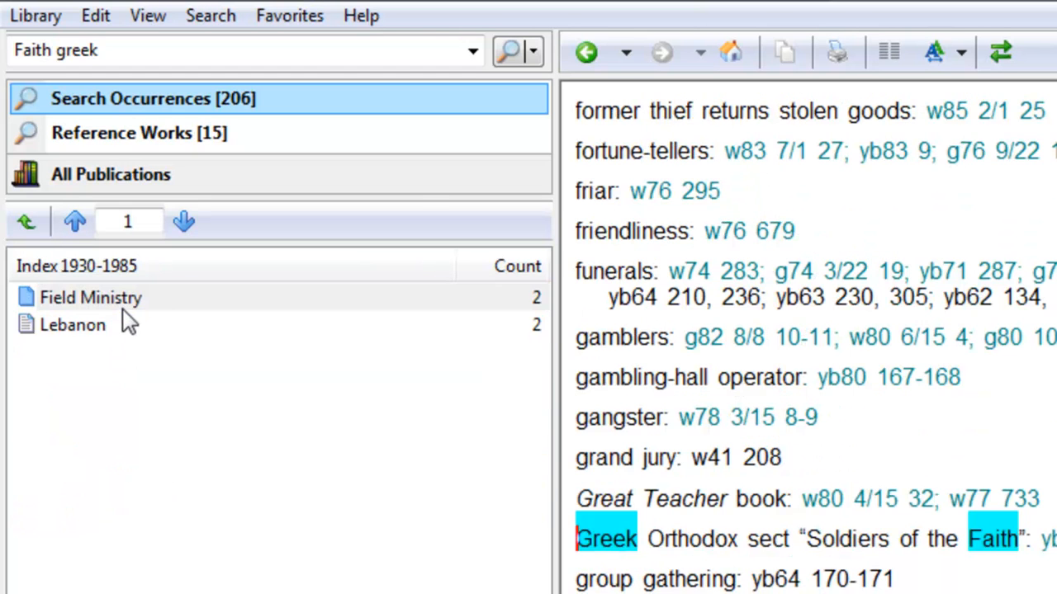
click(72, 324)
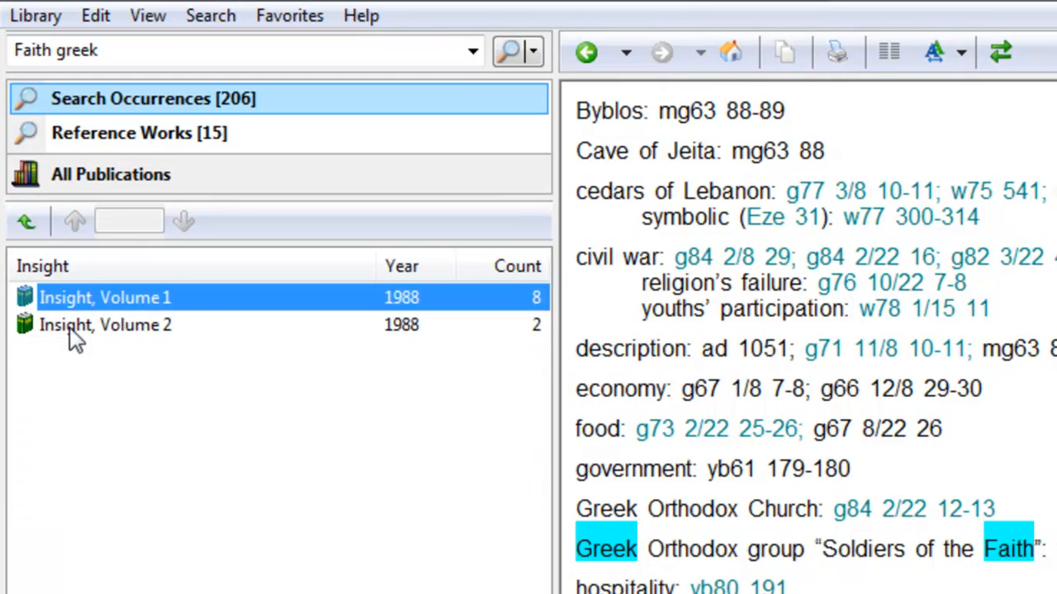
Show the Faith article from Insight, Volume 1 with the search terms highlighted.
double_click(106, 298)
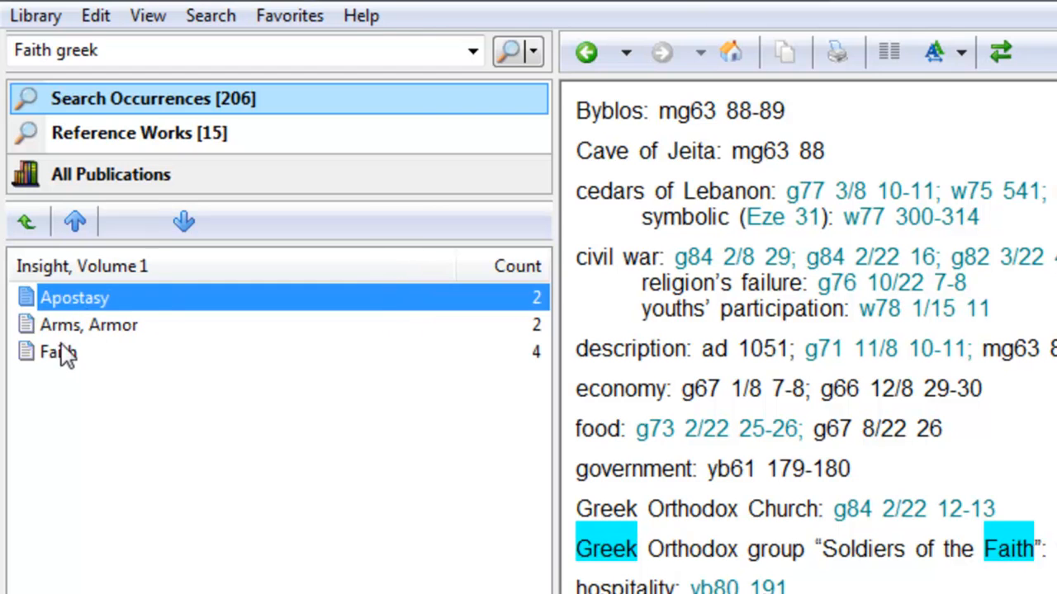
click(57, 352)
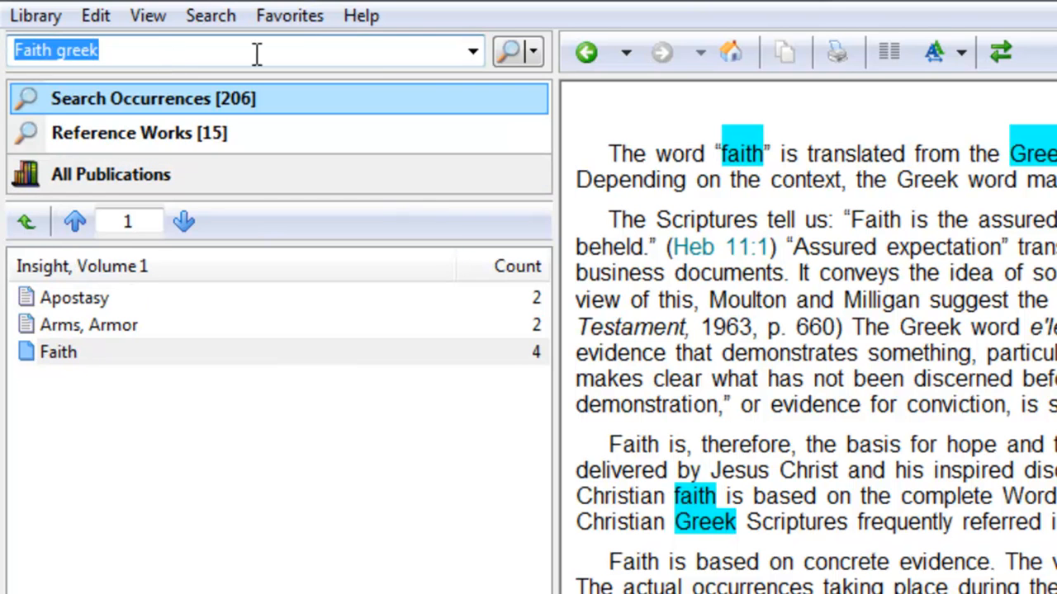
click(145, 49)
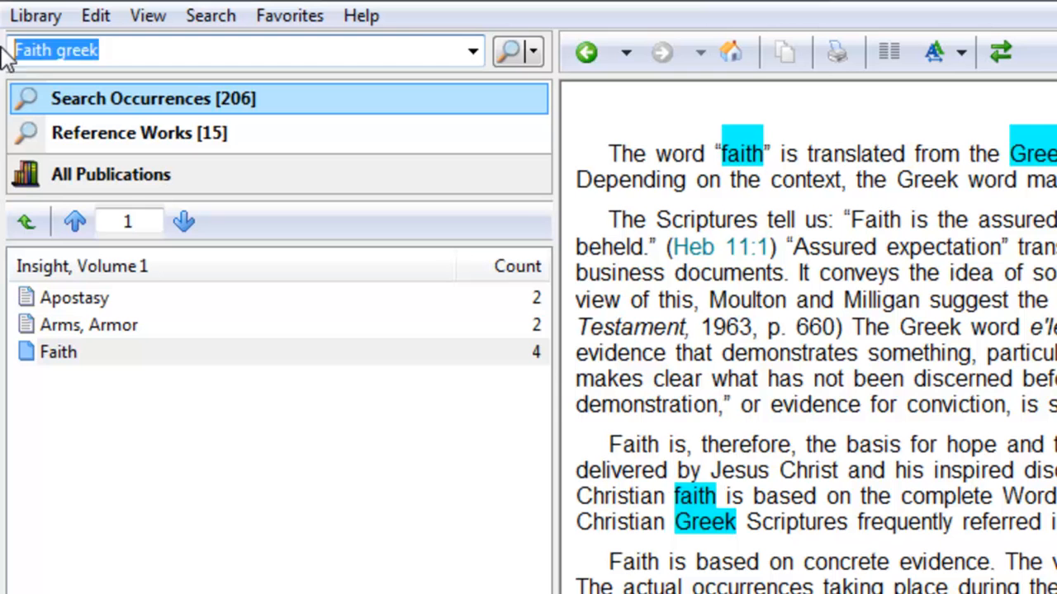
Run the OR query 'Jesus (faith | righteousness)', returning 9314 occurrences.
click(244, 49)
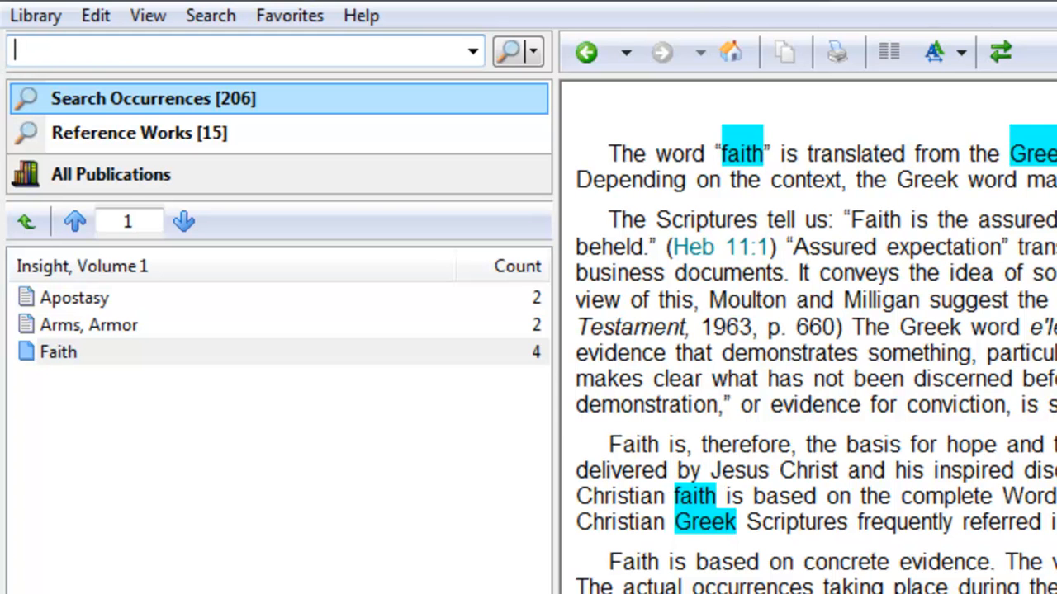
text(Jesus ()
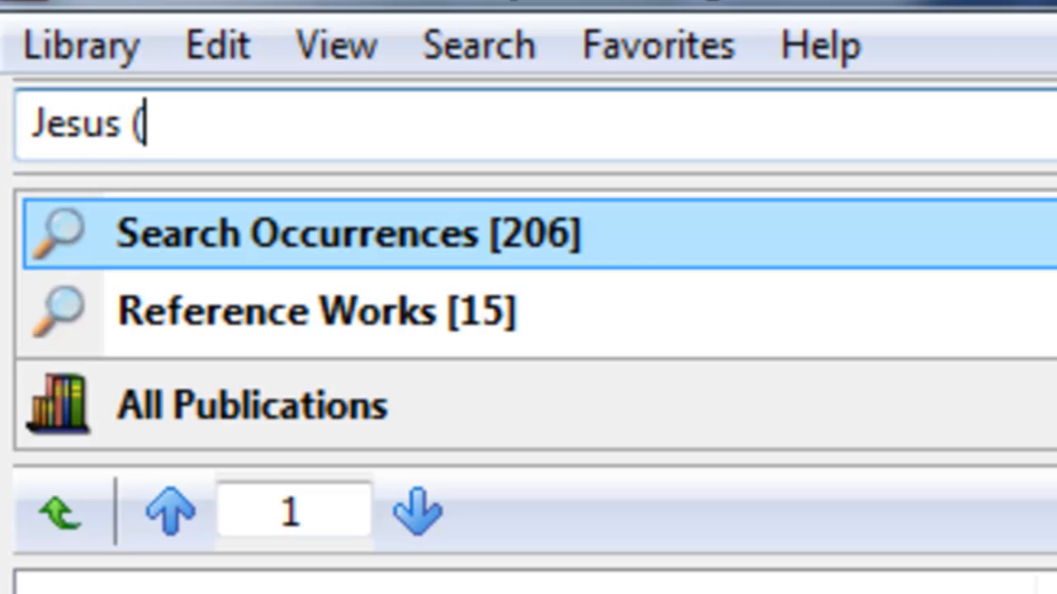
text(faith)
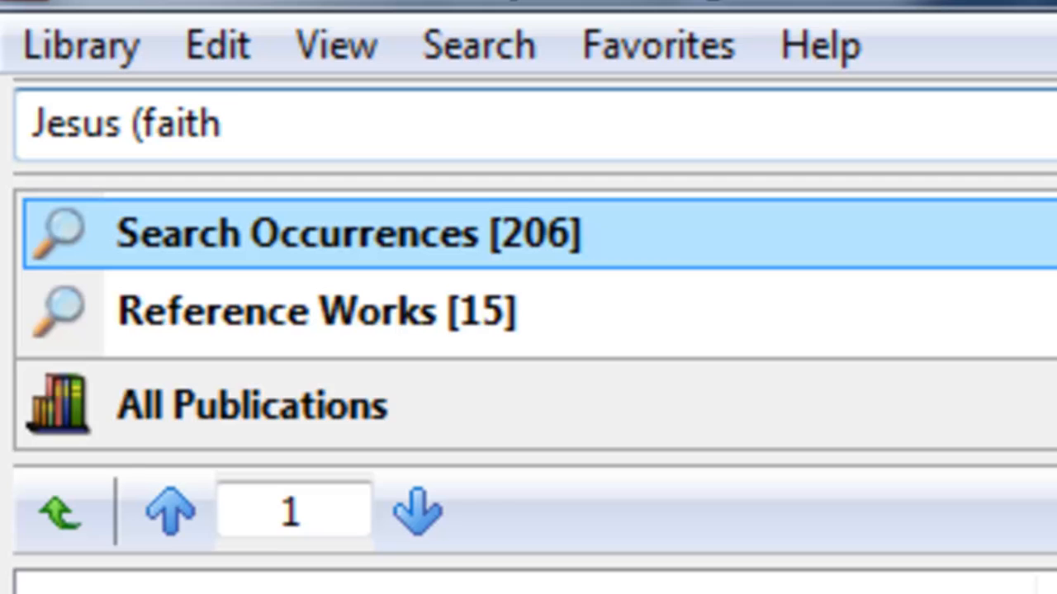
text(|)
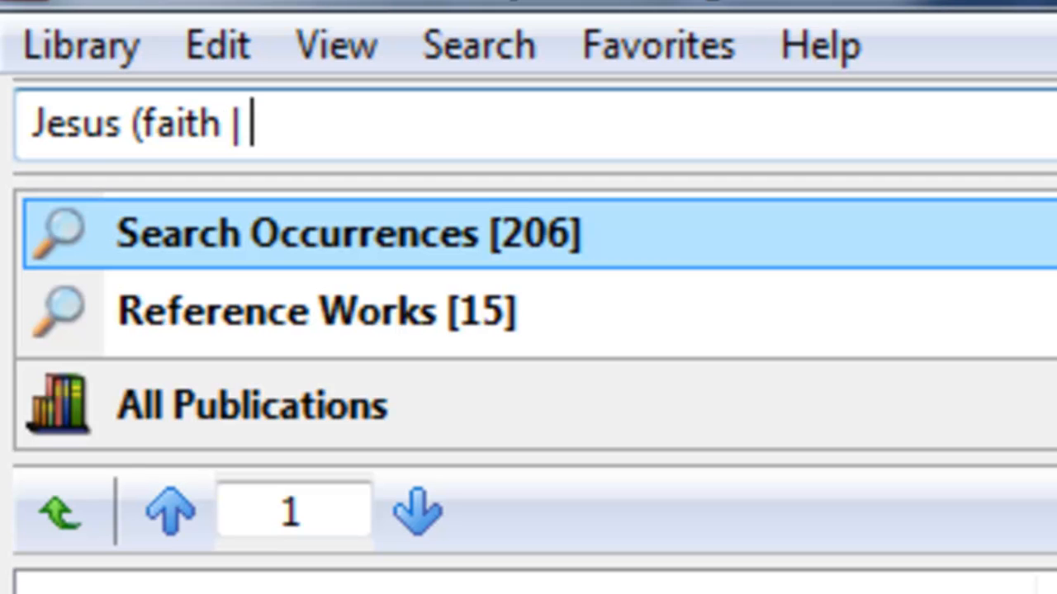
text(righteousn)
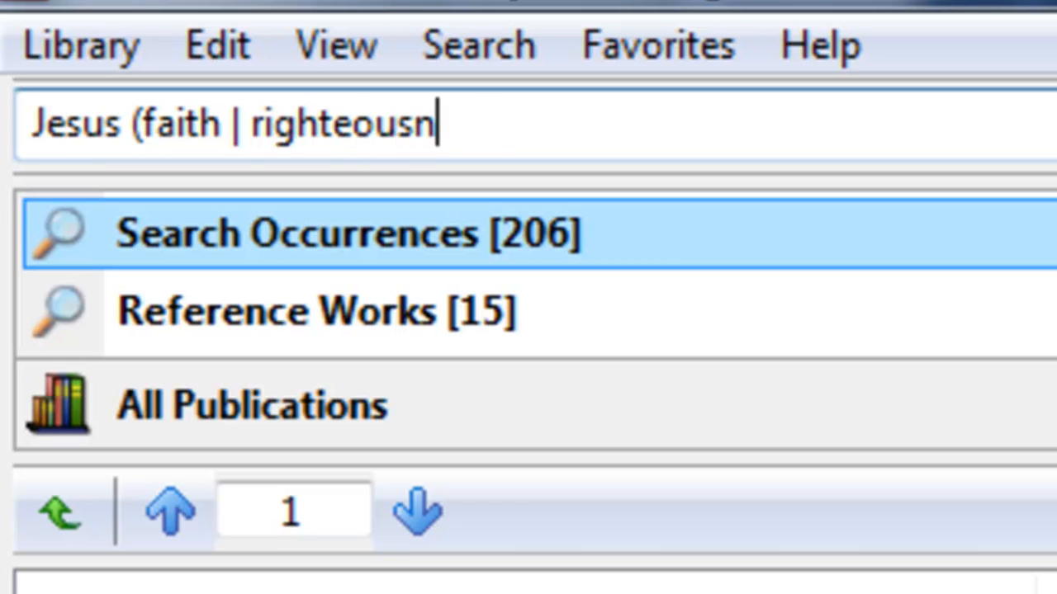
text(ess))
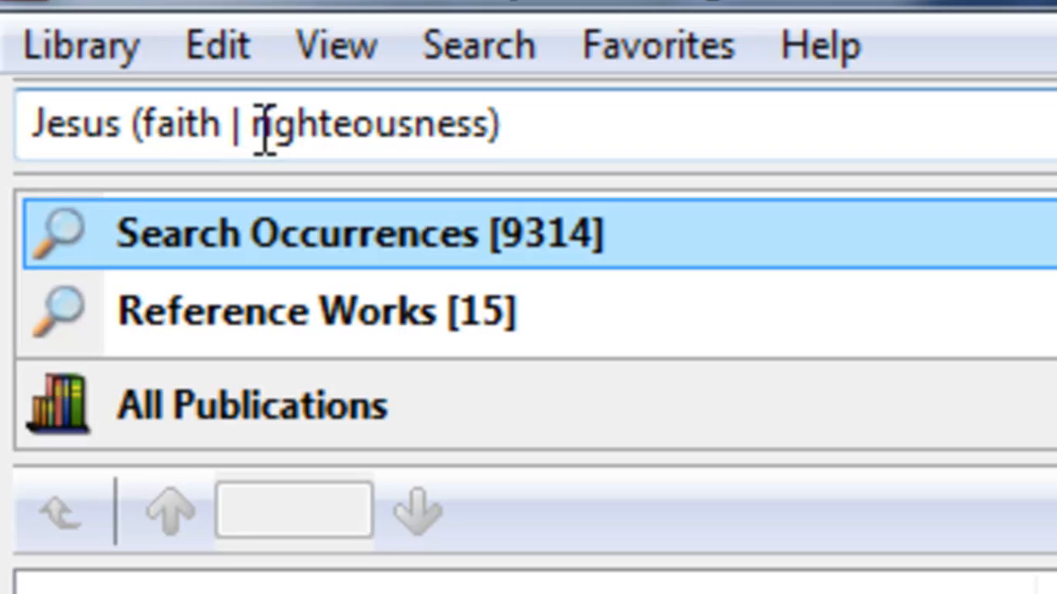
mouse_move(66, 124)
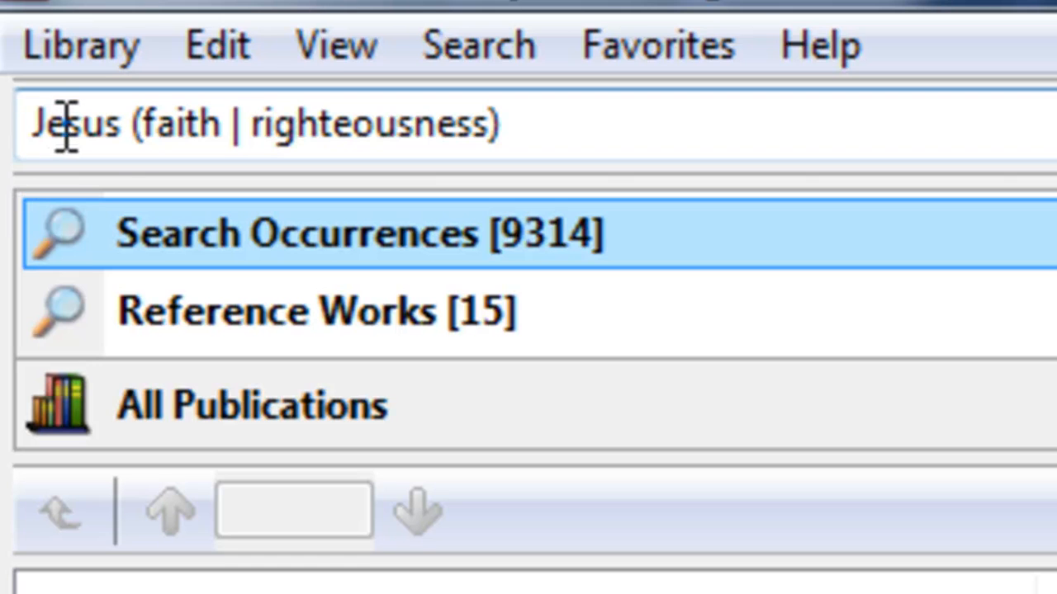
mouse_move(168, 124)
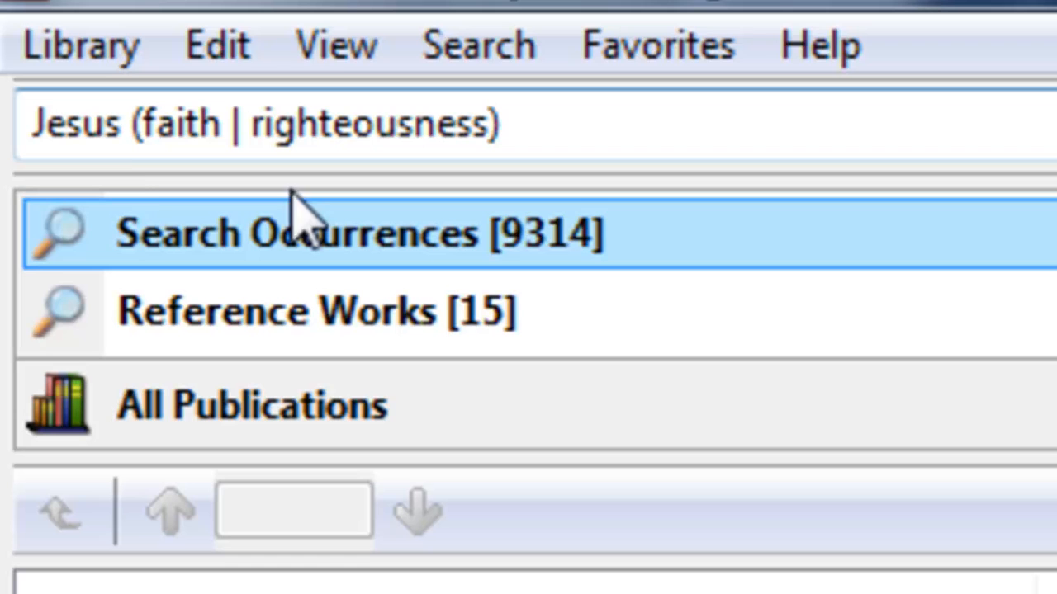
mouse_move(586, 248)
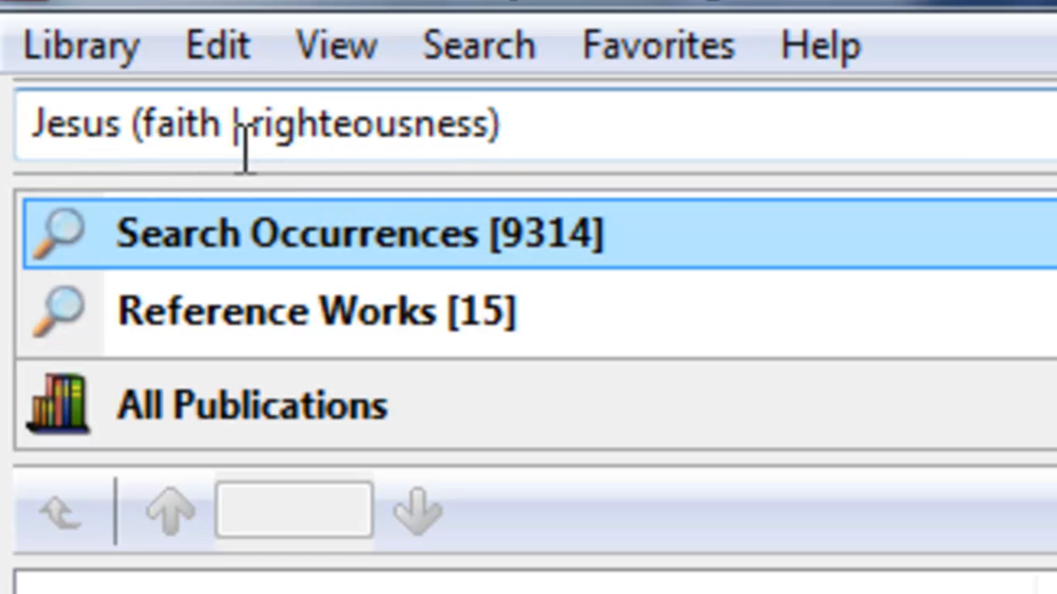
text(|)
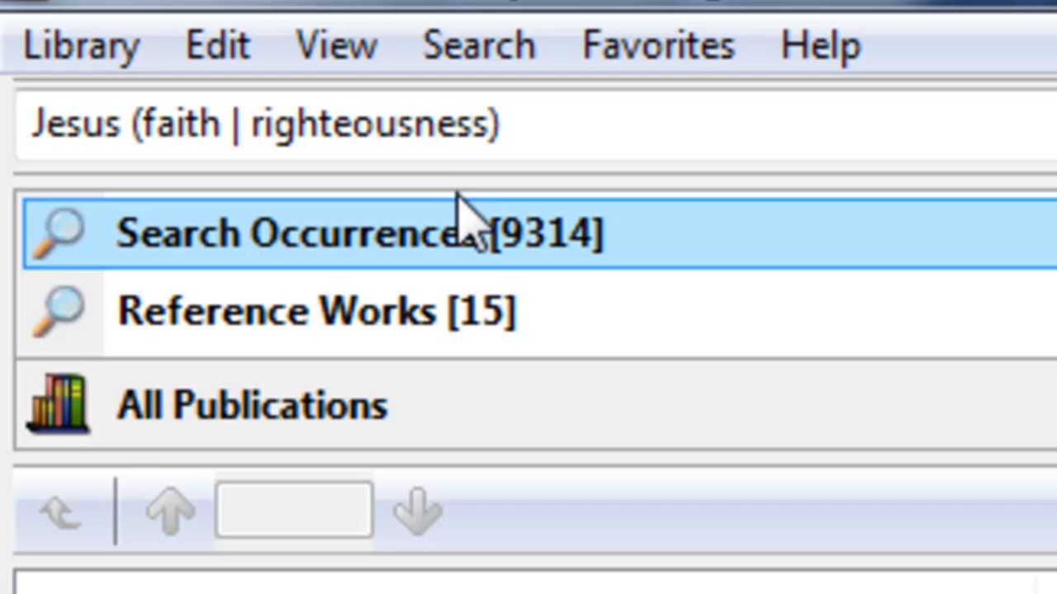
click(265, 123)
text(pr)
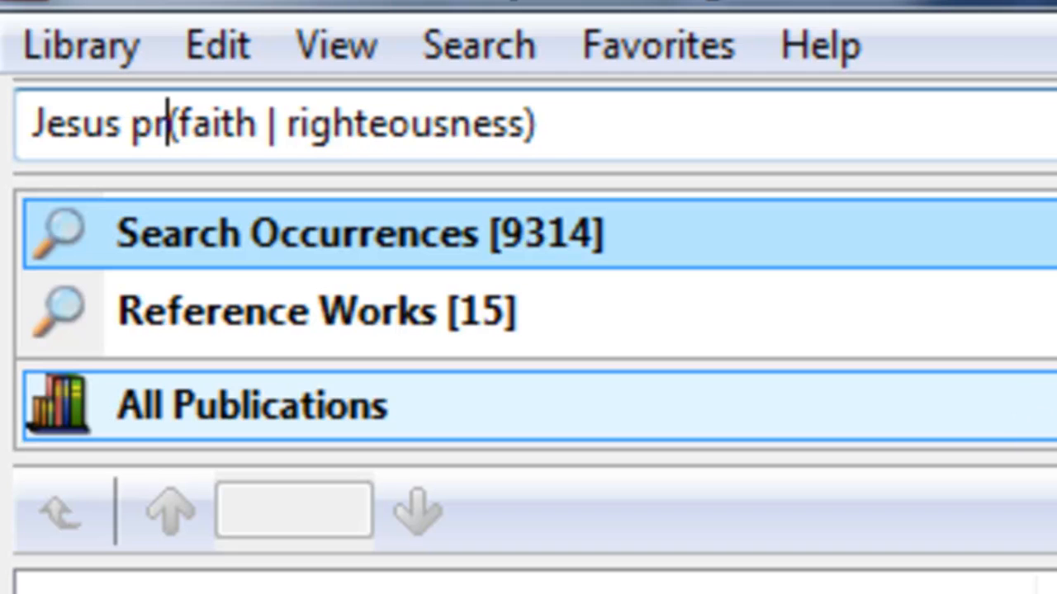
Narrow the query to 'Jesus pray* (faith | righteousness)', giving 410 occurrences.
text(ay*)
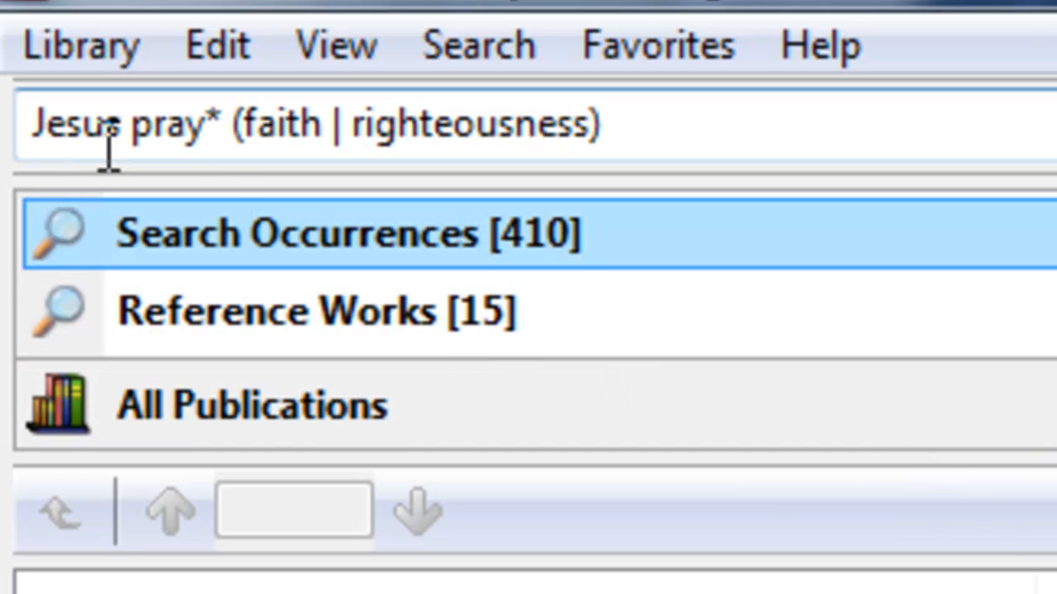
mouse_move(185, 148)
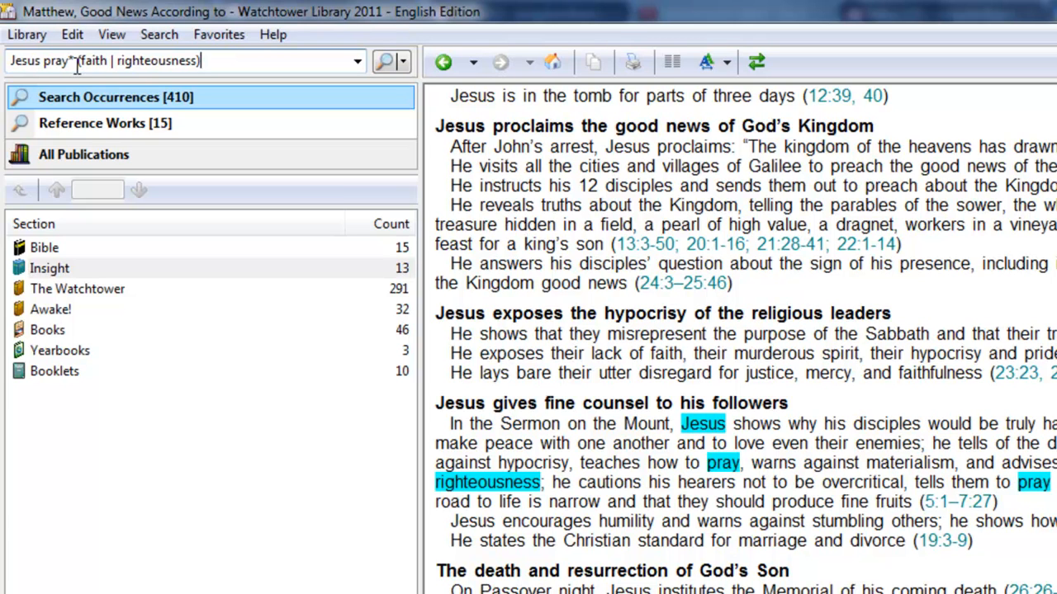
Refine the query to 'Matt 6:9 Jesus pray* (faith* | righteousness)', finding 17 occurrences.
click(13, 60)
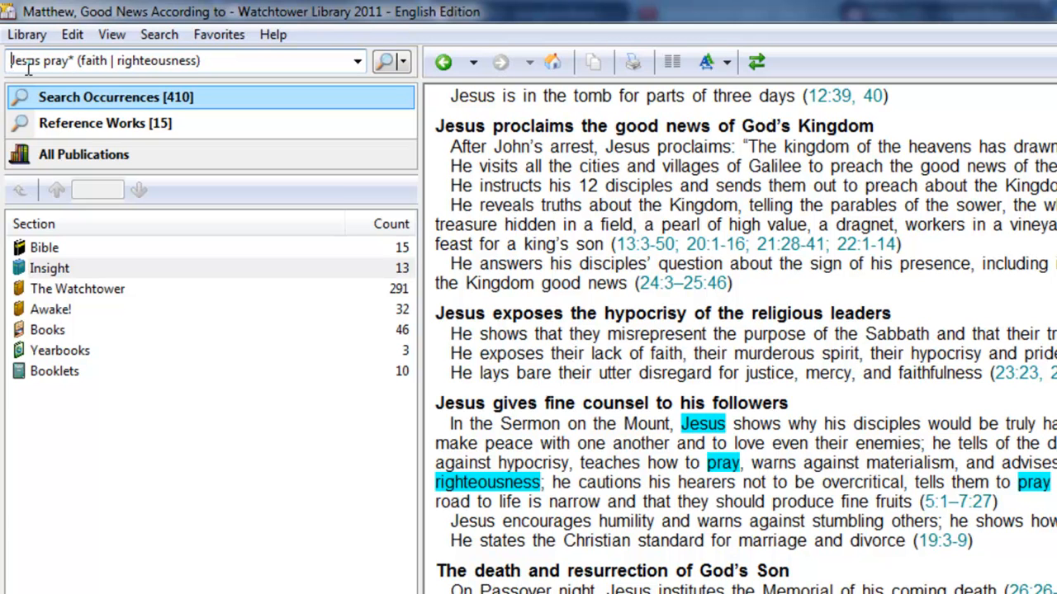
text(M)
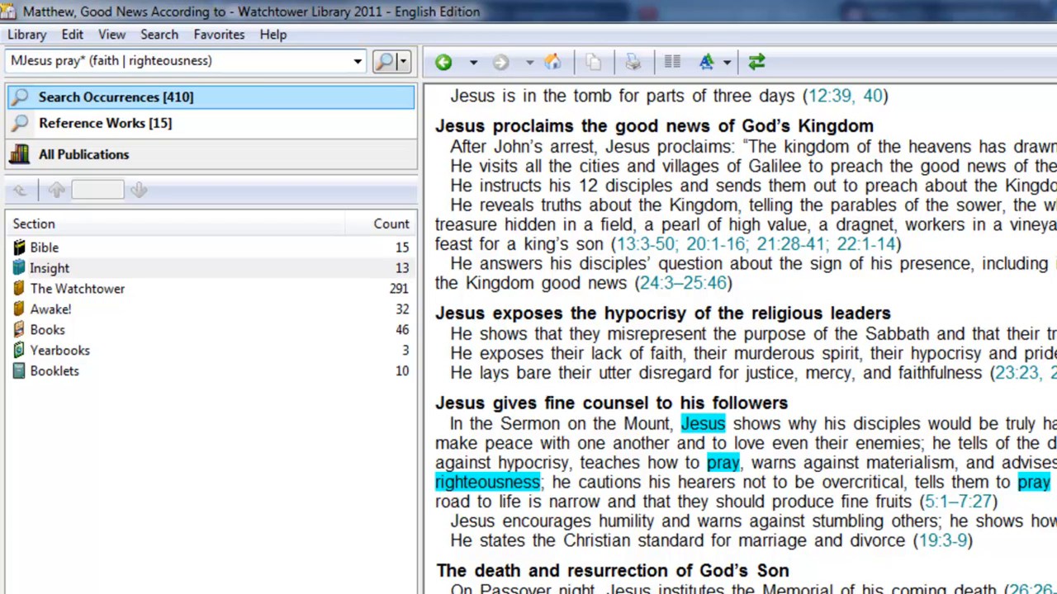
text(Matt 6:9)
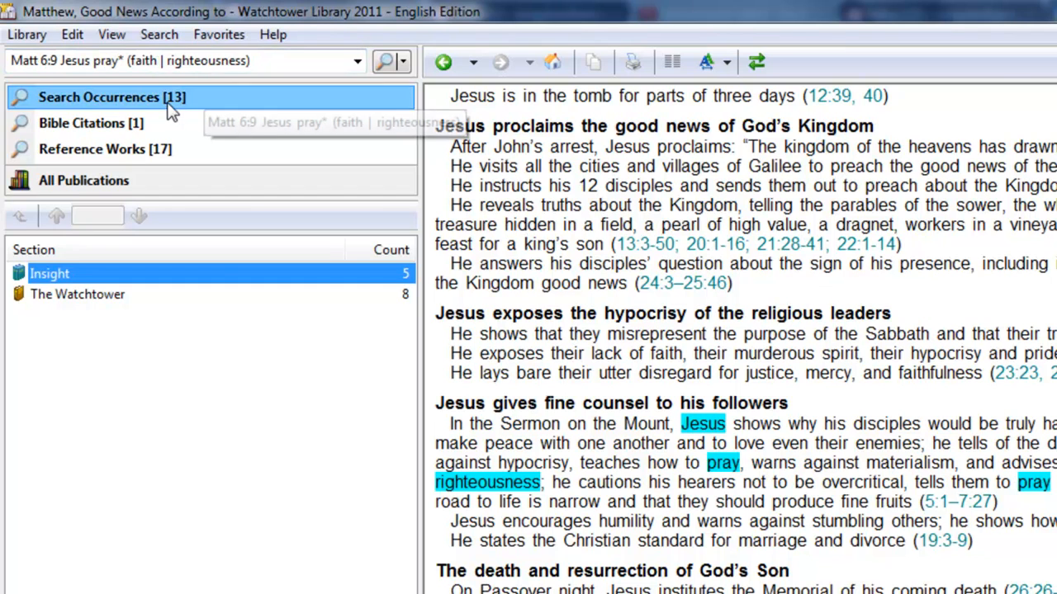
click(49, 274)
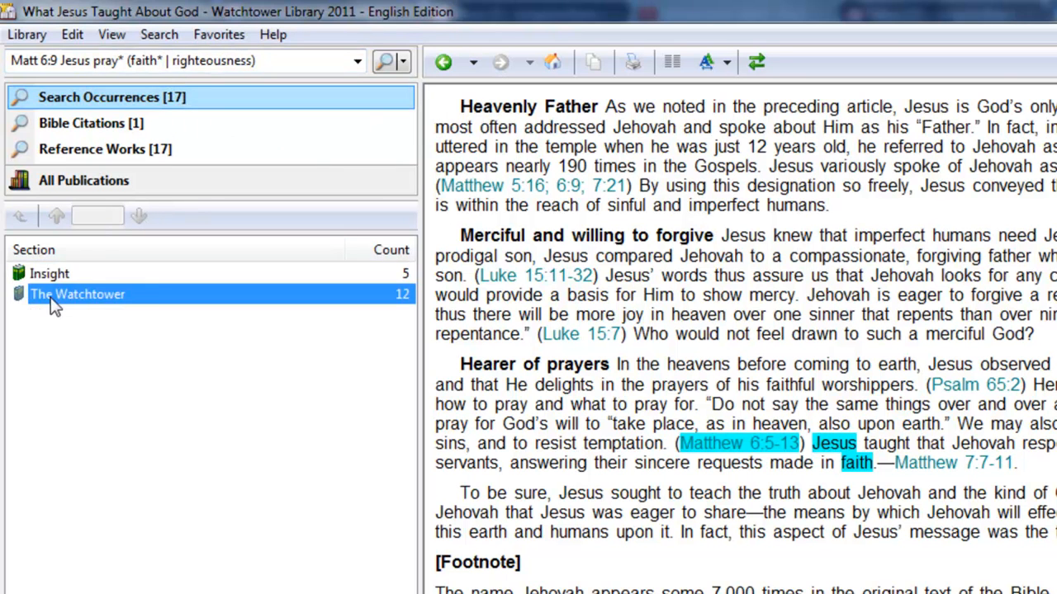
Show 'What Jesus Taught About God' from The Watchtower results, then recall the search history.
double_click(76, 293)
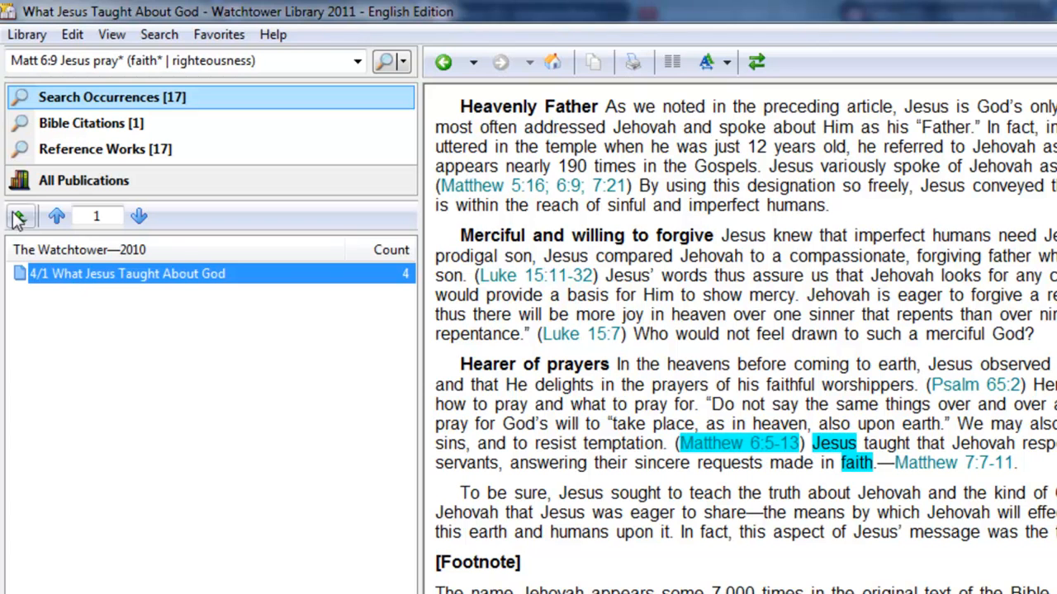
mouse_move(20, 217)
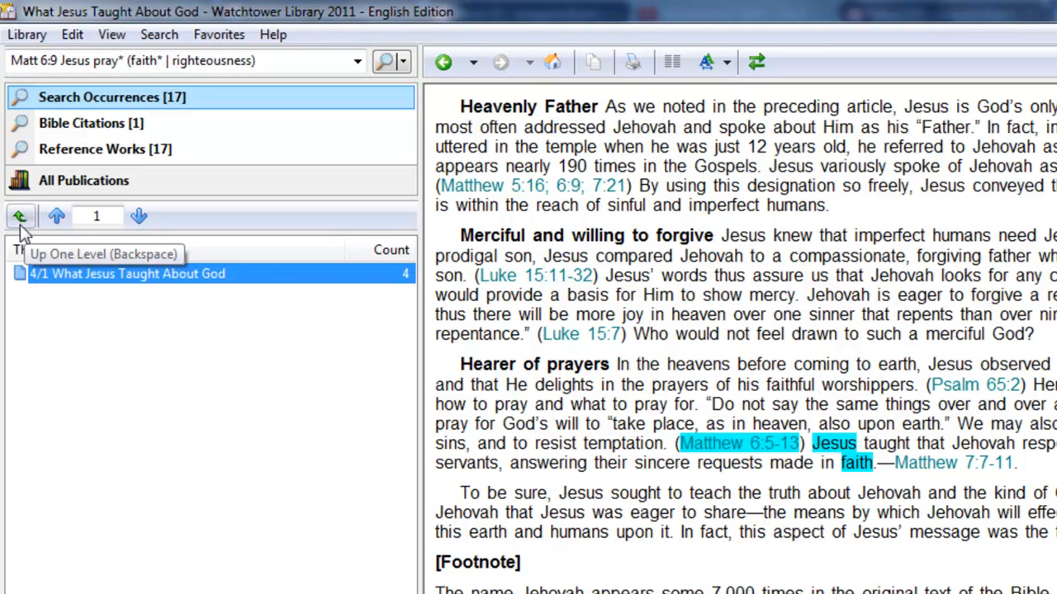
click(357, 61)
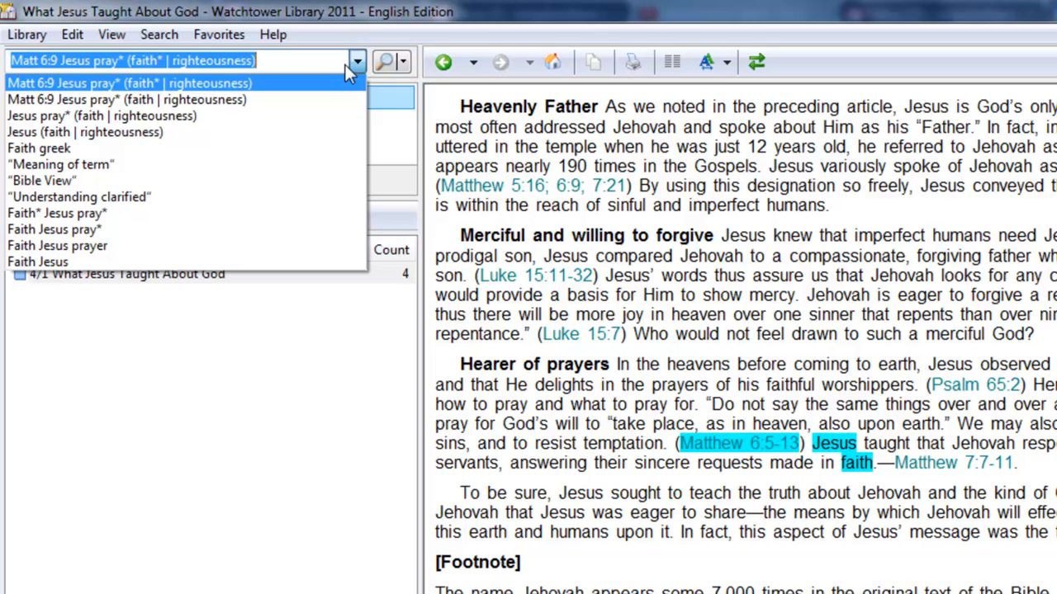
mouse_move(63, 164)
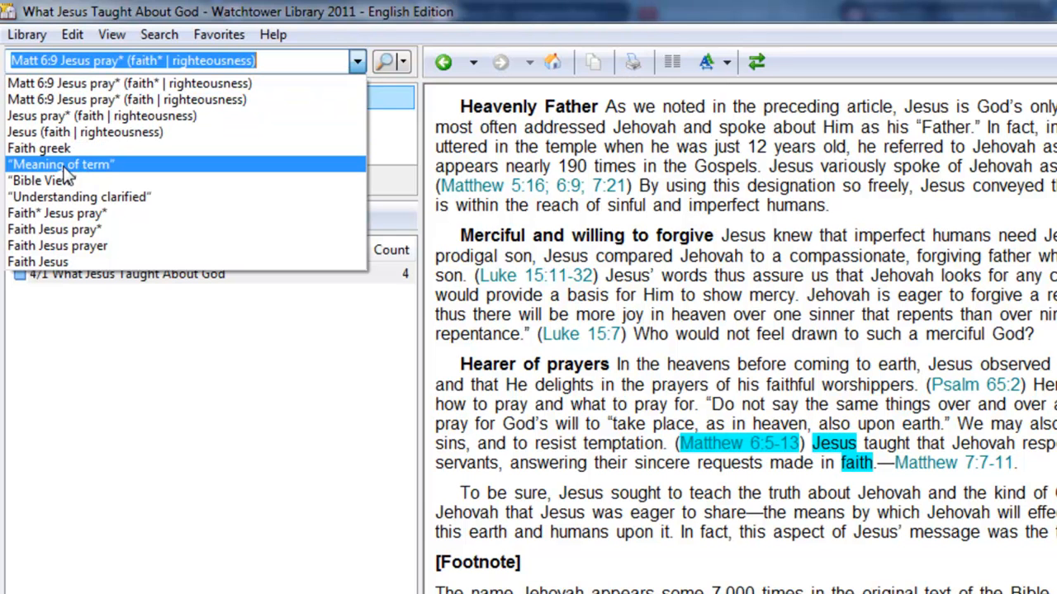
Rerun 'Understanding clarified' from history and view the Armageddon entry in Index 1986-2011.
click(79, 197)
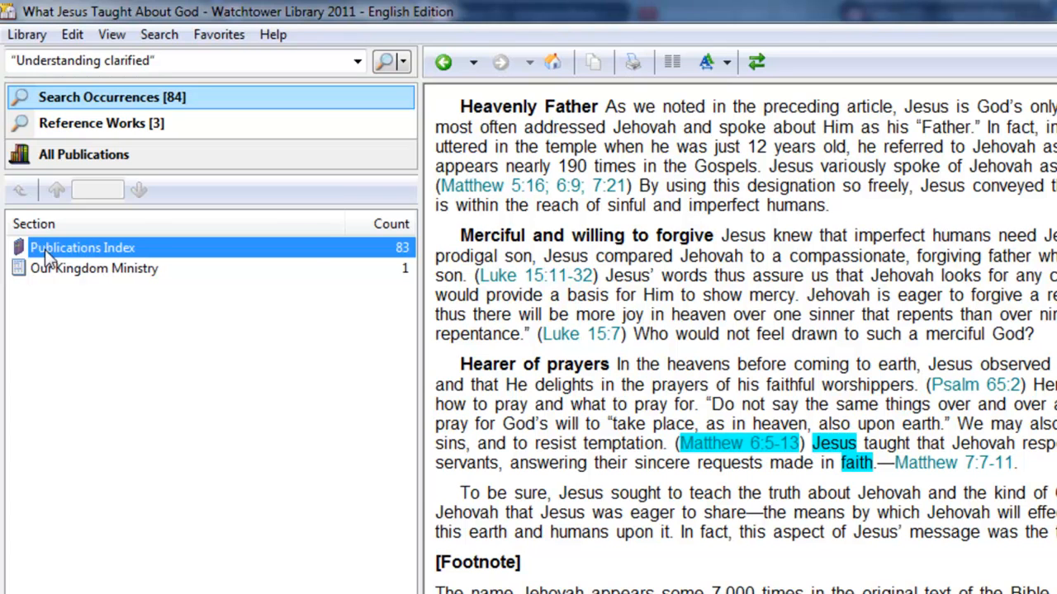
double_click(83, 248)
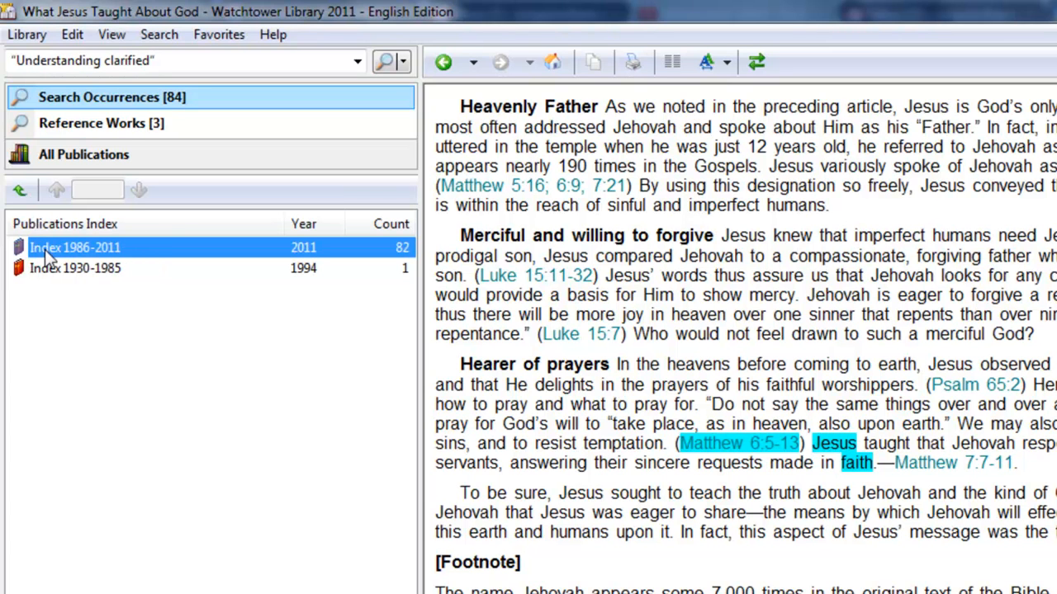
double_click(76, 248)
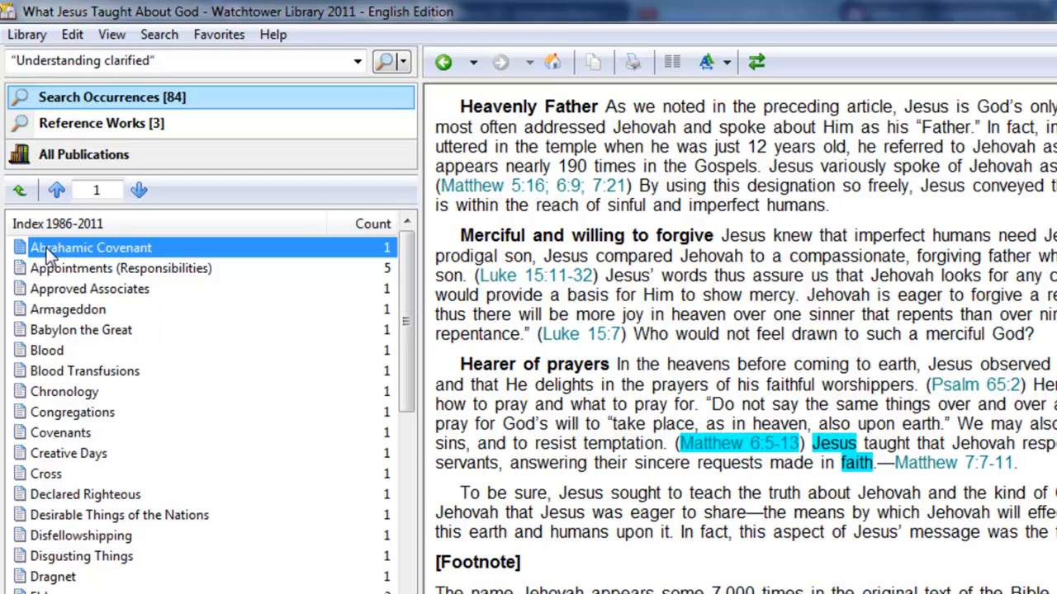
click(89, 247)
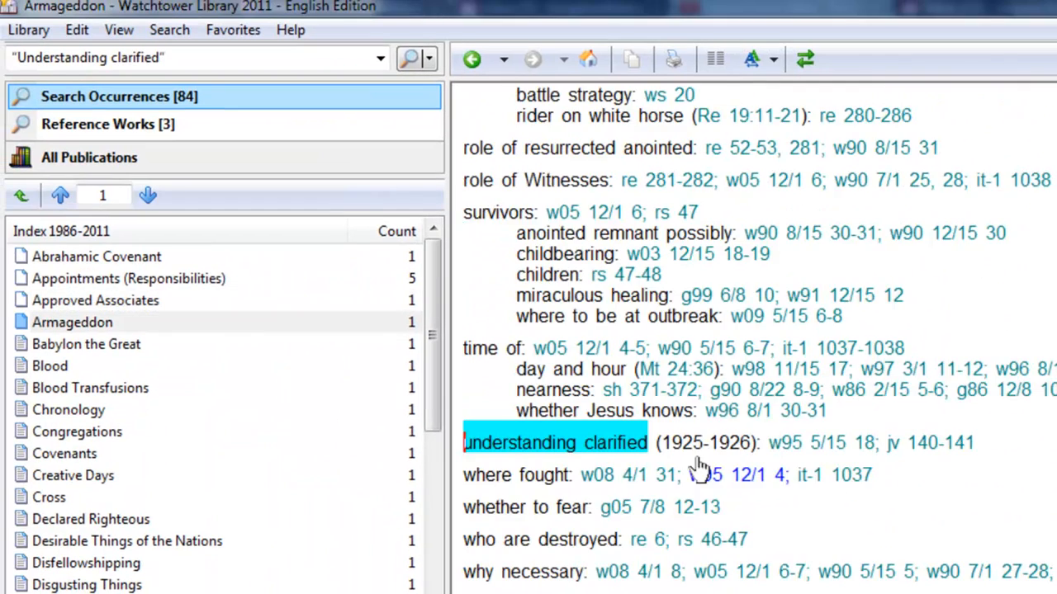
Step through index matches to Faithful and Discreet Slave, then return to the index volumes list.
click(69, 409)
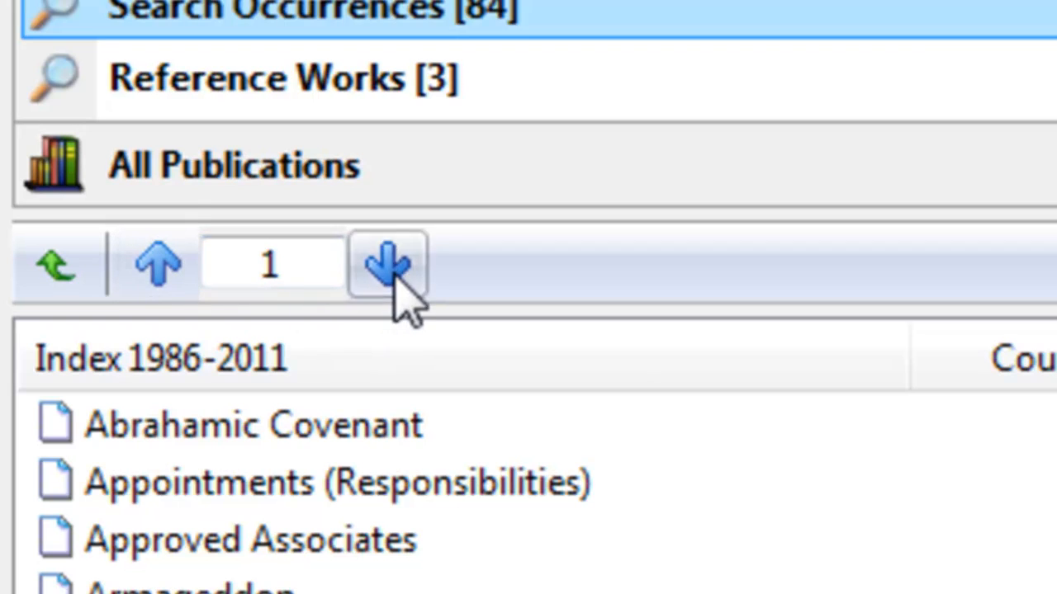
click(388, 264)
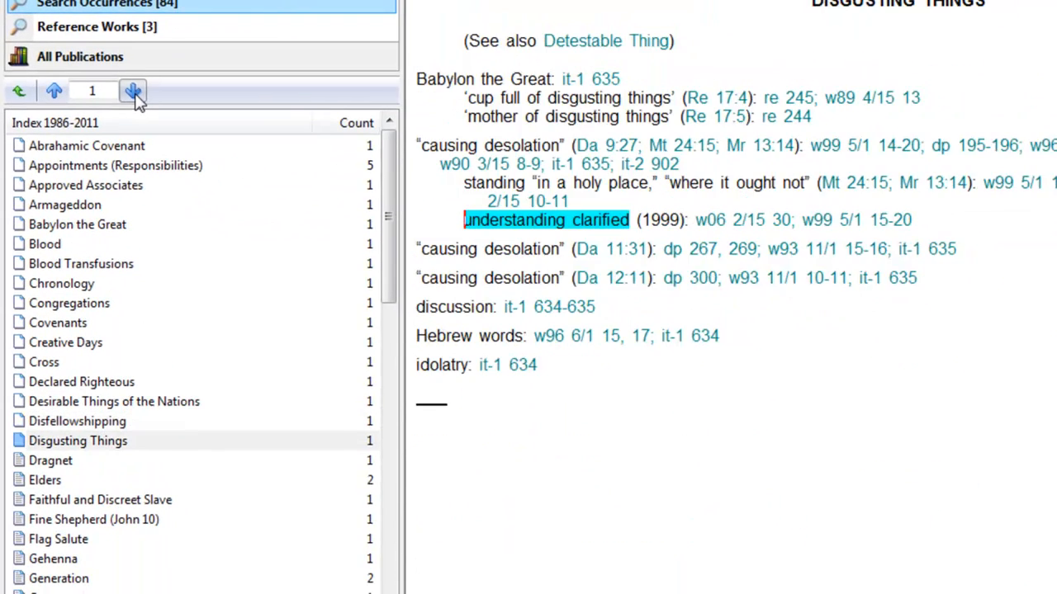
click(132, 91)
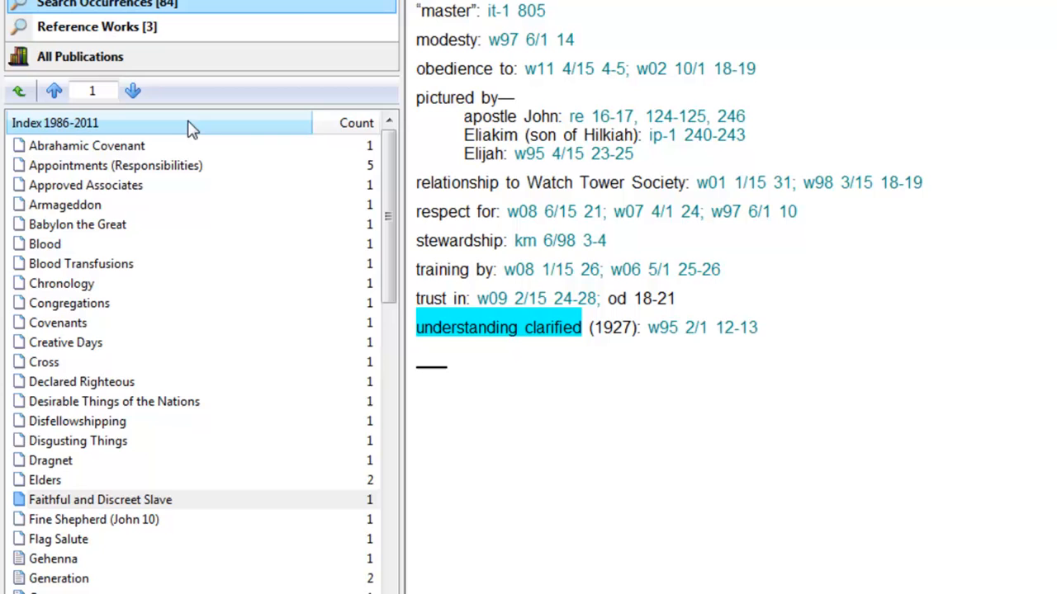
click(20, 91)
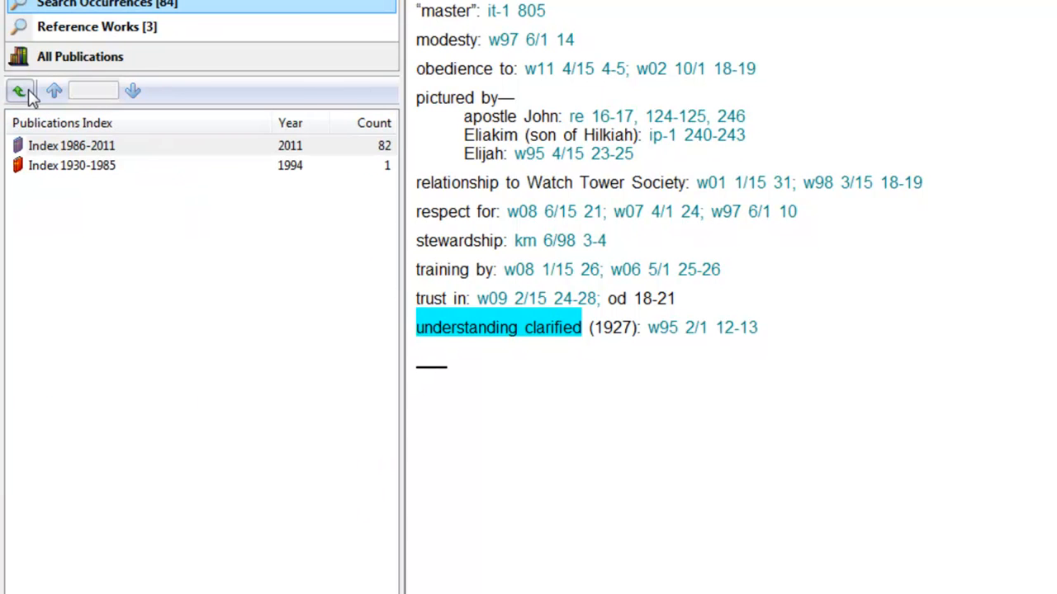